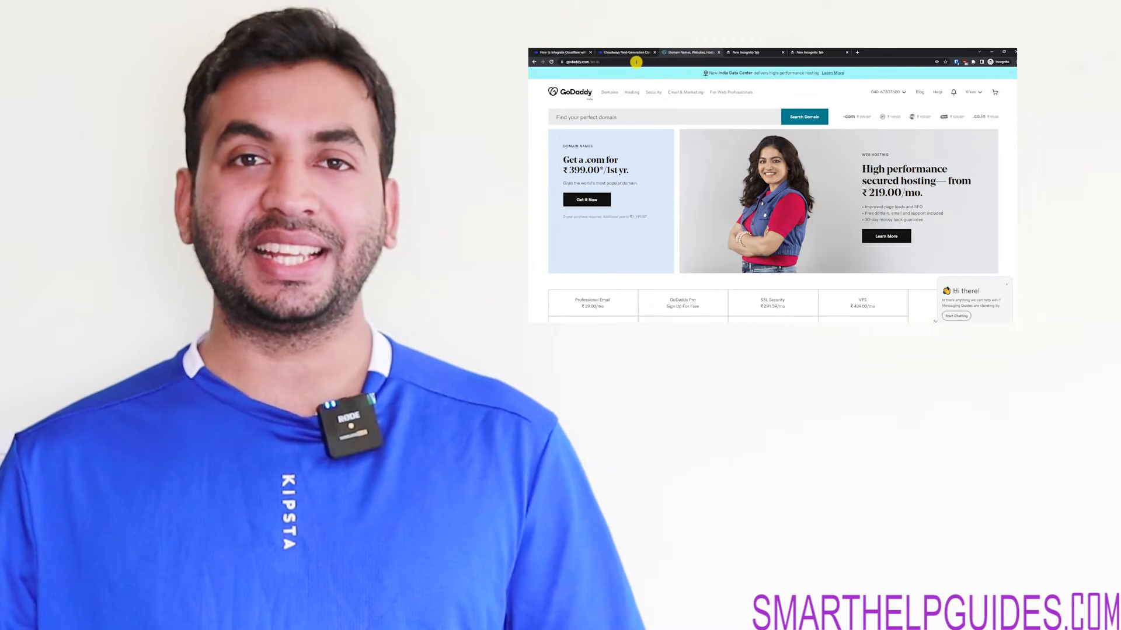
# Open the Ecommerce app on the Recovered-Ecom S1 server and go to its Cloudflare settings
pyautogui.click(628, 51)
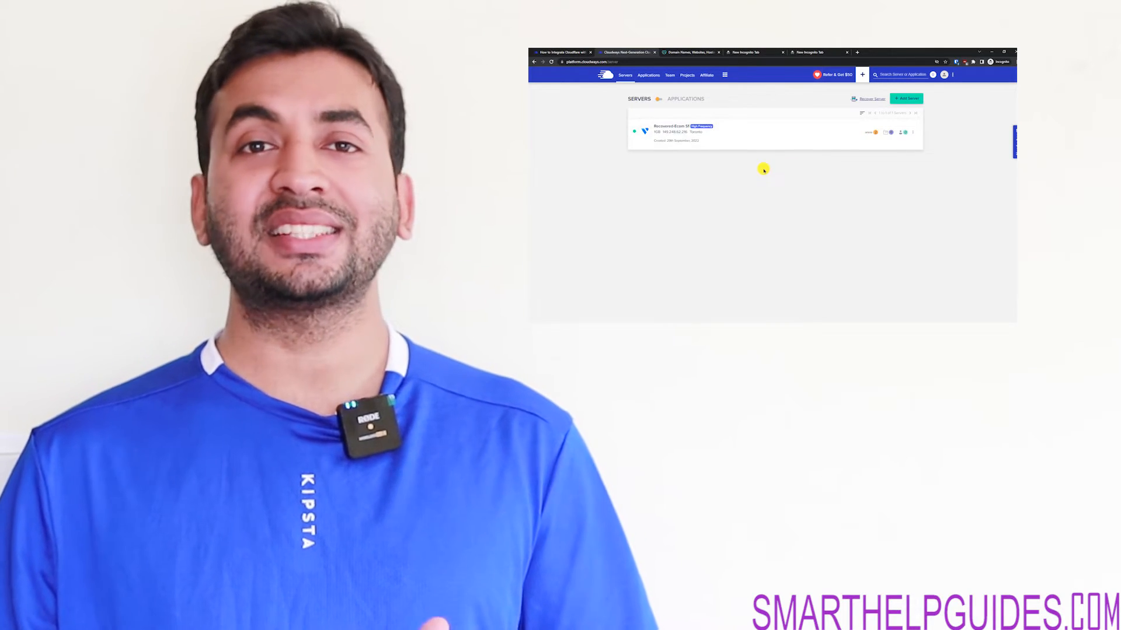
pyautogui.click(875, 133)
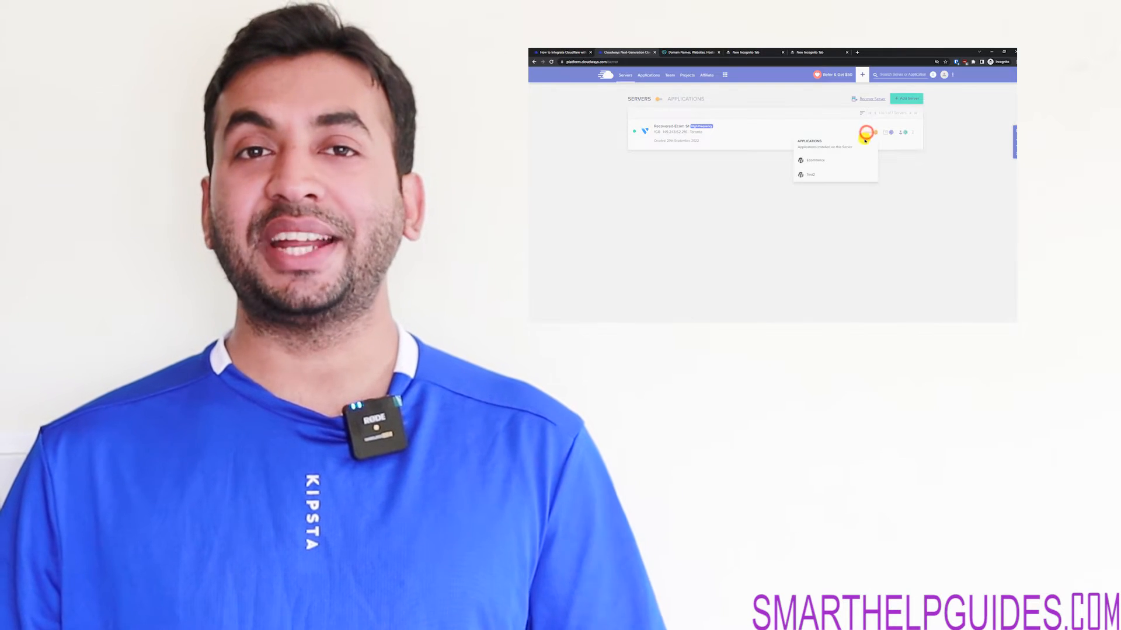
pyautogui.click(815, 160)
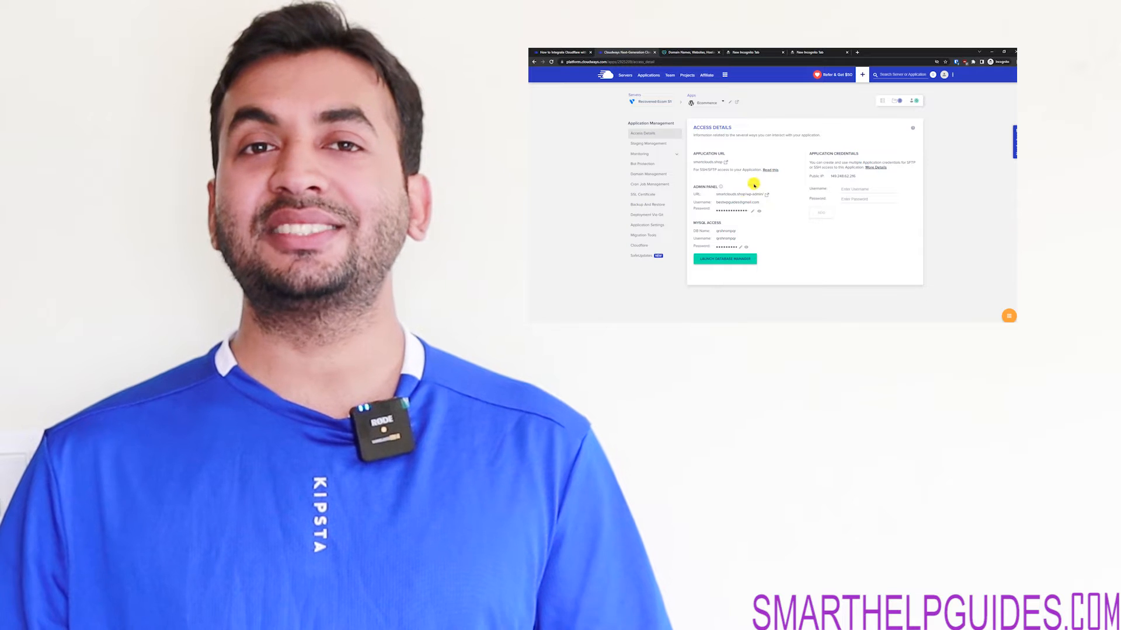
pyautogui.moveTo(638, 245)
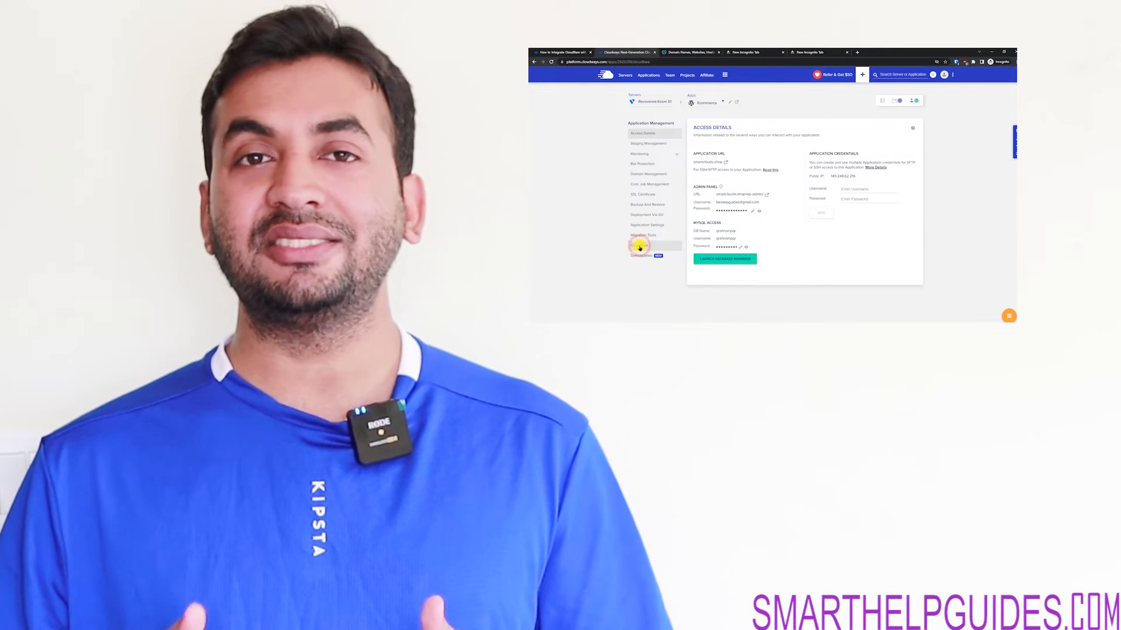
pyautogui.click(638, 245)
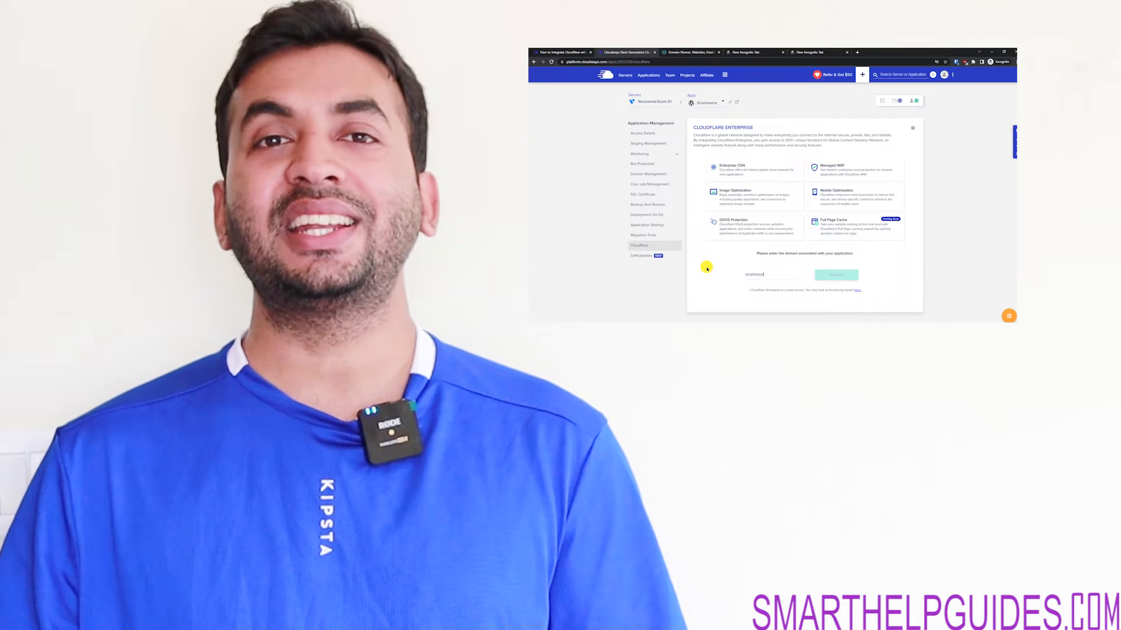
# Enter smartclouds.shop in the Cloudflare Enterprise domain field
pyautogui.write('smartclouds.shop')
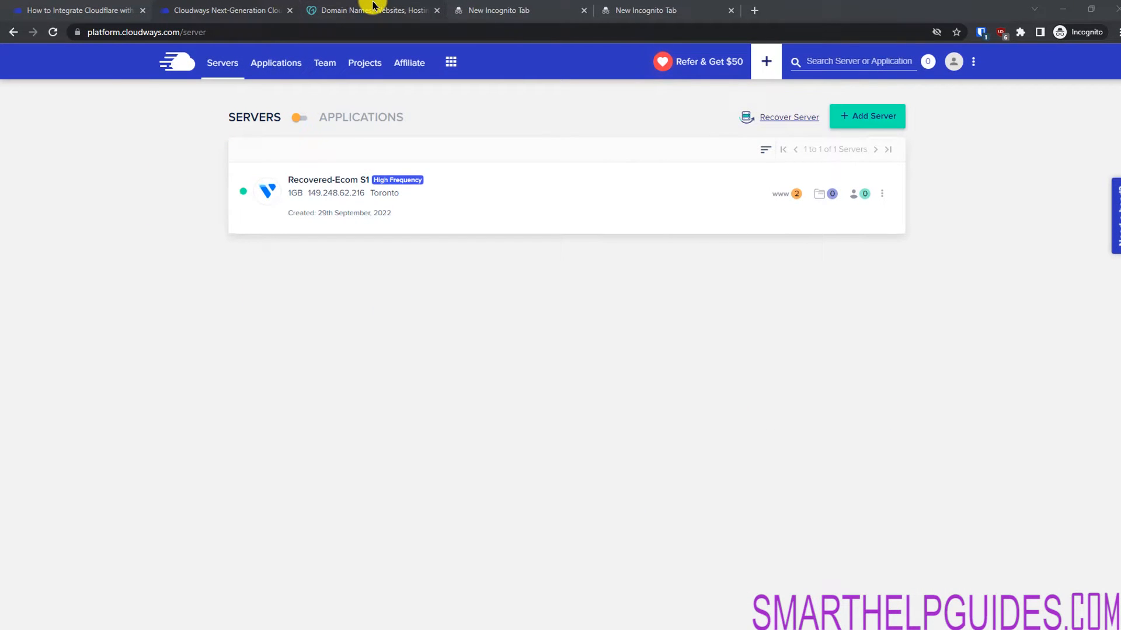
# Reopen the Ecommerce application on Recovered-Ecom S1 and head to its Cloudflare section
pyautogui.click(372, 10)
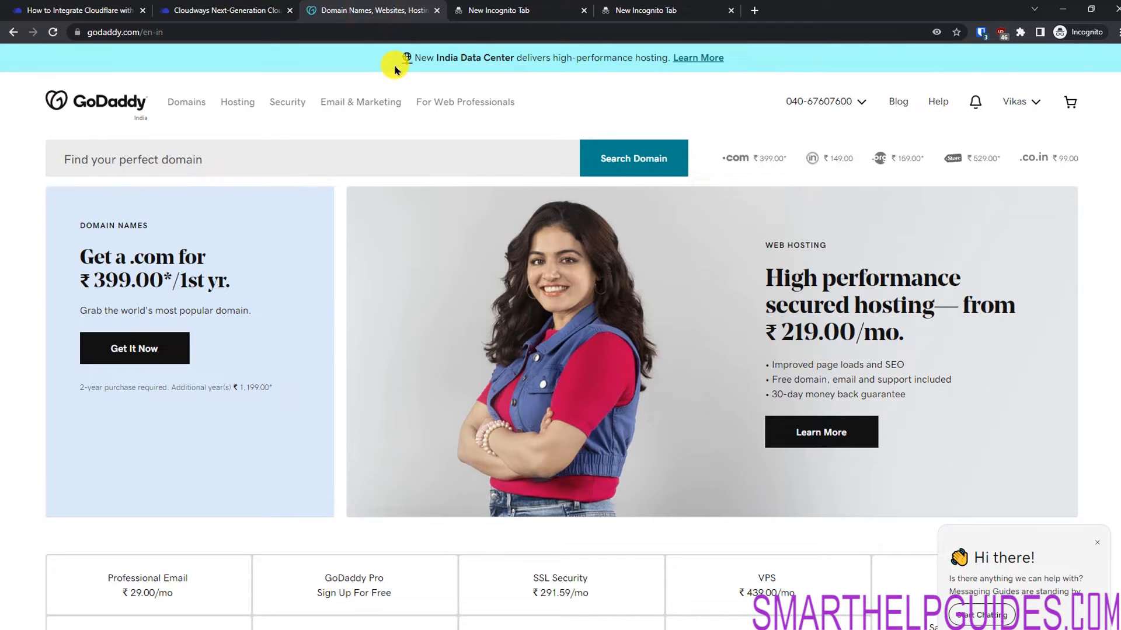
pyautogui.moveTo(246, 32)
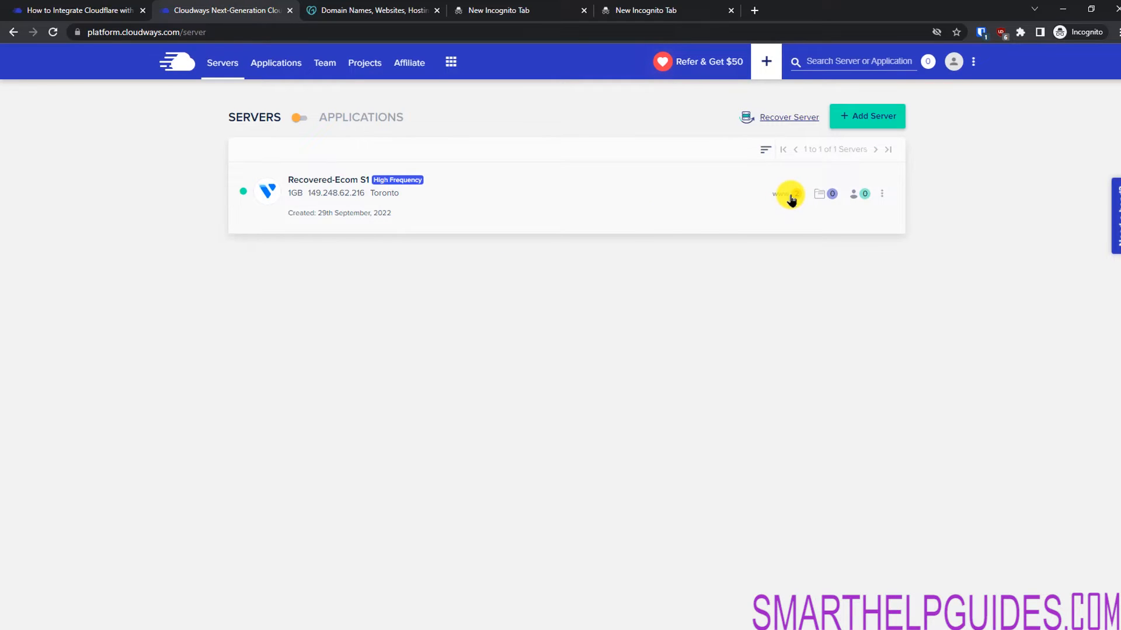
pyautogui.moveTo(819, 194)
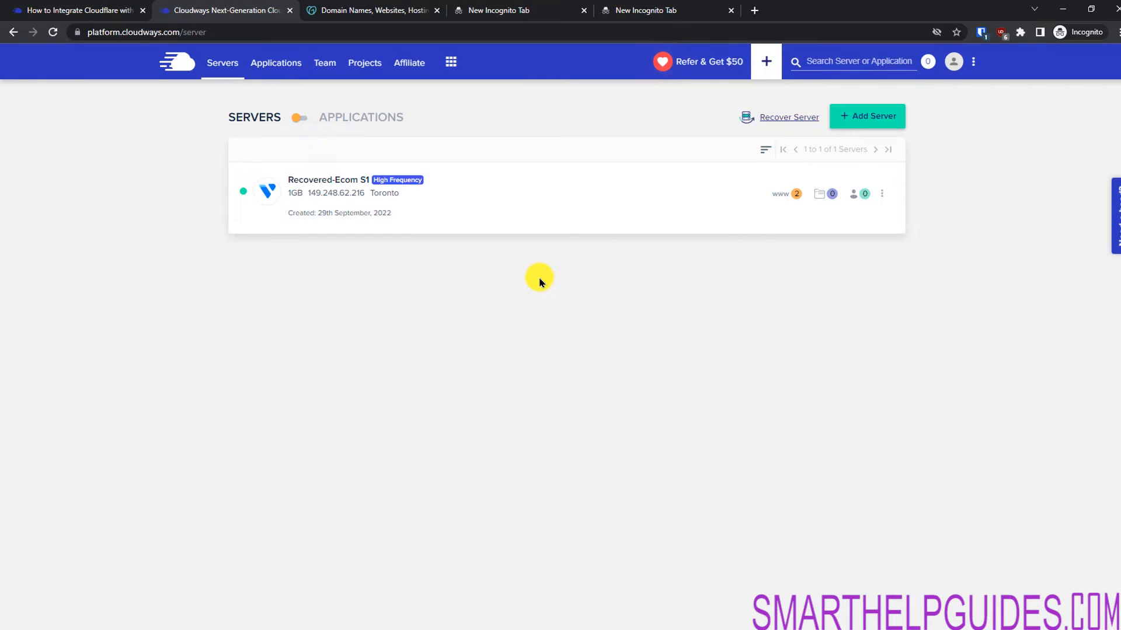
pyautogui.click(786, 194)
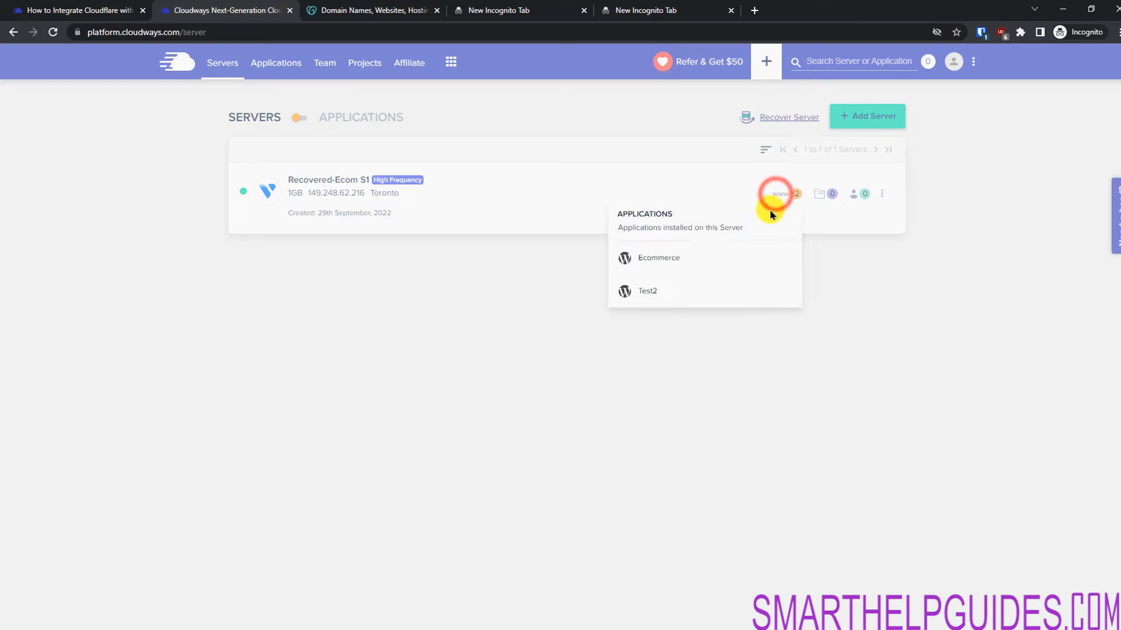
pyautogui.click(658, 258)
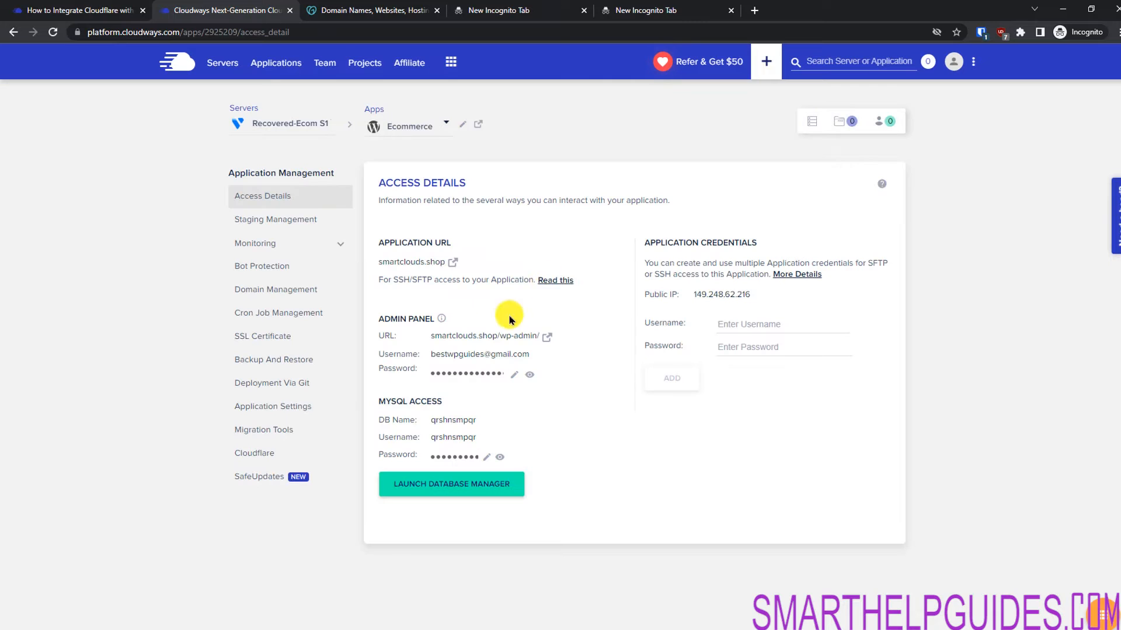
pyautogui.moveTo(254, 453)
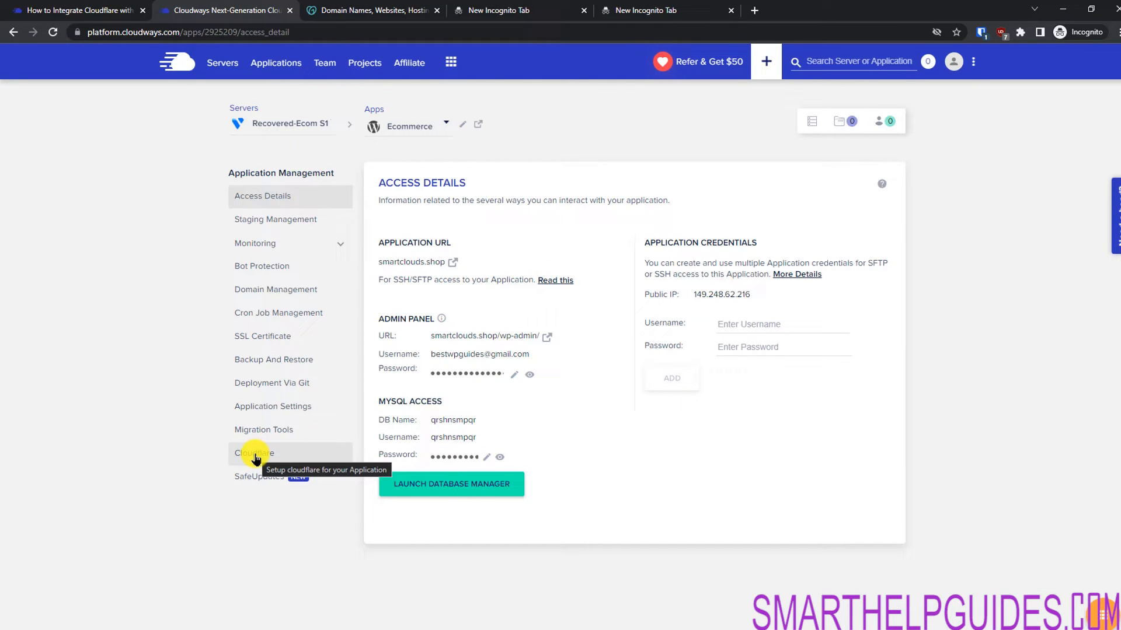
pyautogui.click(254, 453)
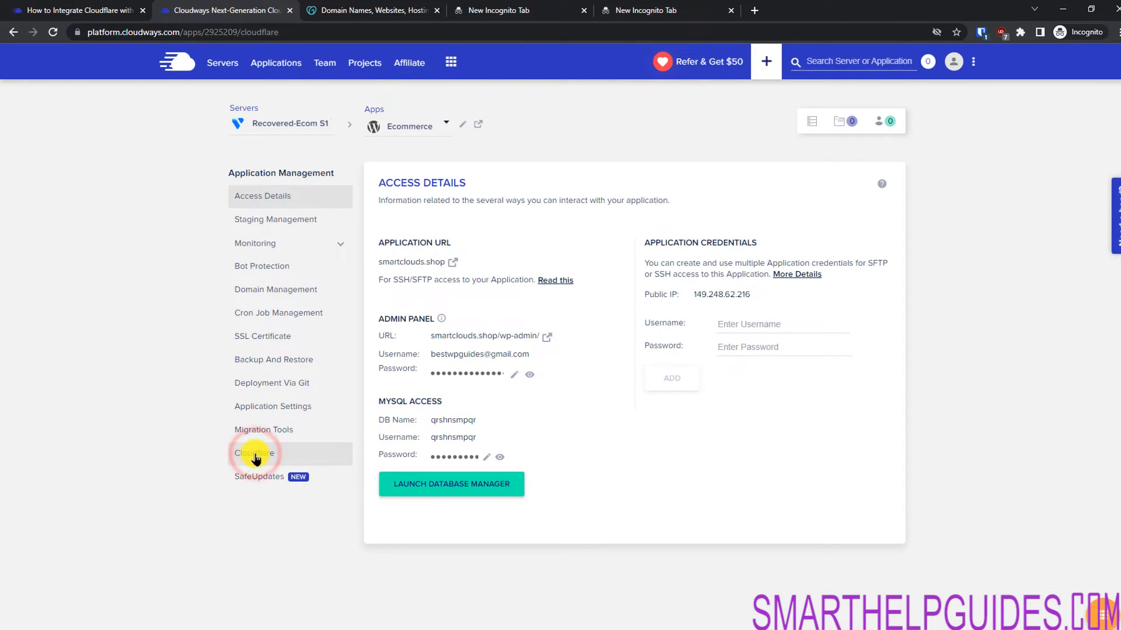
# Load the Ecommerce application's Cloudflare Enterprise feature page
pyautogui.click(254, 453)
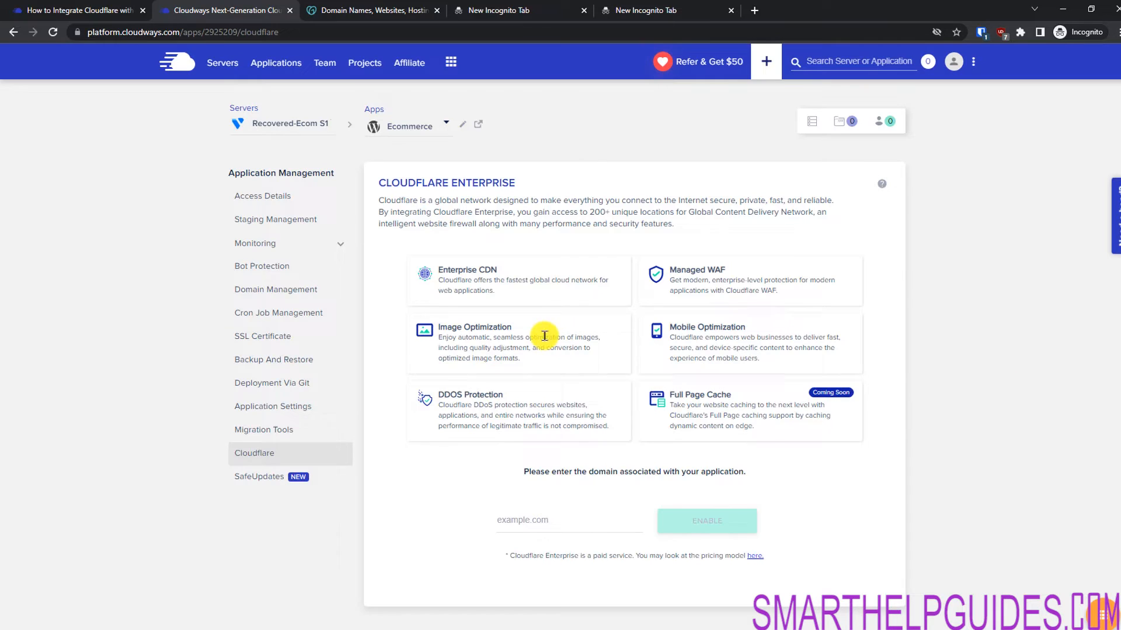
pyautogui.moveTo(484, 287)
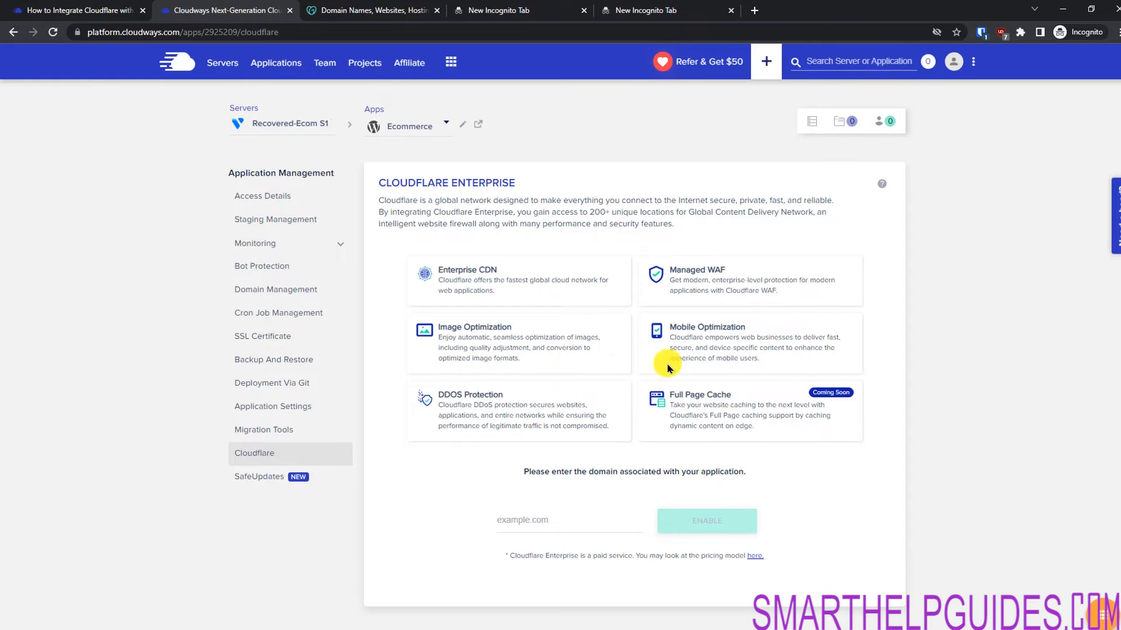
pyautogui.moveTo(561, 415)
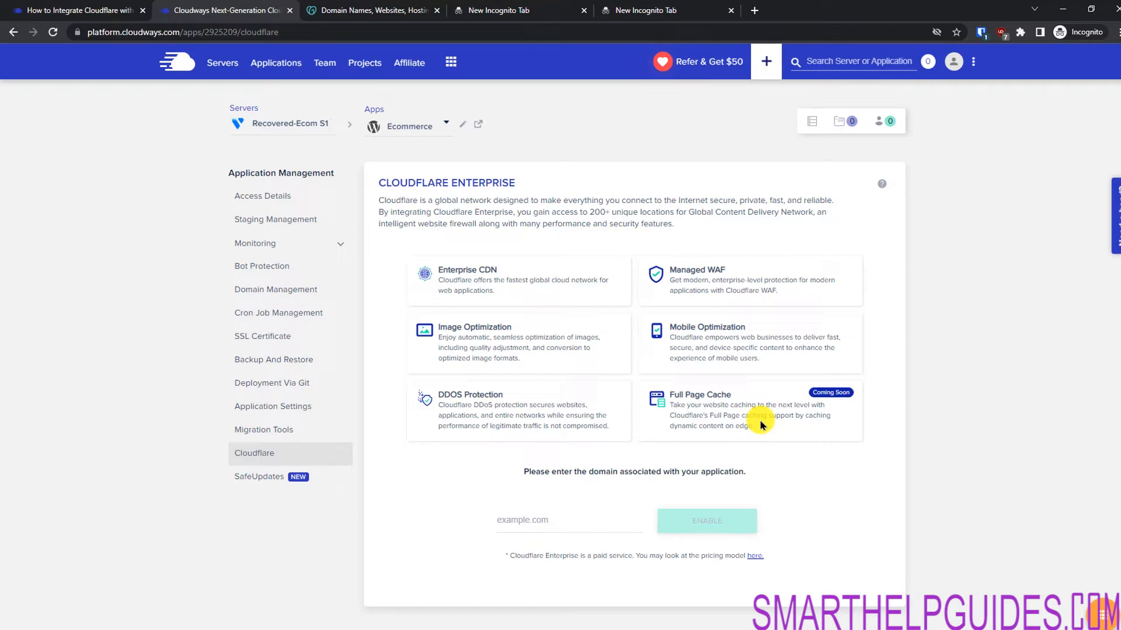
pyautogui.moveTo(538, 426)
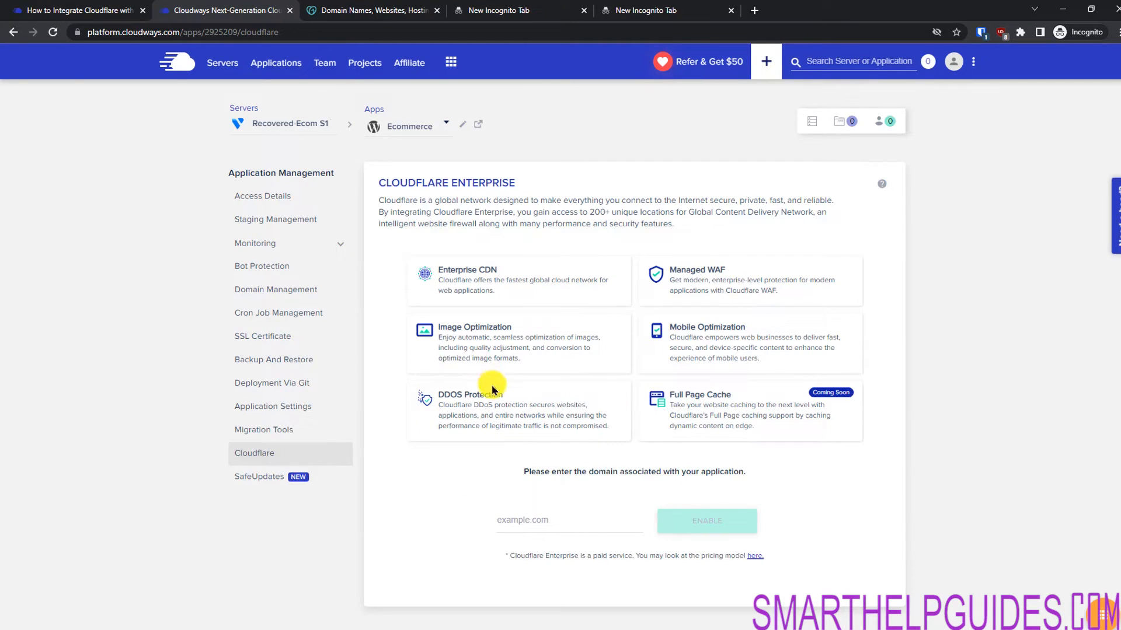
pyautogui.moveTo(443, 473)
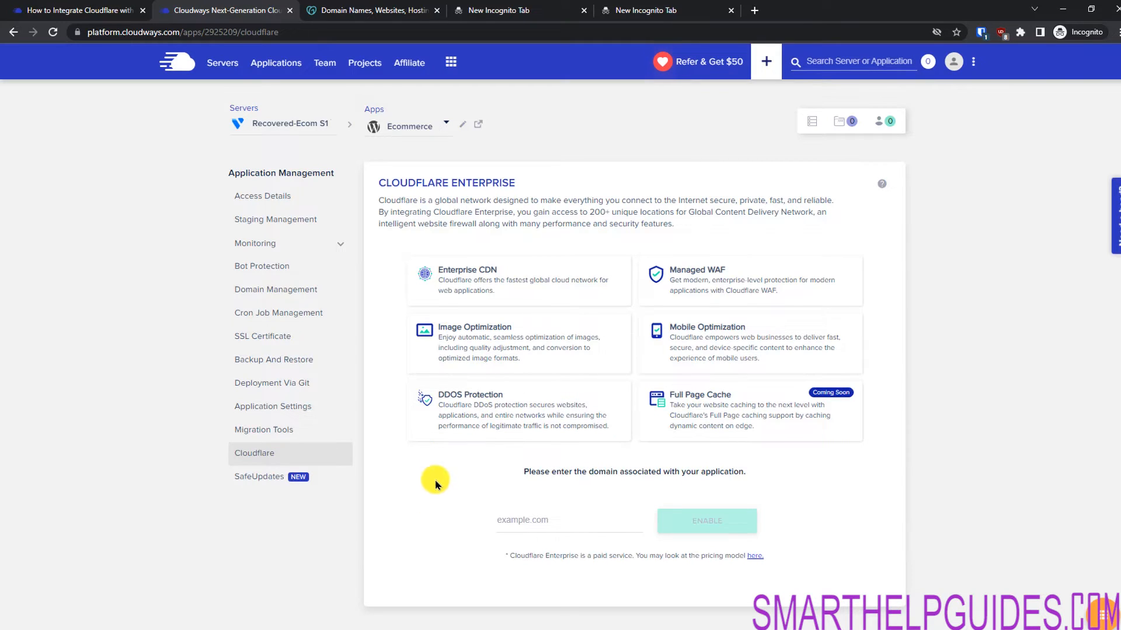
# Enter smartclouds.shop as the domain and enable Cloudflare Enterprise for it
pyautogui.click(536, 520)
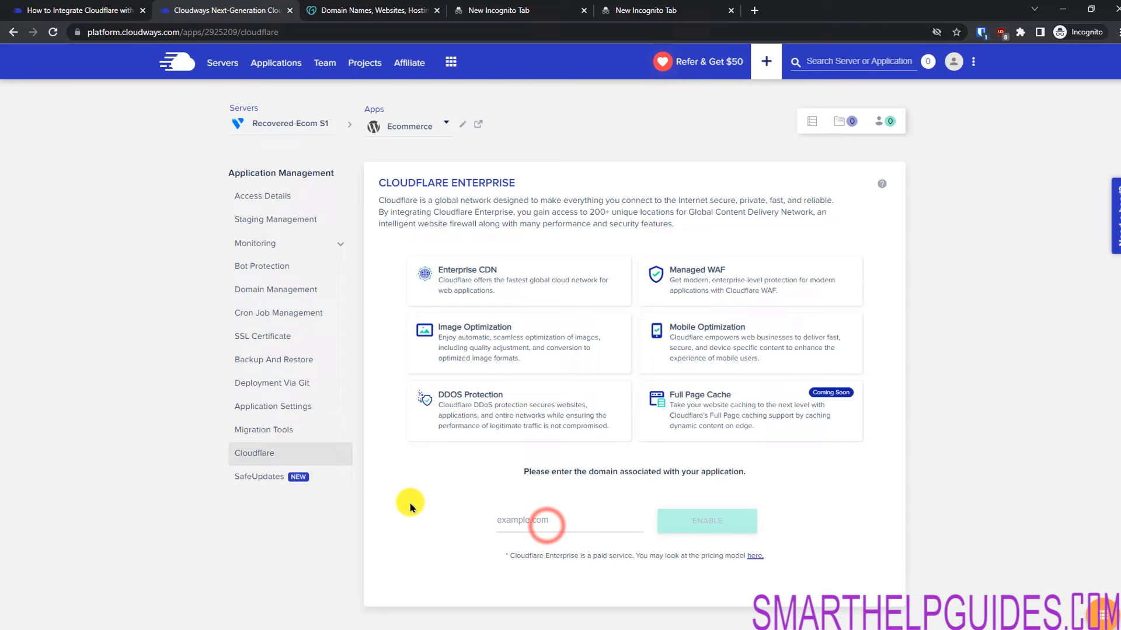
pyautogui.write('s')
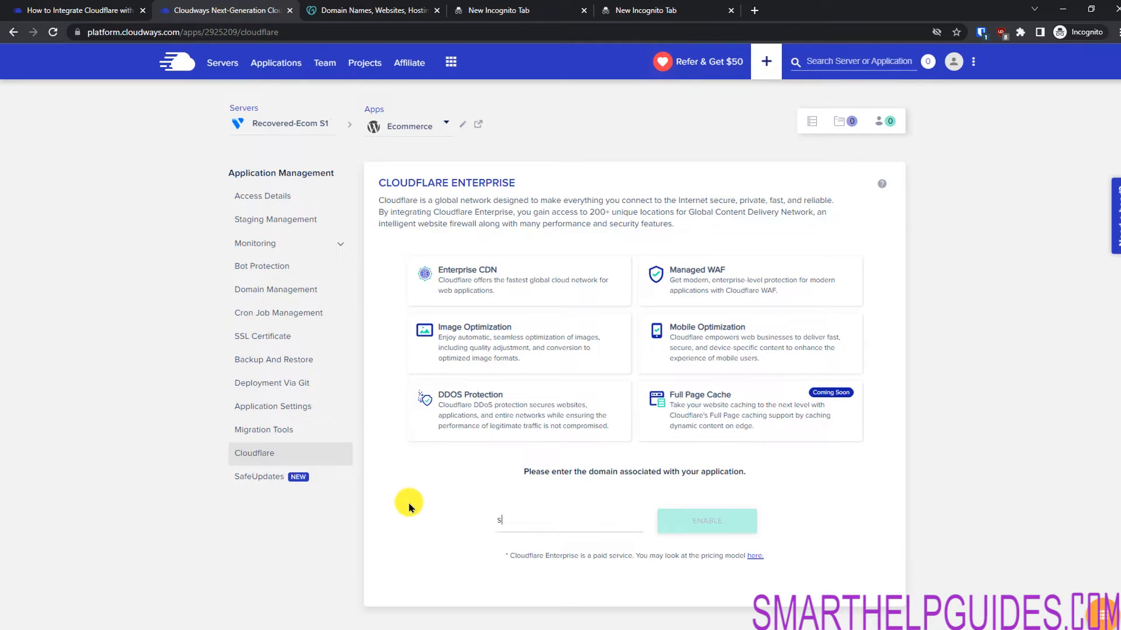
pyautogui.write('martclouds')
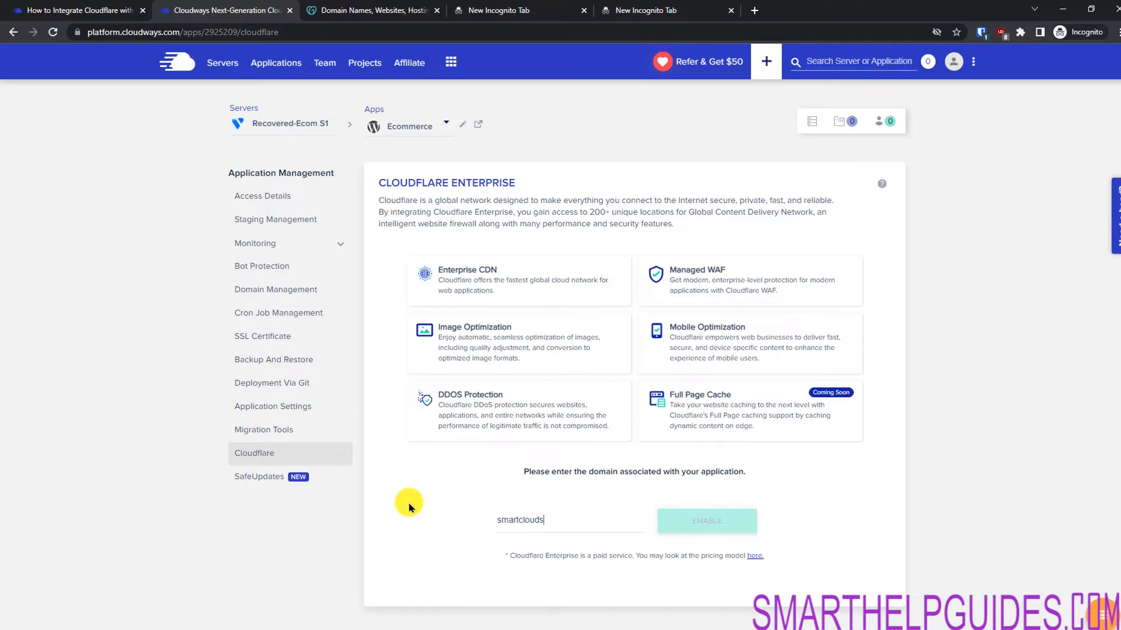
pyautogui.write('.shop')
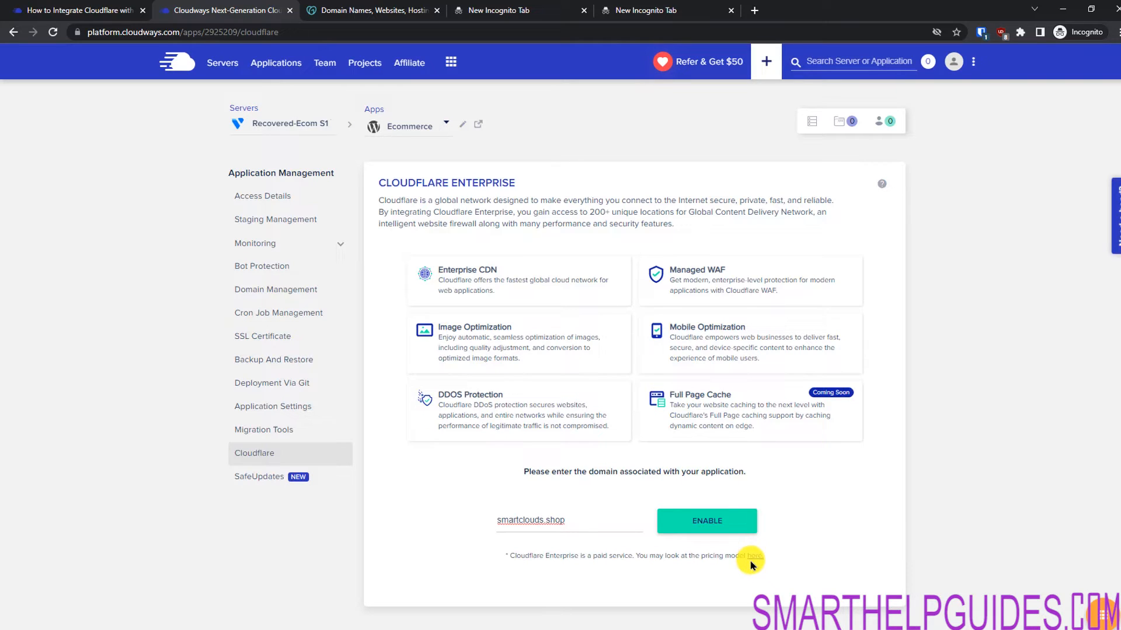
pyautogui.moveTo(688, 565)
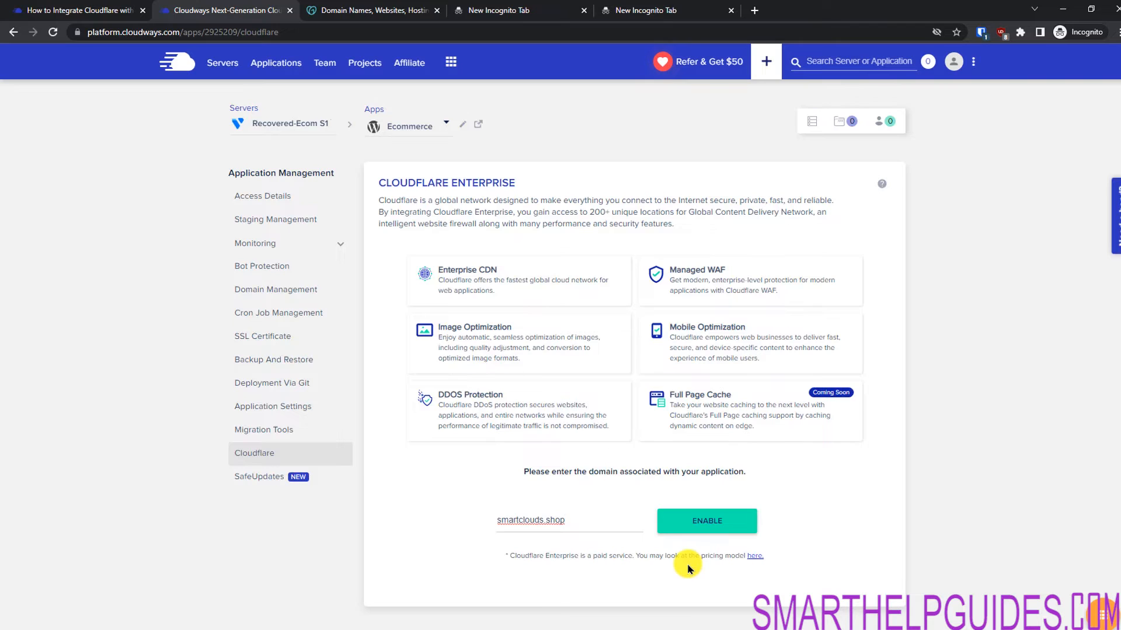
pyautogui.click(565, 520)
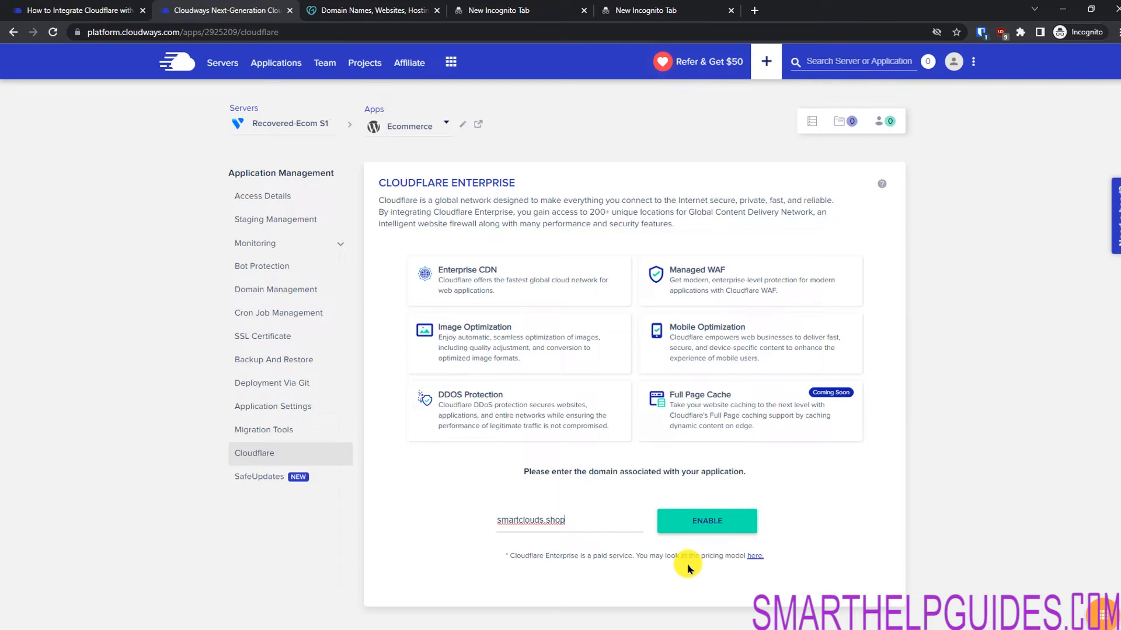
pyautogui.moveTo(692, 544)
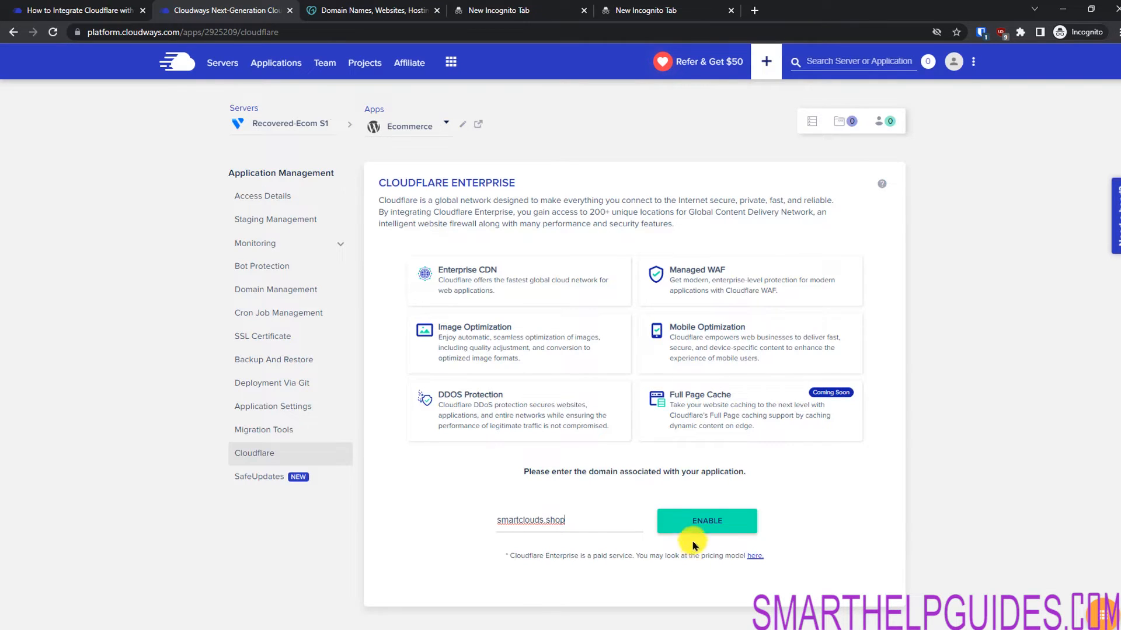
pyautogui.click(705, 520)
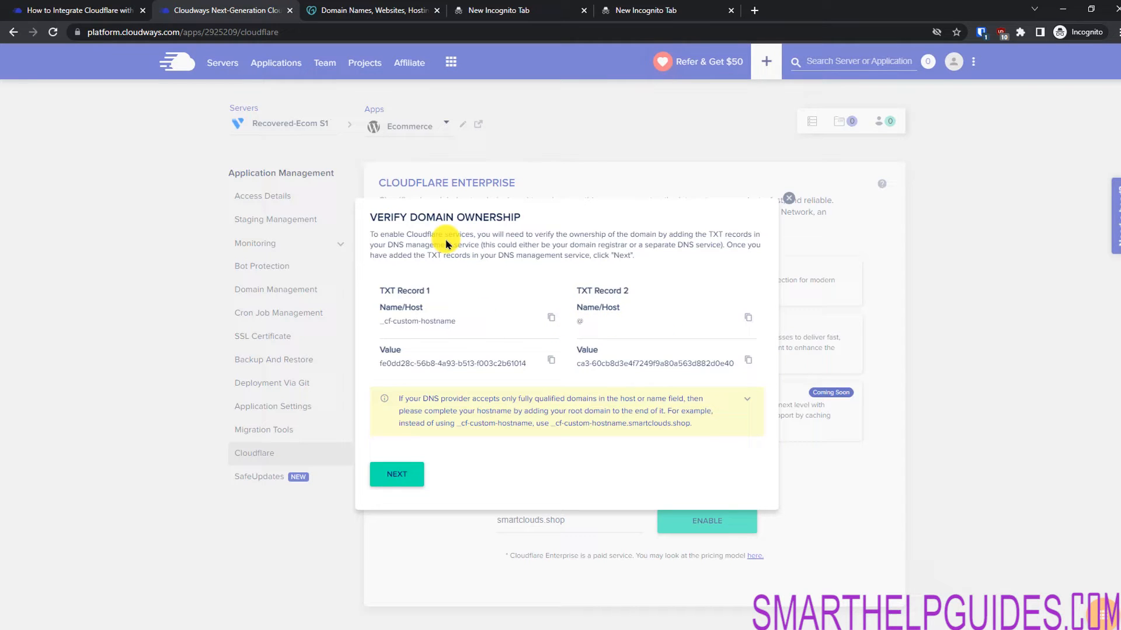
pyautogui.moveTo(438, 270)
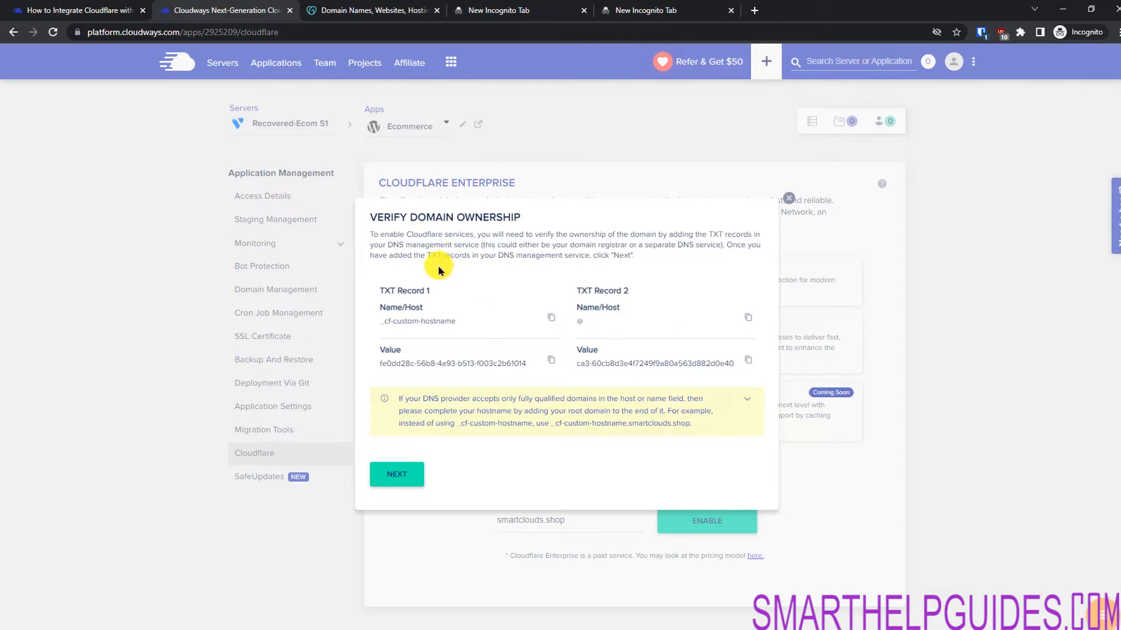
# In GoDaddy, go to My Products and manage the smartclouds.shop domain
pyautogui.click(369, 10)
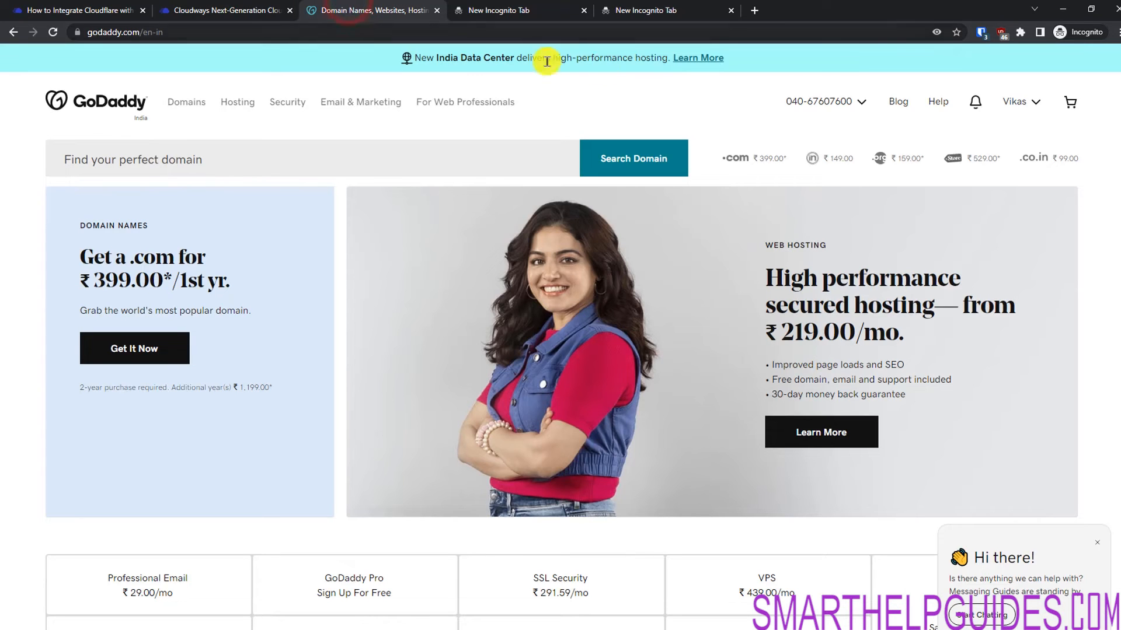
pyautogui.click(1014, 102)
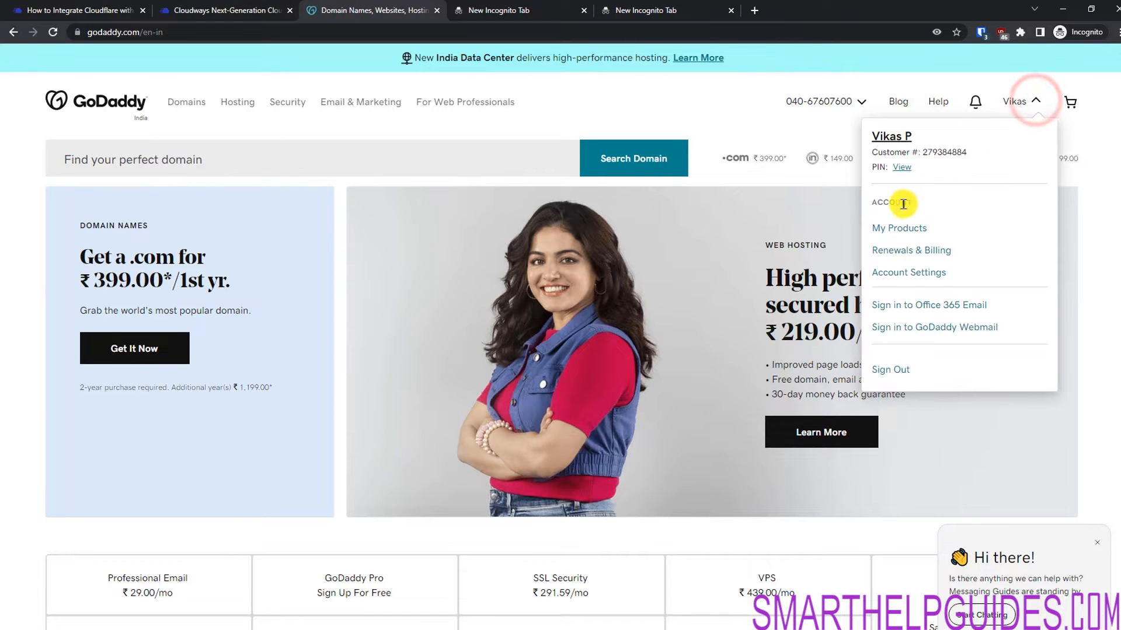
pyautogui.click(898, 228)
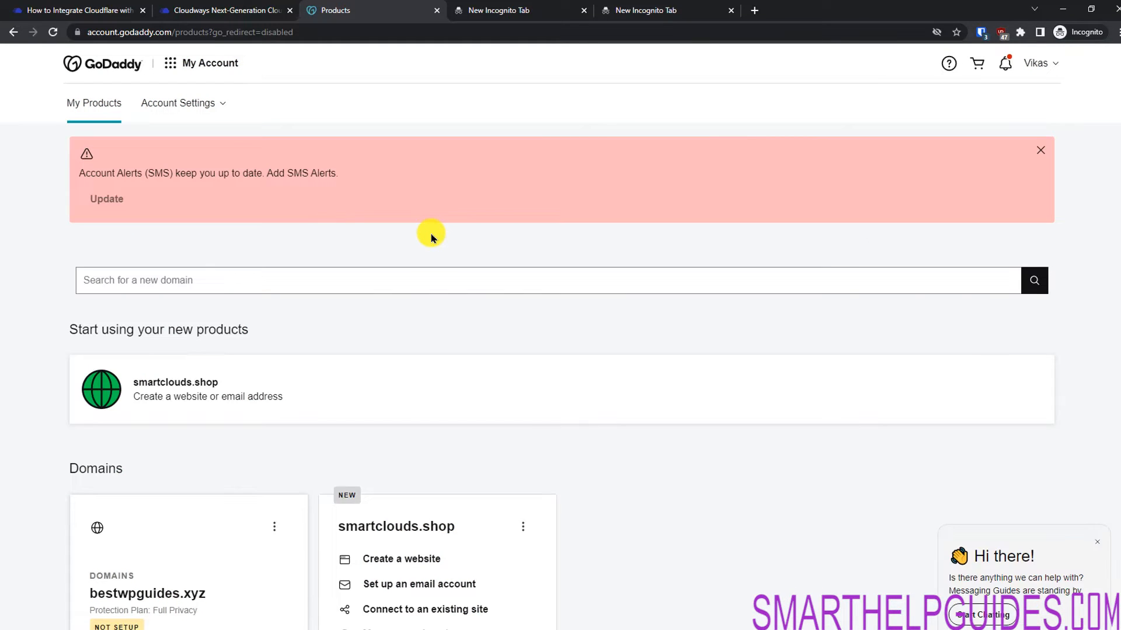
pyautogui.scroll(-3)
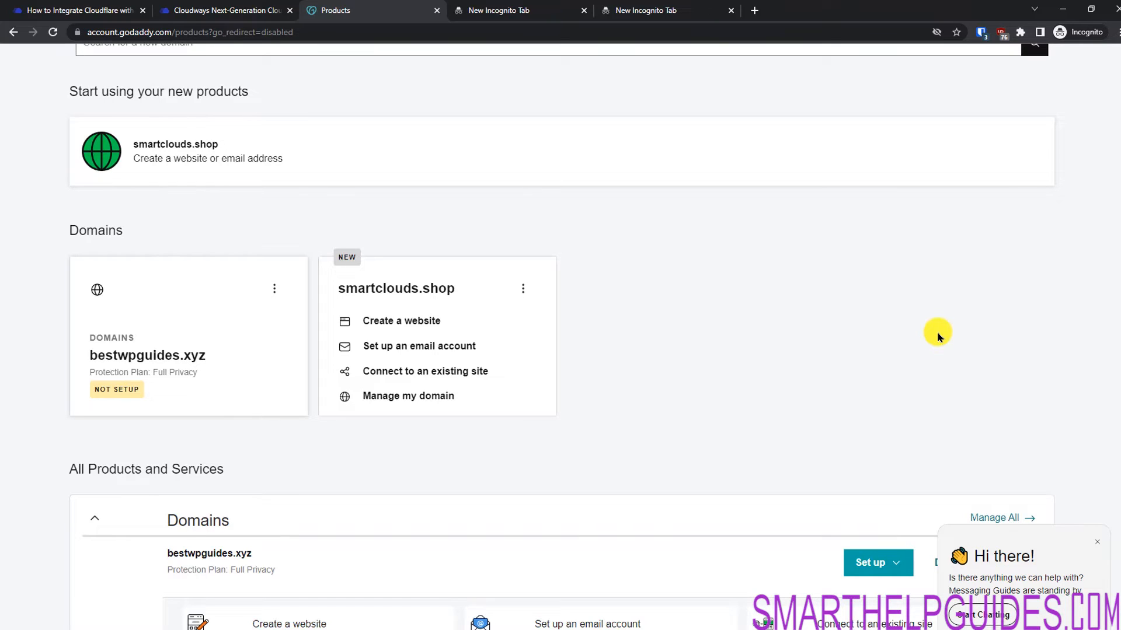
pyautogui.moveTo(528, 285)
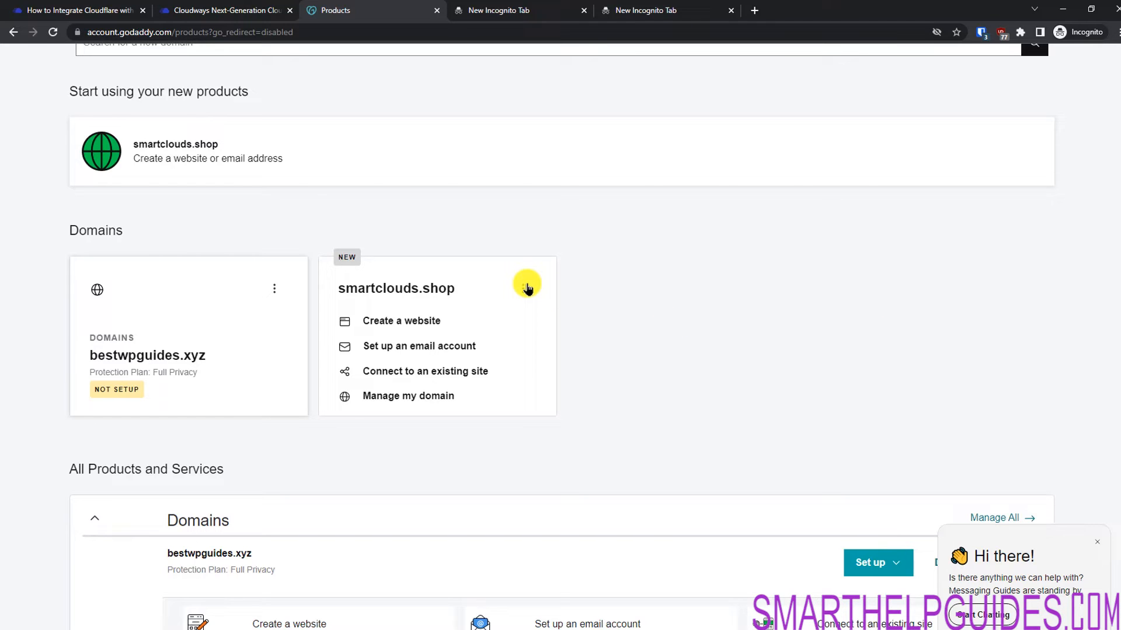
pyautogui.click(424, 372)
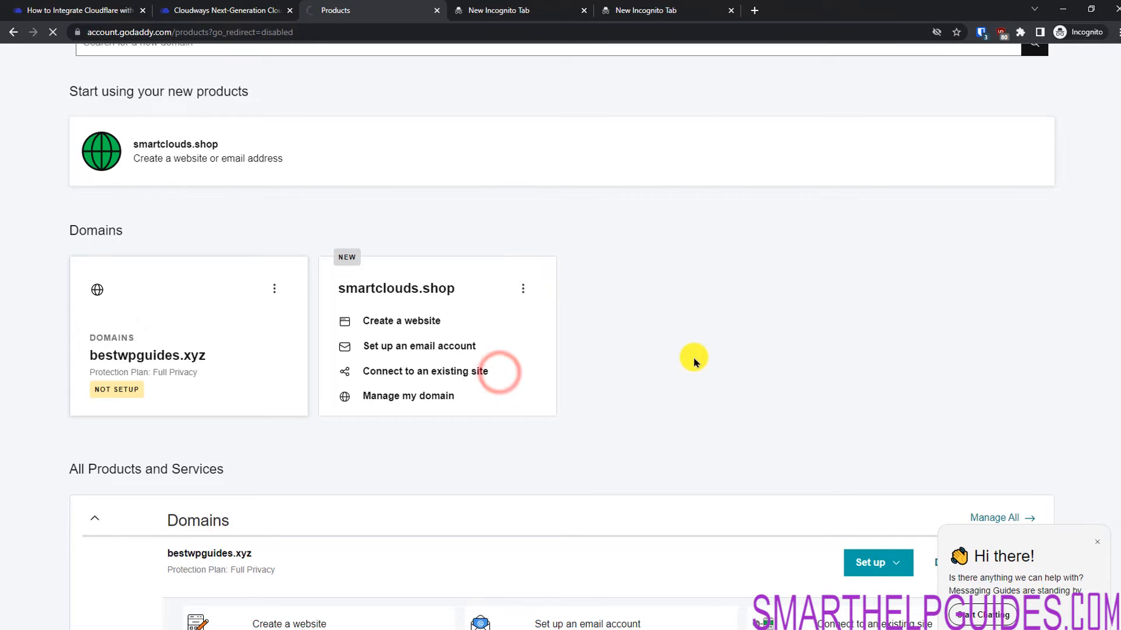
# Open the smartclouds.shop DNS records and start adding a new record
pyautogui.click(407, 395)
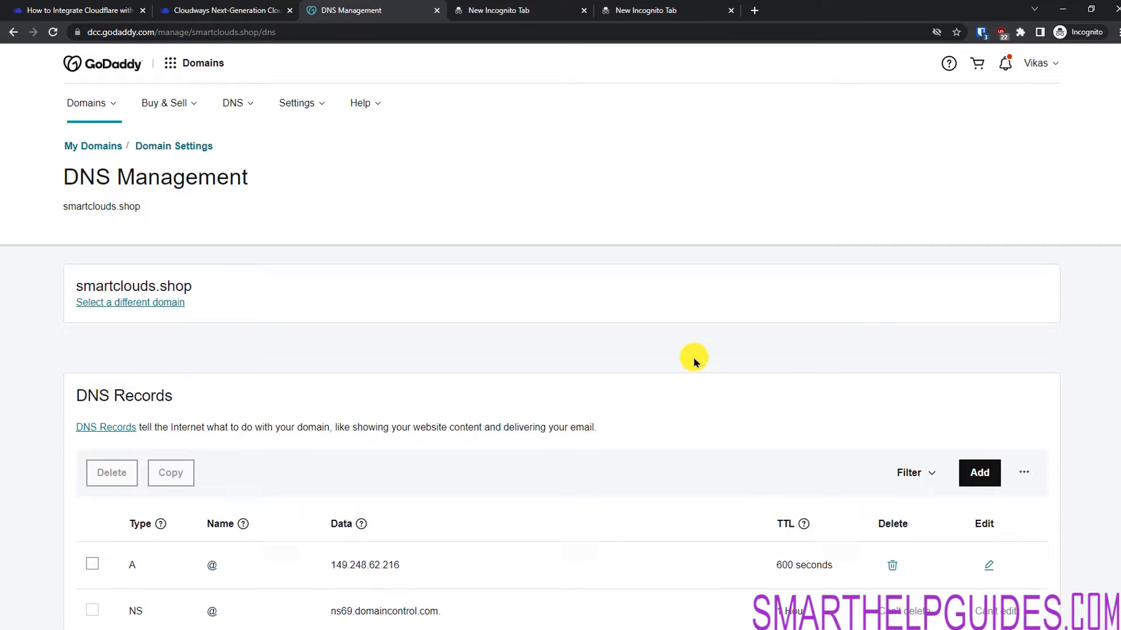
pyautogui.scroll(-3)
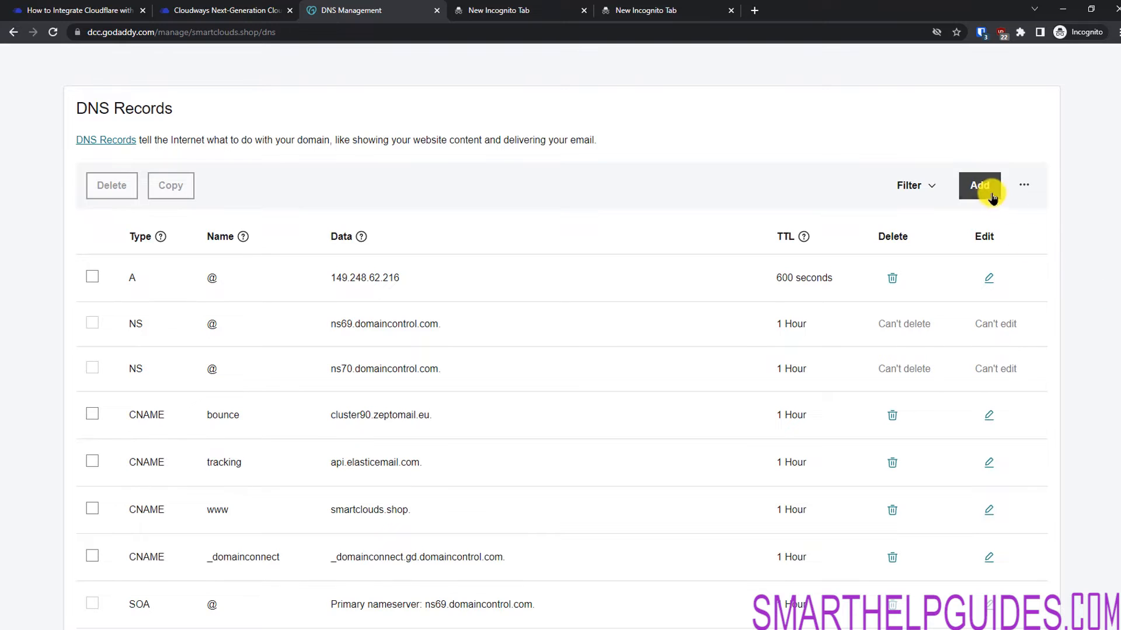
pyautogui.click(979, 185)
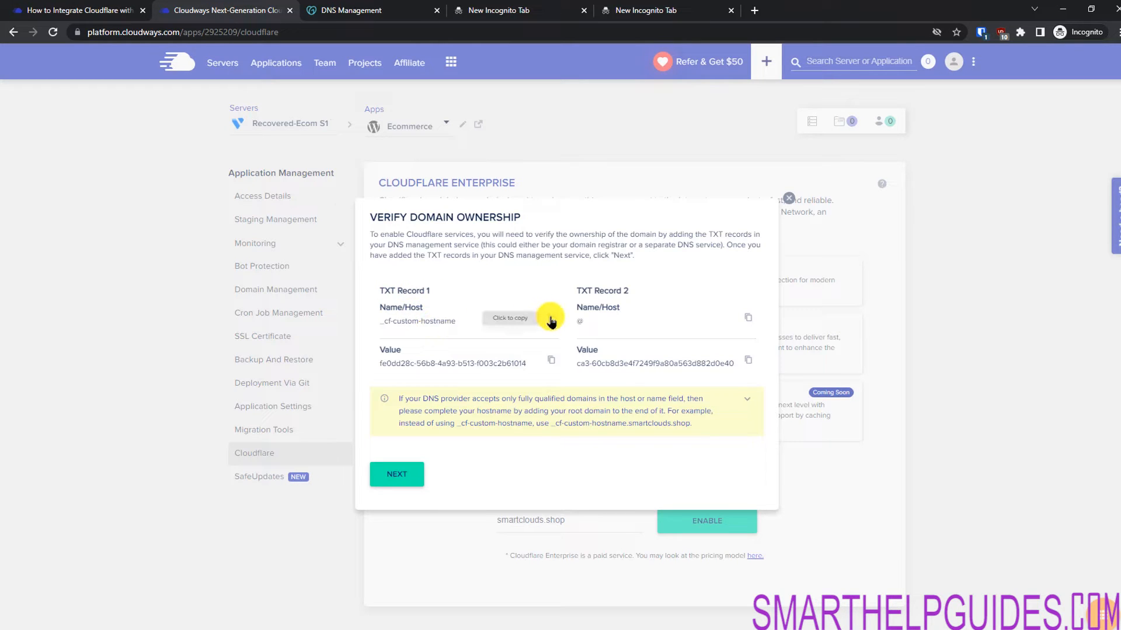
pyautogui.moveTo(424, 292)
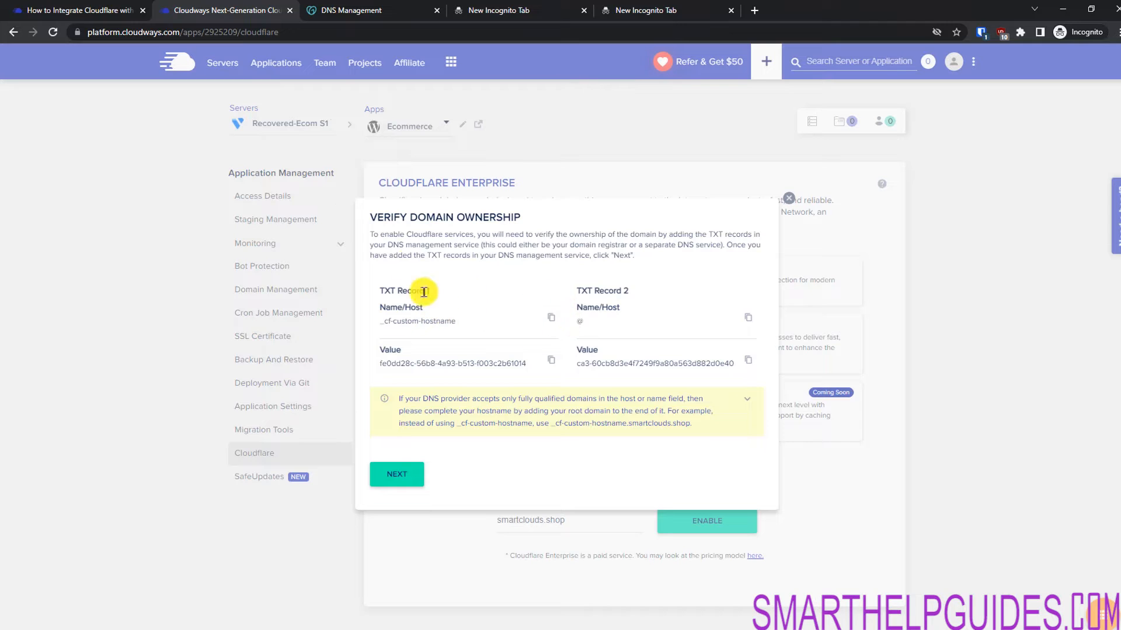
# Add a TXT record named _cf-custom-hostname with the first Cloudways verification value
pyautogui.click(160, 289)
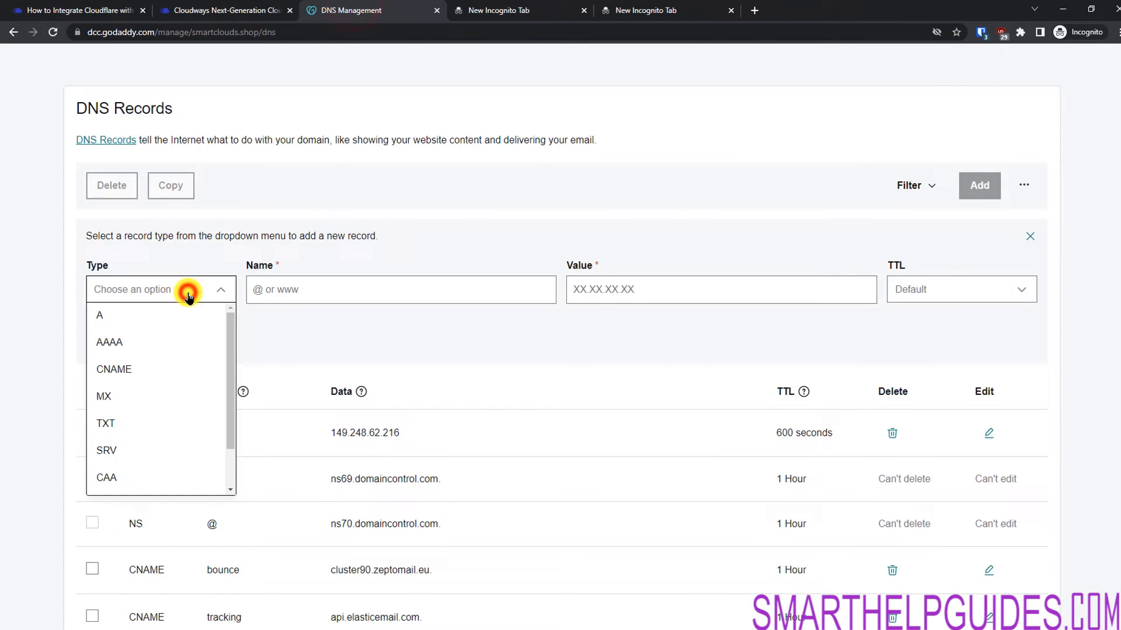
pyautogui.click(105, 423)
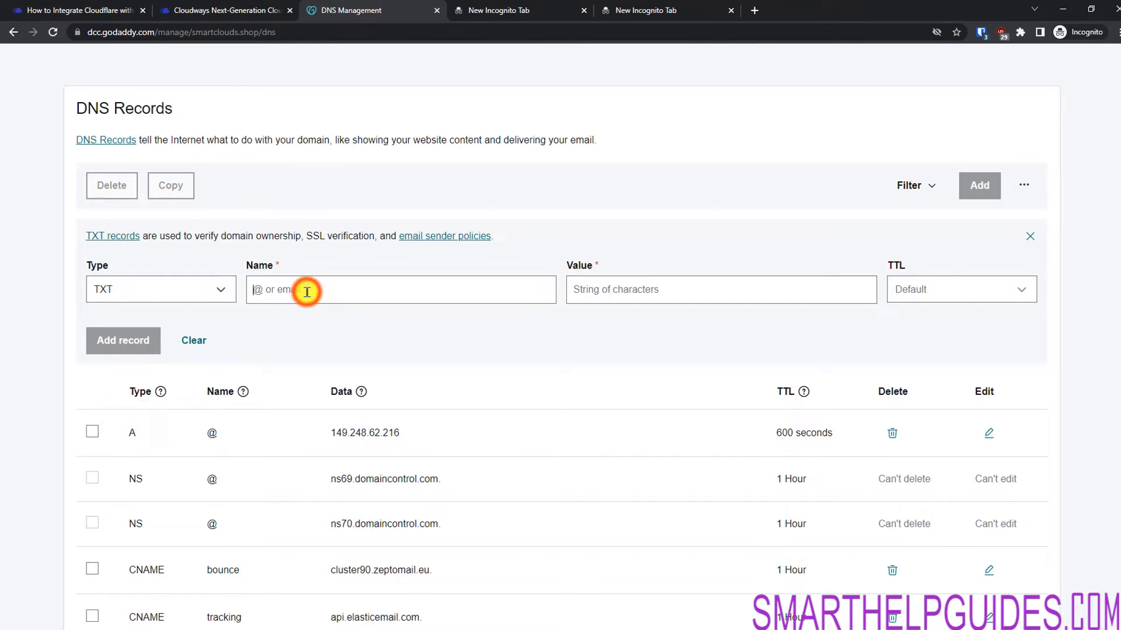
pyautogui.write('_cf-custom-hostname')
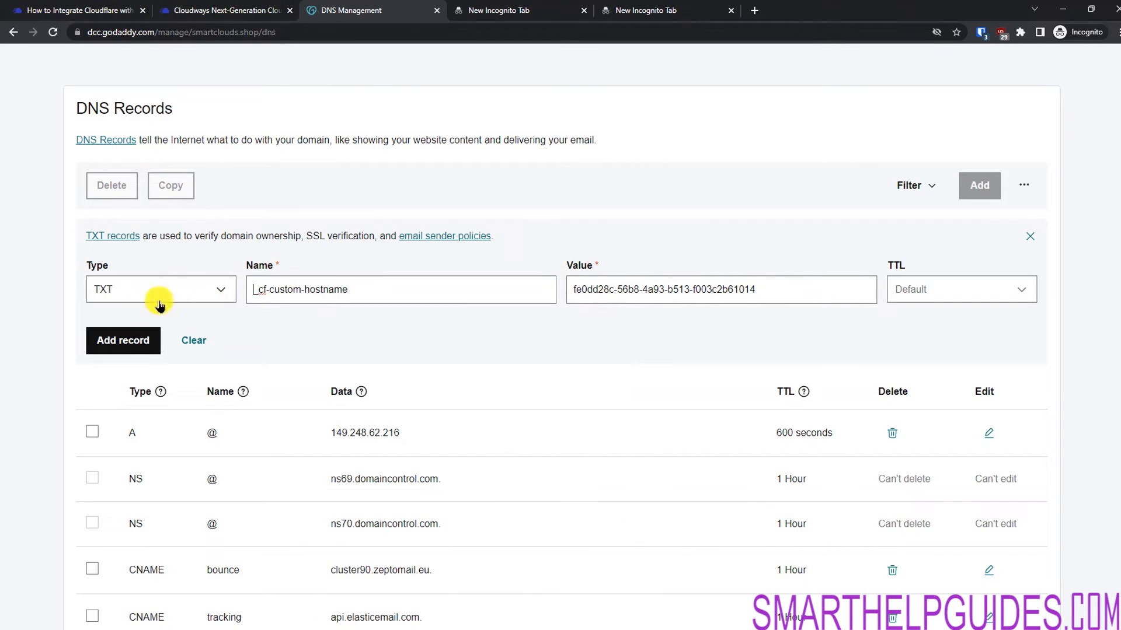
pyautogui.click(123, 340)
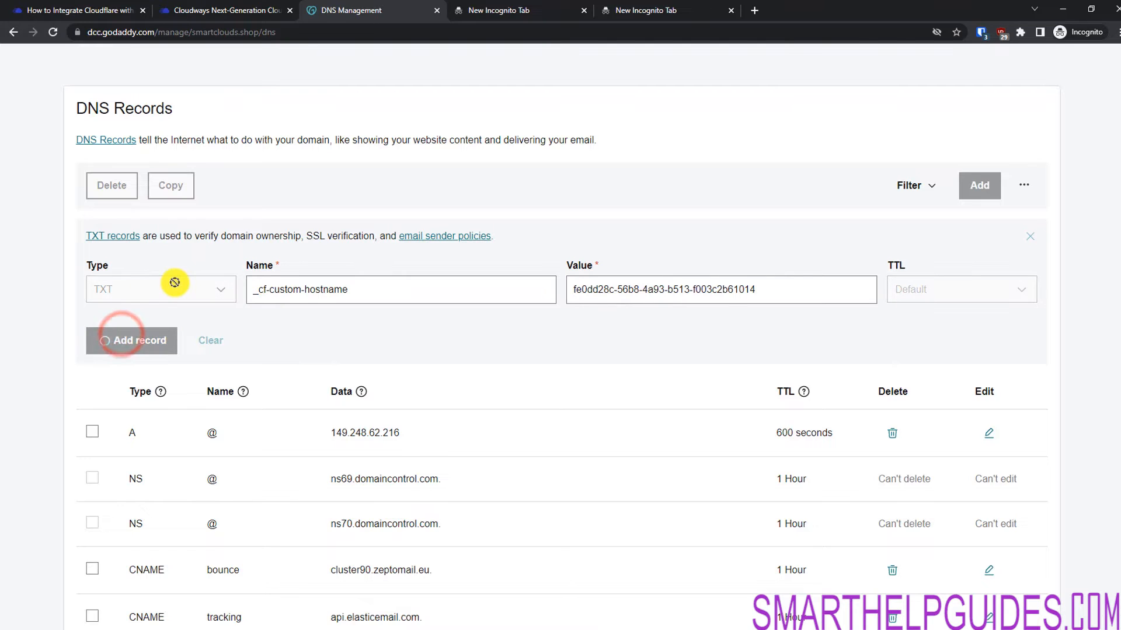
pyautogui.click(132, 341)
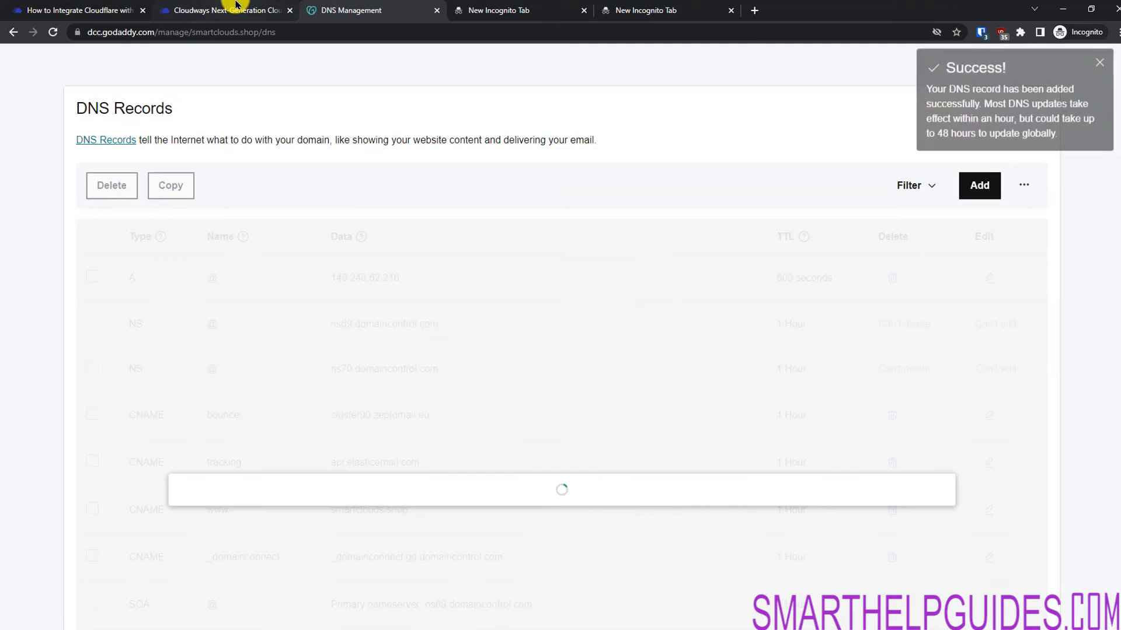
# Add a second TXT record @ with value ca3-60cb8d3e4f7249f9a80a563d882d0e40
pyautogui.click(224, 10)
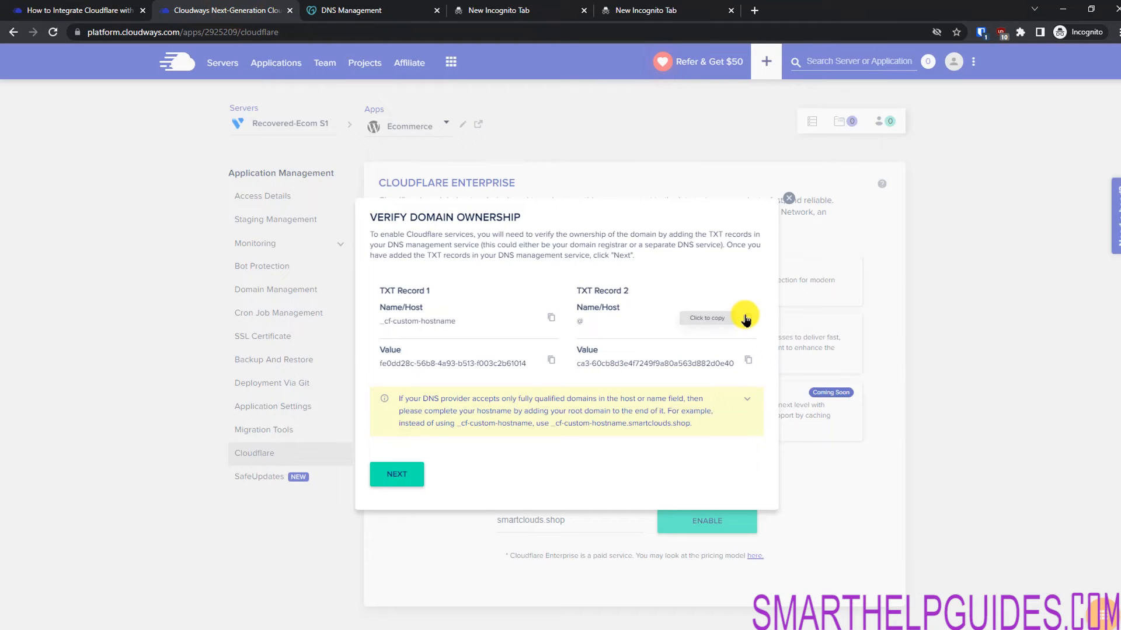
pyautogui.moveTo(729, 338)
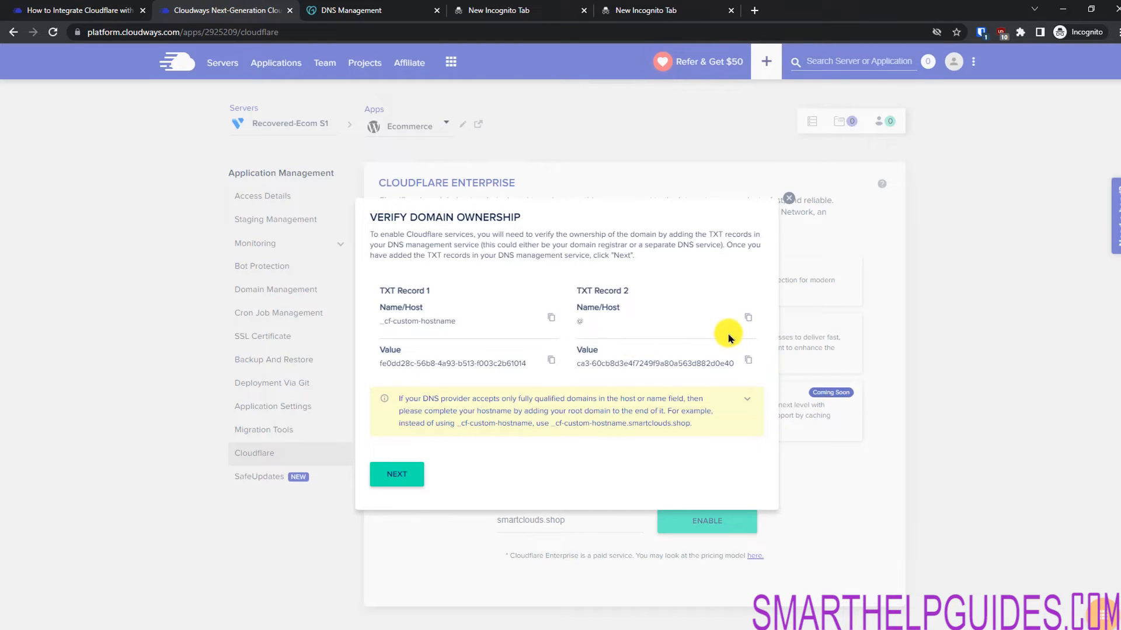
pyautogui.click(747, 360)
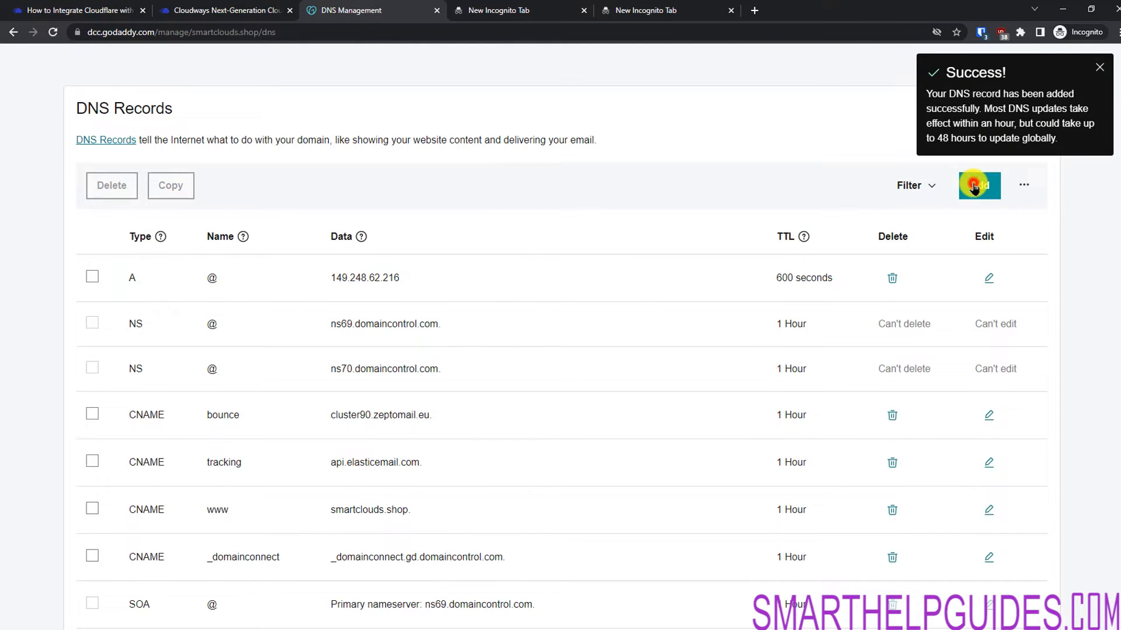
pyautogui.click(980, 185)
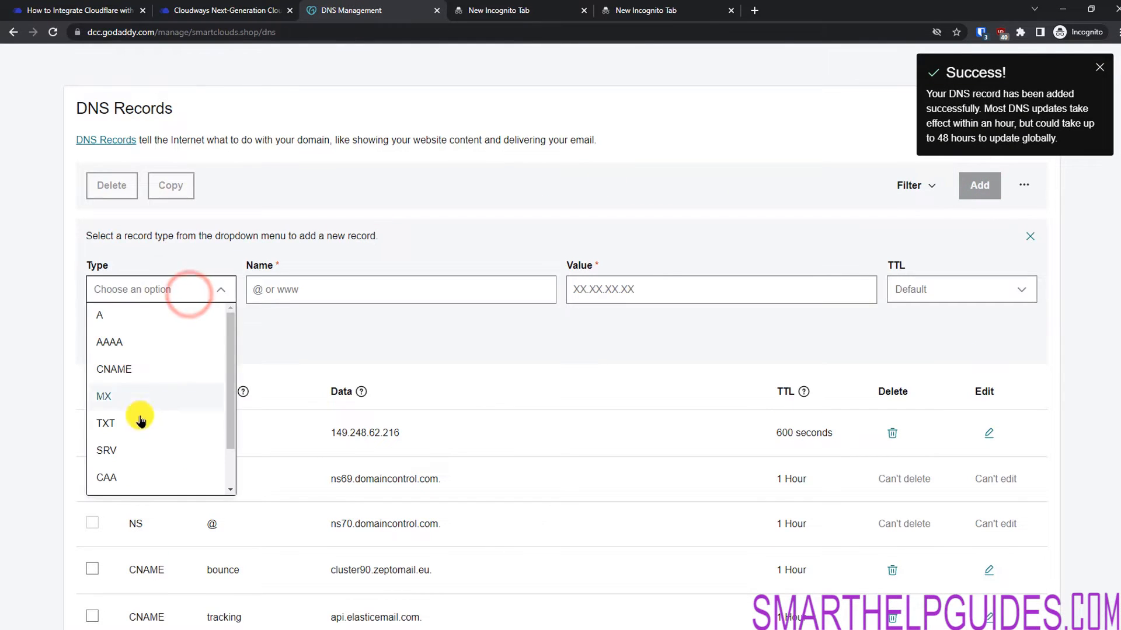
pyautogui.click(105, 422)
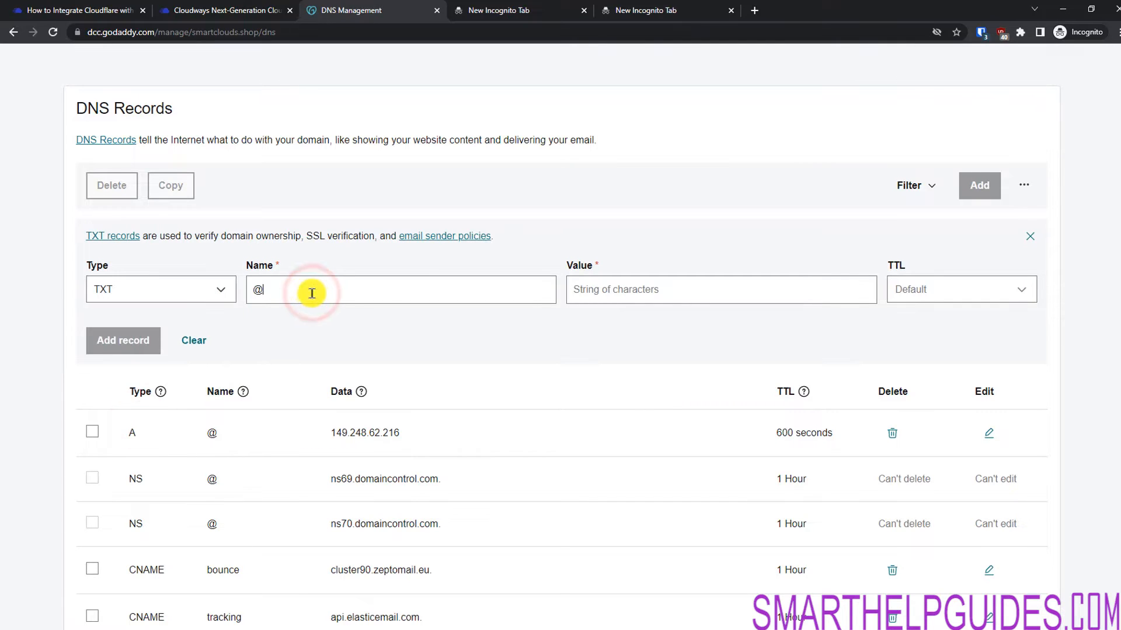
pyautogui.write('ca3-60cb8d3e4f7249f9a80a563d882d0e40')
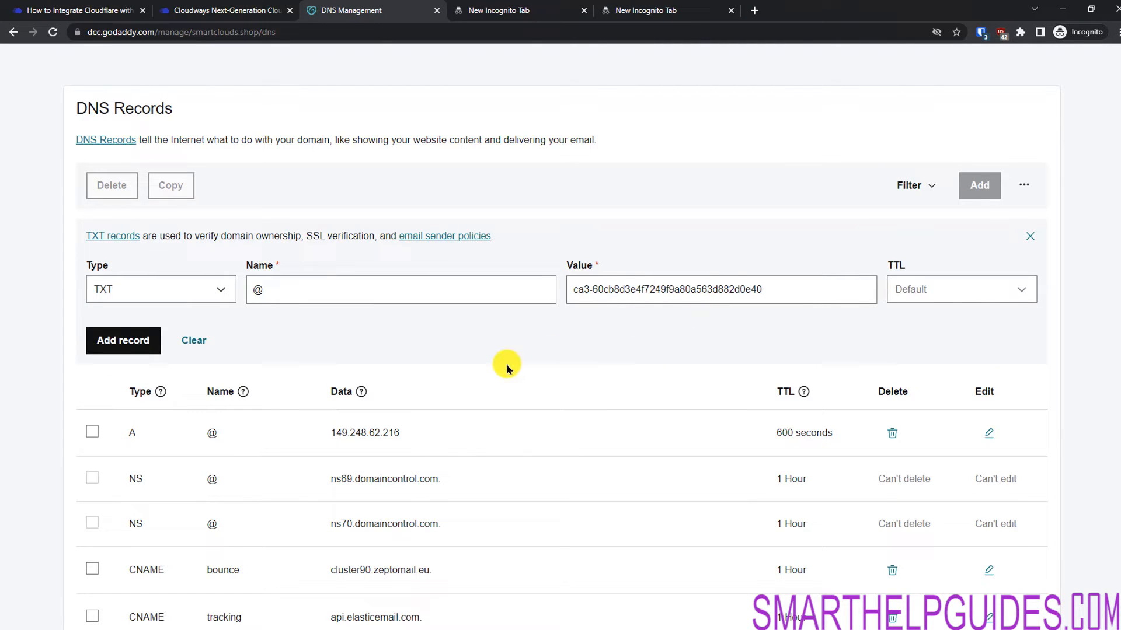
pyautogui.click(123, 340)
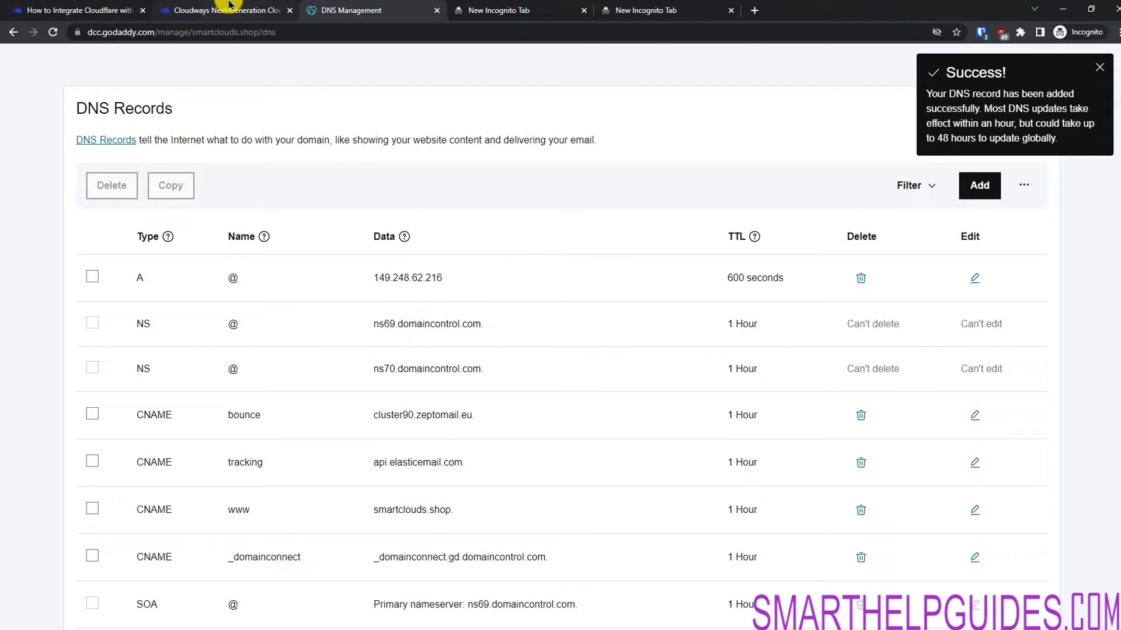
# Back in Cloudways, submit the TXT records to start verifying smartclouds.shop ownership
pyautogui.click(222, 10)
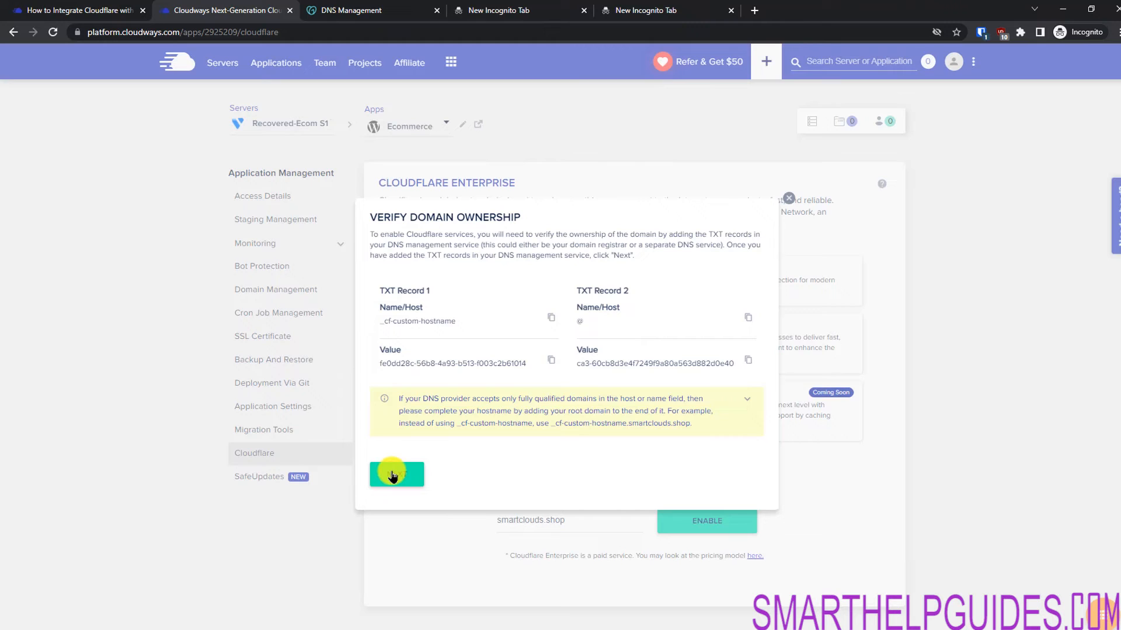
pyautogui.click(397, 474)
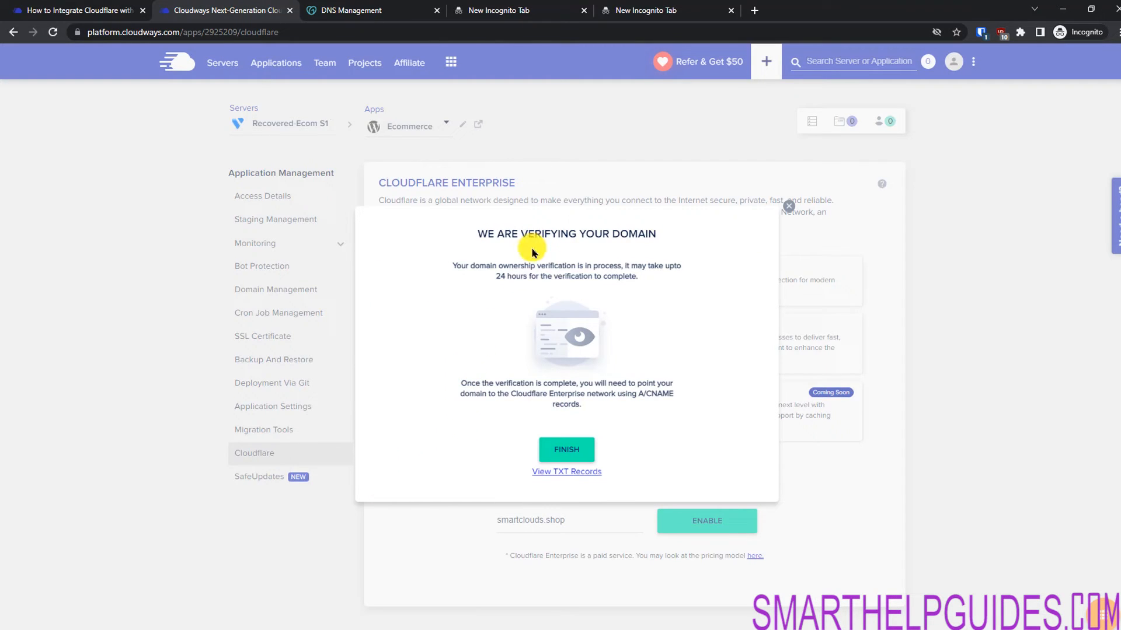
pyautogui.moveTo(564, 321)
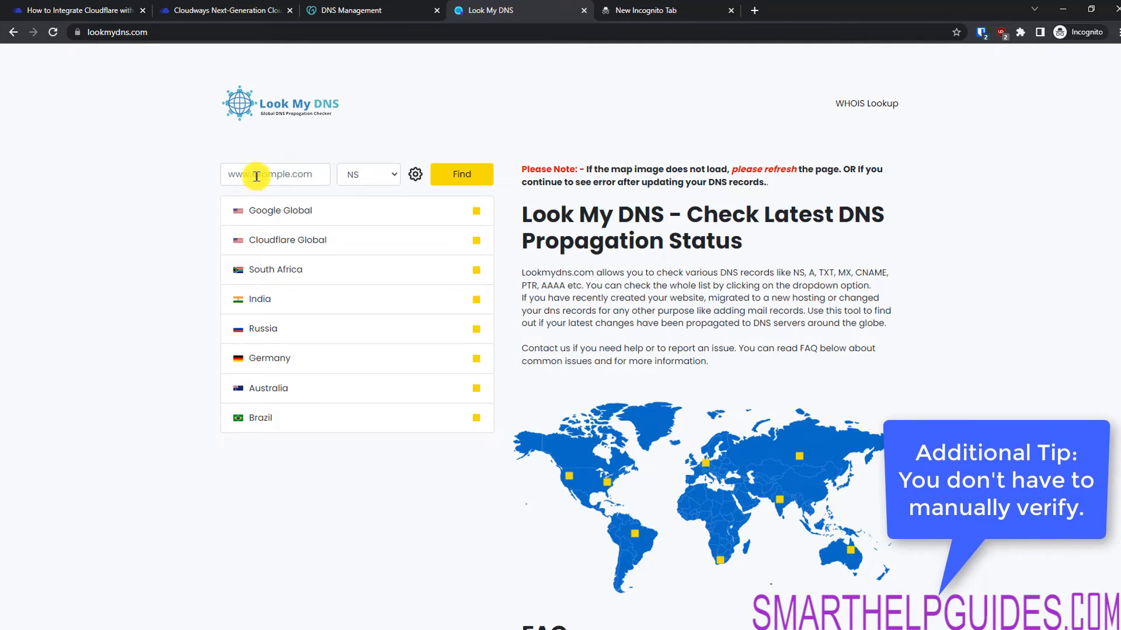
# Run a global TXT propagation lookup for smartclouds.shop in Look My DNS
pyautogui.click(274, 174)
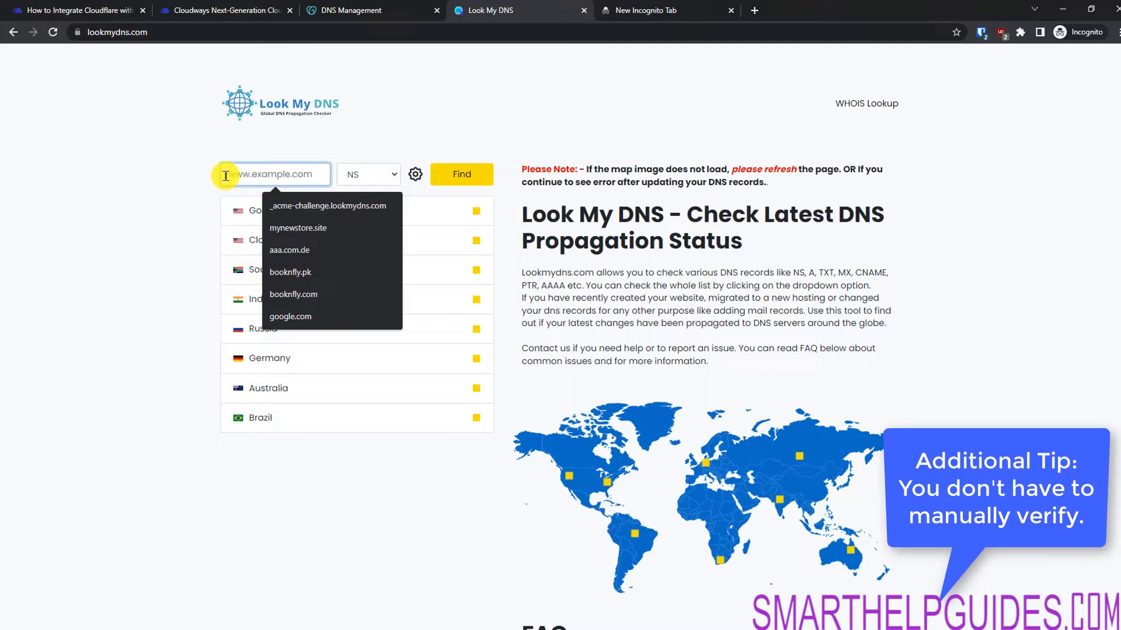
pyautogui.write('smart')
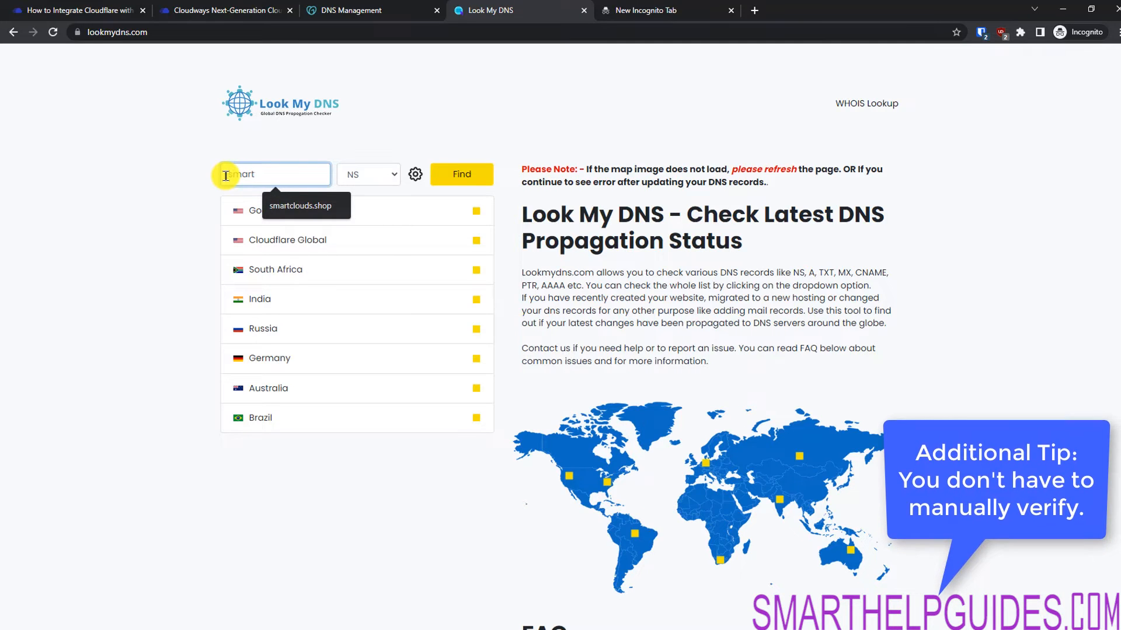
pyautogui.click(368, 174)
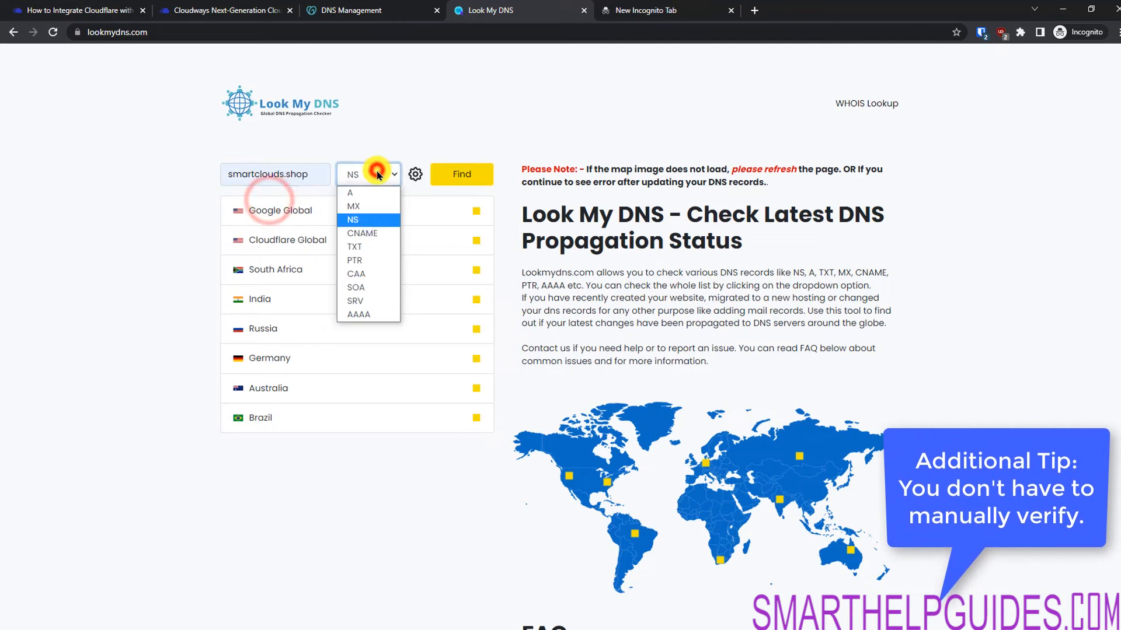
pyautogui.click(354, 247)
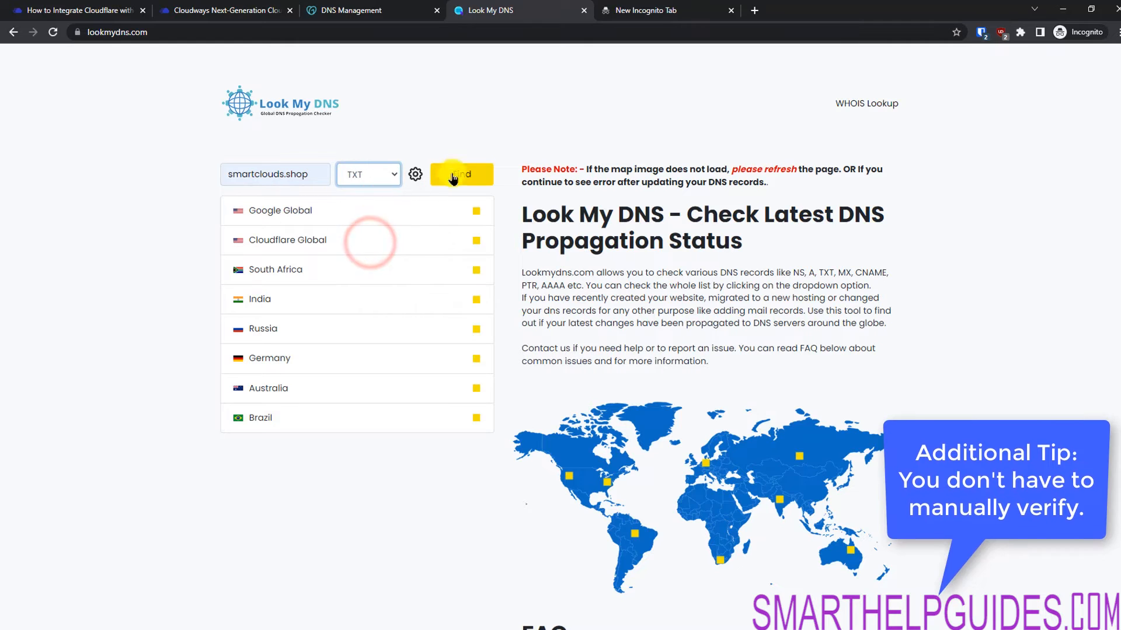
pyautogui.click(461, 174)
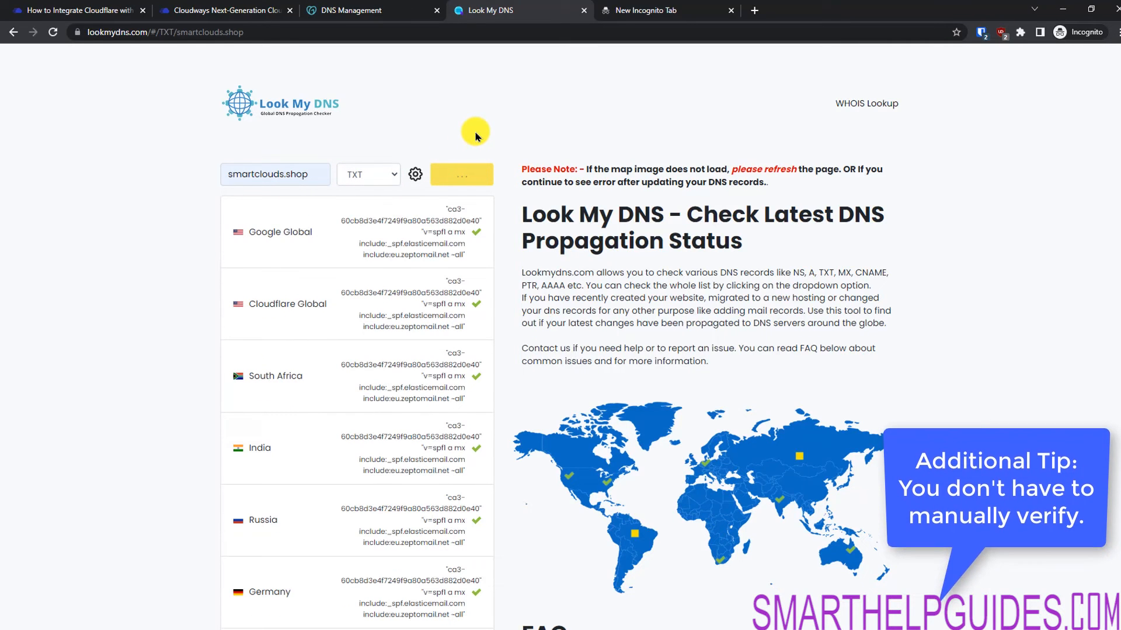
pyautogui.moveTo(425, 315)
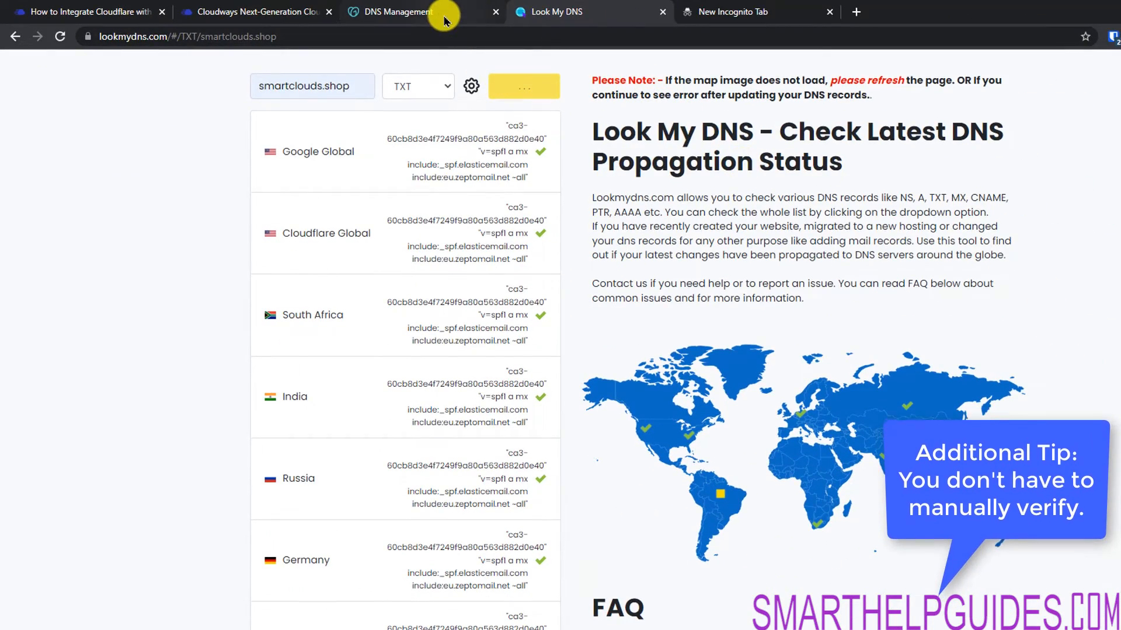
# Review the GoDaddy DNS records, then return to the propagation checker
pyautogui.click(391, 11)
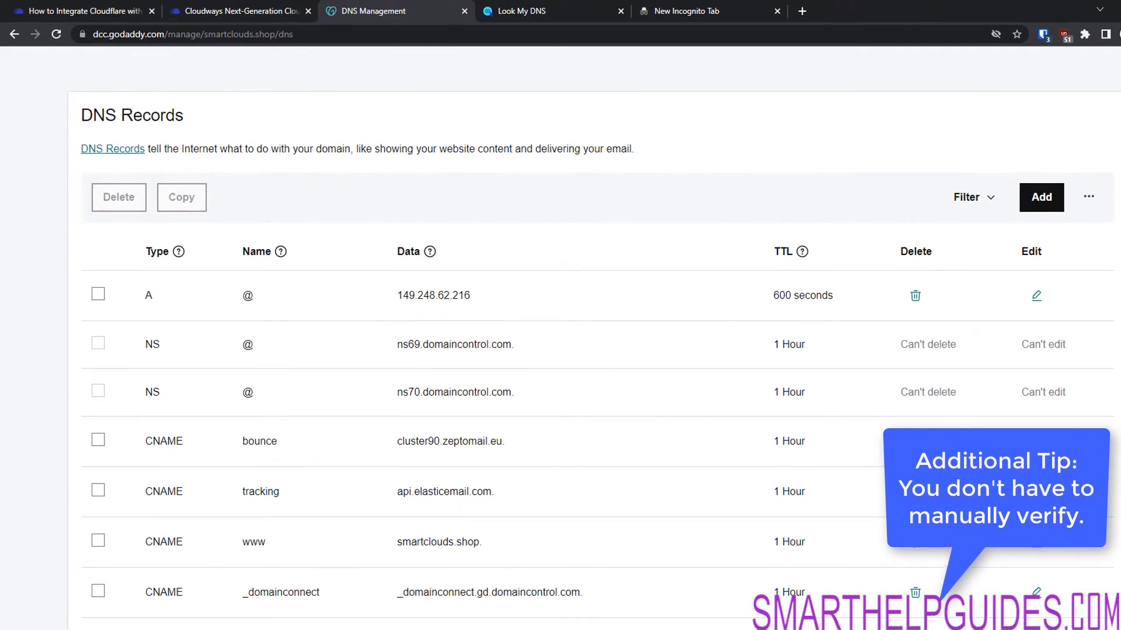
pyautogui.scroll(-3)
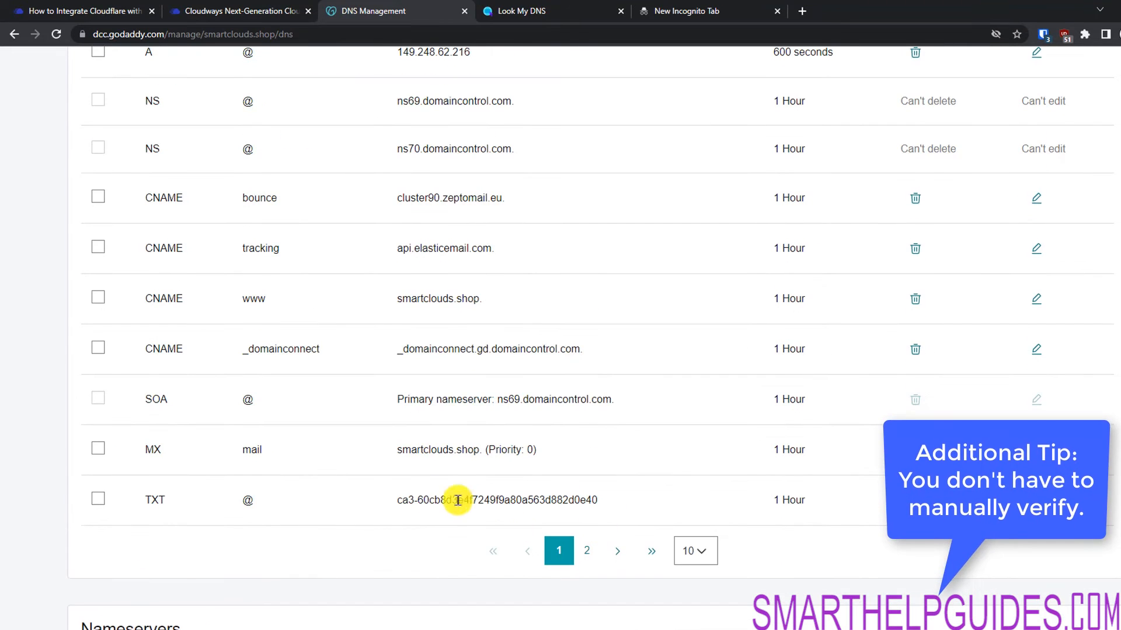
pyautogui.click(528, 10)
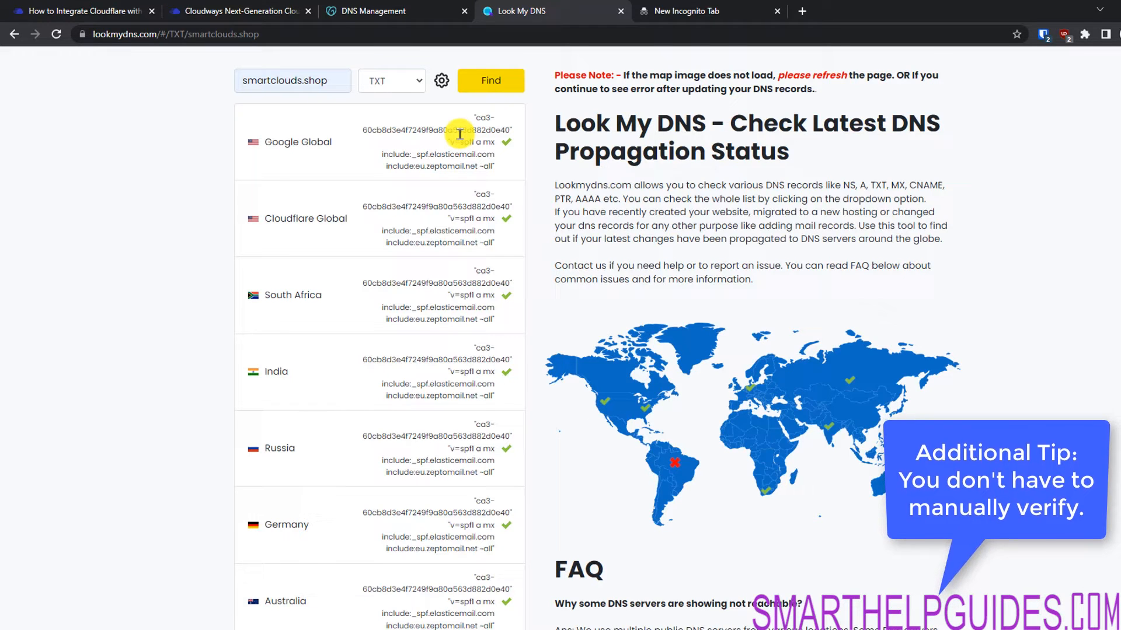
# Submit the ownership verification wizard, refresh the status, and recheck propagation before returning
pyautogui.click(239, 11)
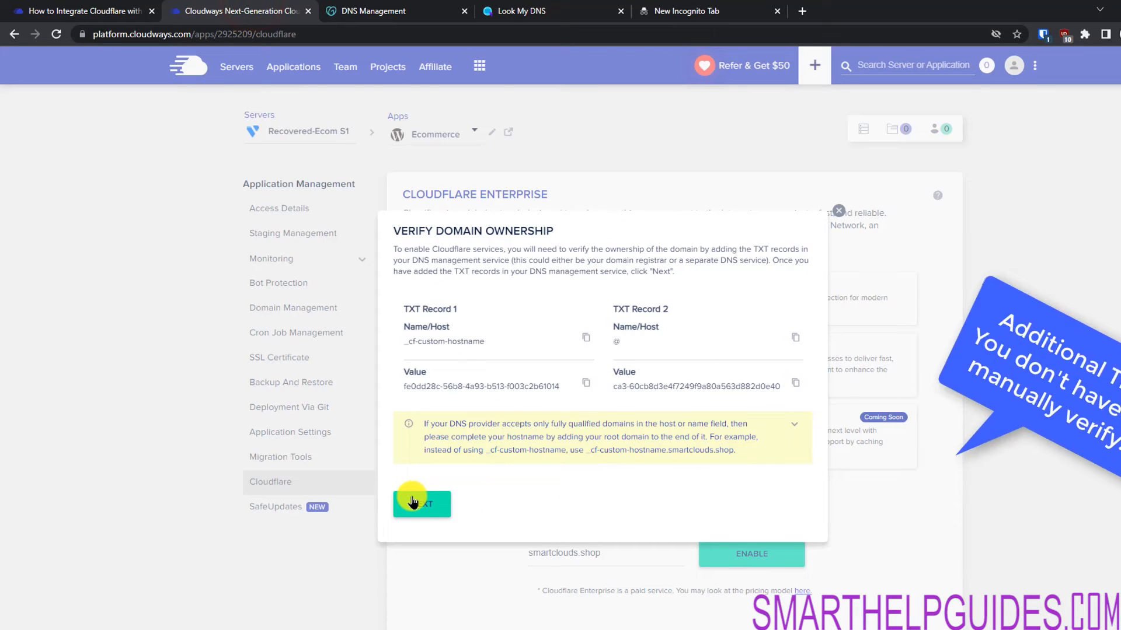
pyautogui.click(421, 503)
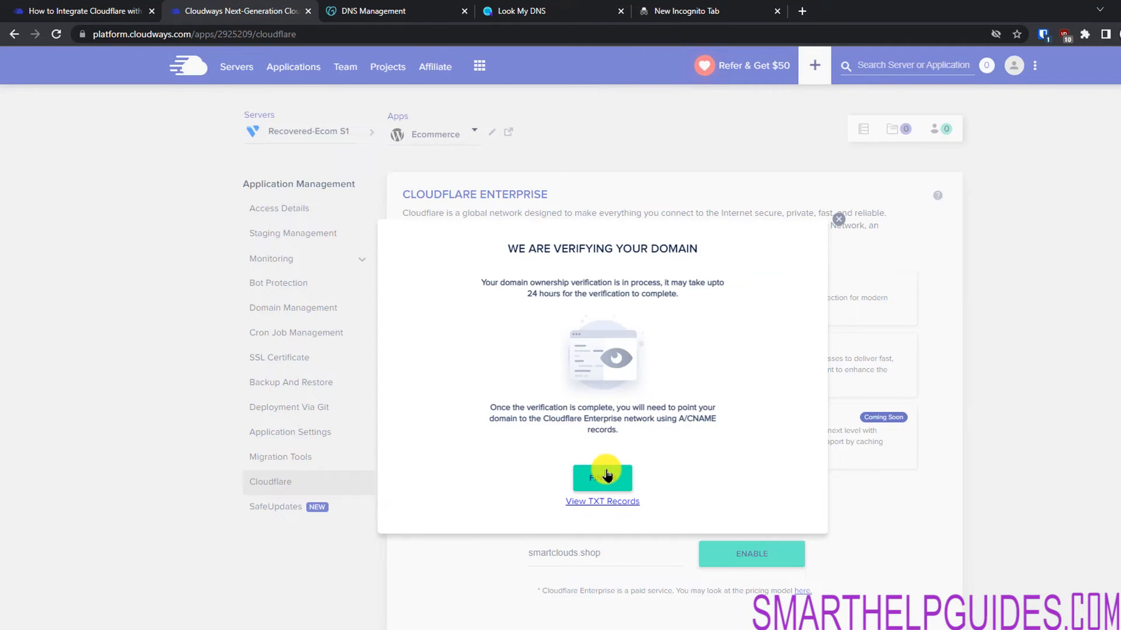
pyautogui.click(837, 219)
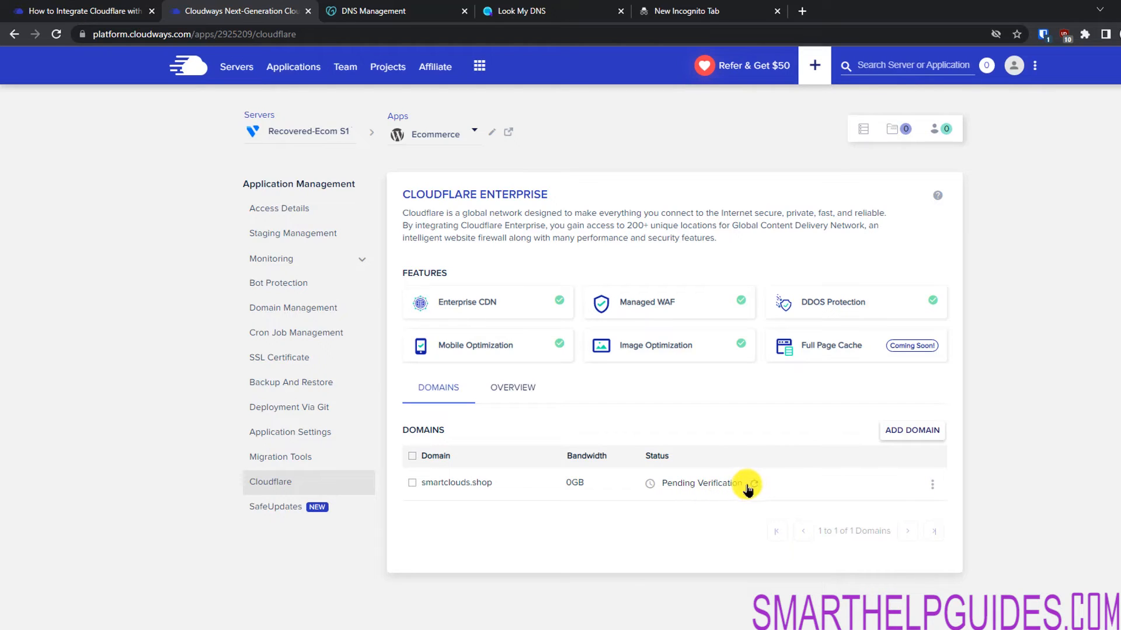
pyautogui.click(748, 486)
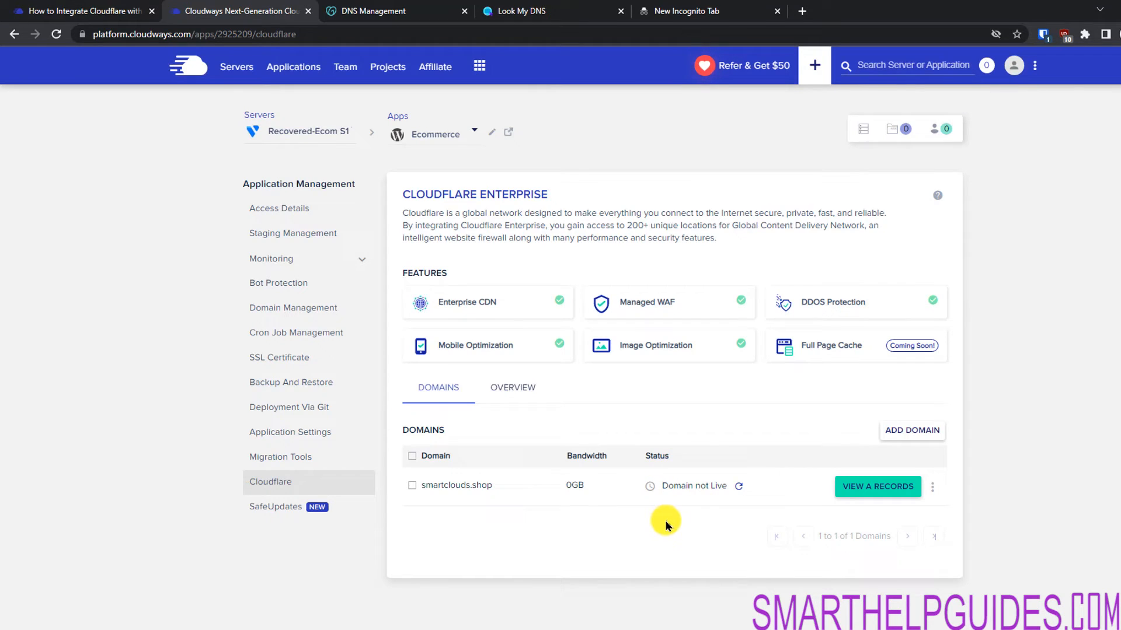
pyautogui.moveTo(667, 522)
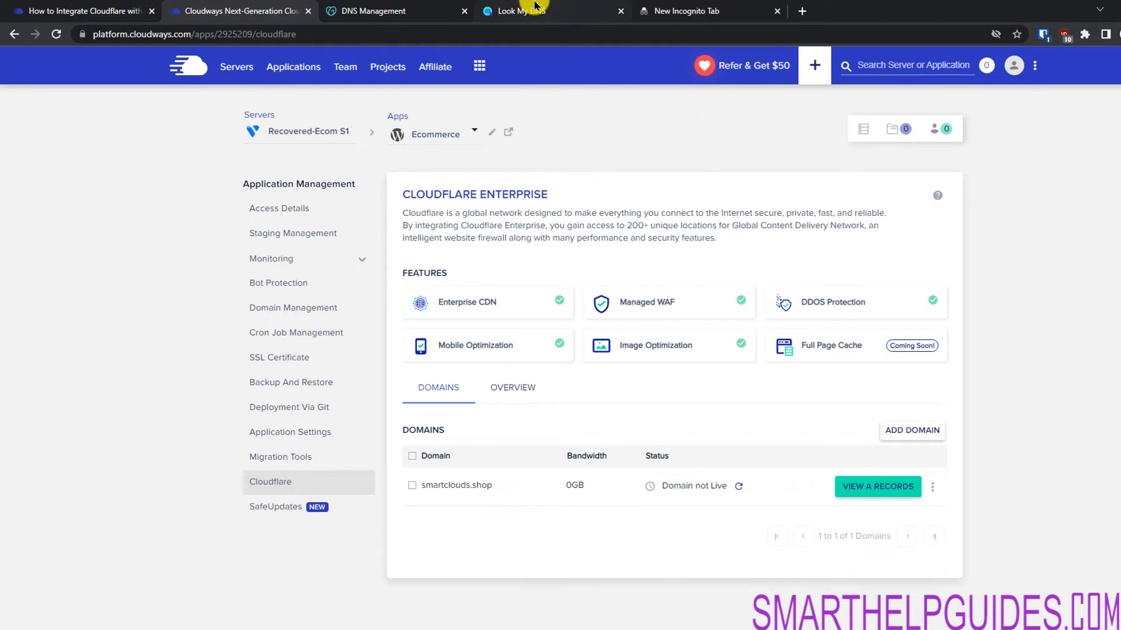
pyautogui.click(521, 11)
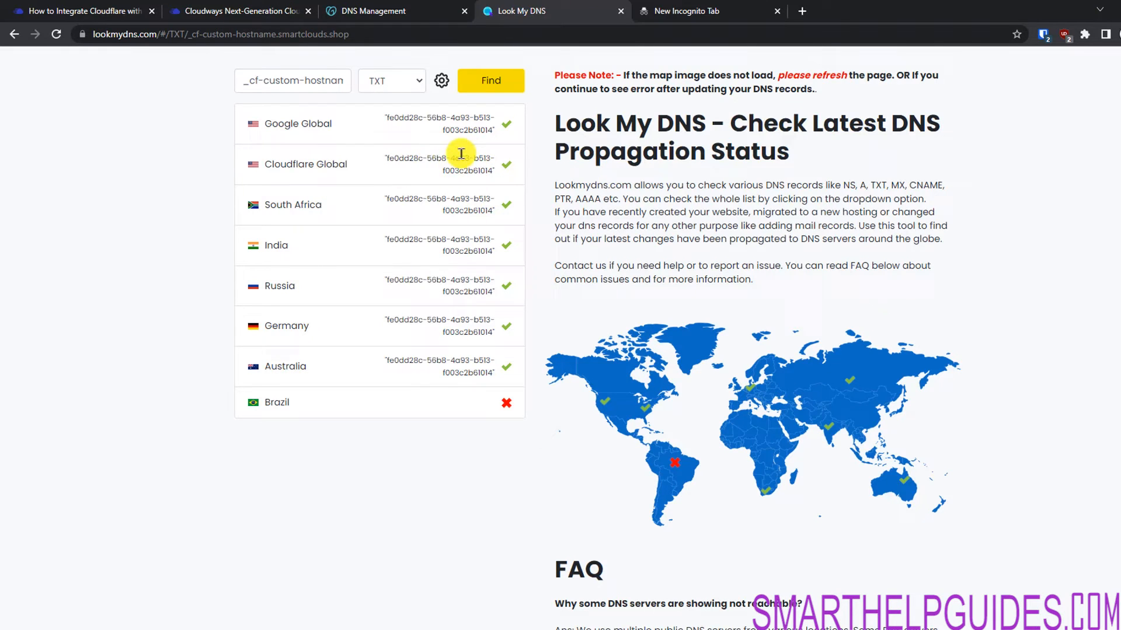
pyautogui.click(232, 10)
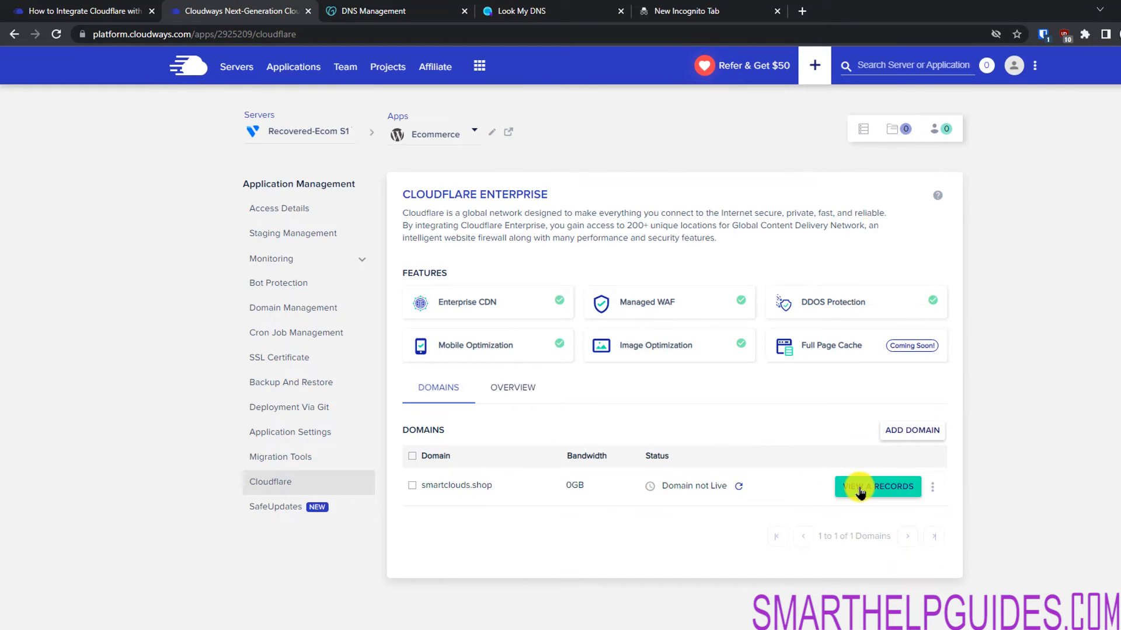
# Open View A Records for smartclouds.shop, showing 162.159.136.54 and 162.159.137.54
pyautogui.click(877, 487)
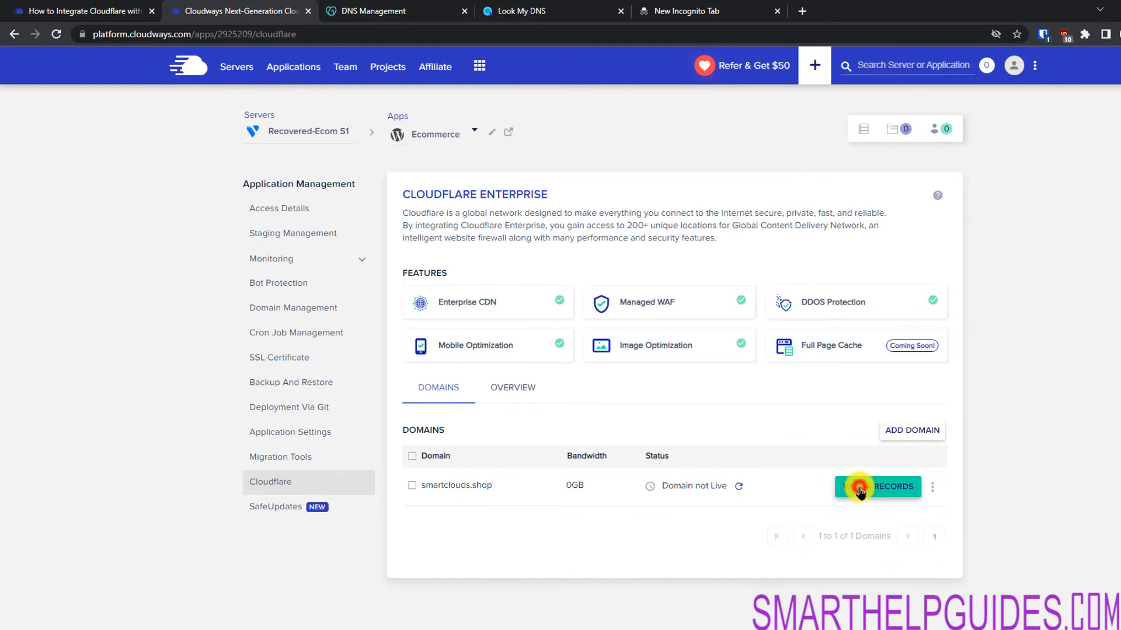
pyautogui.click(876, 486)
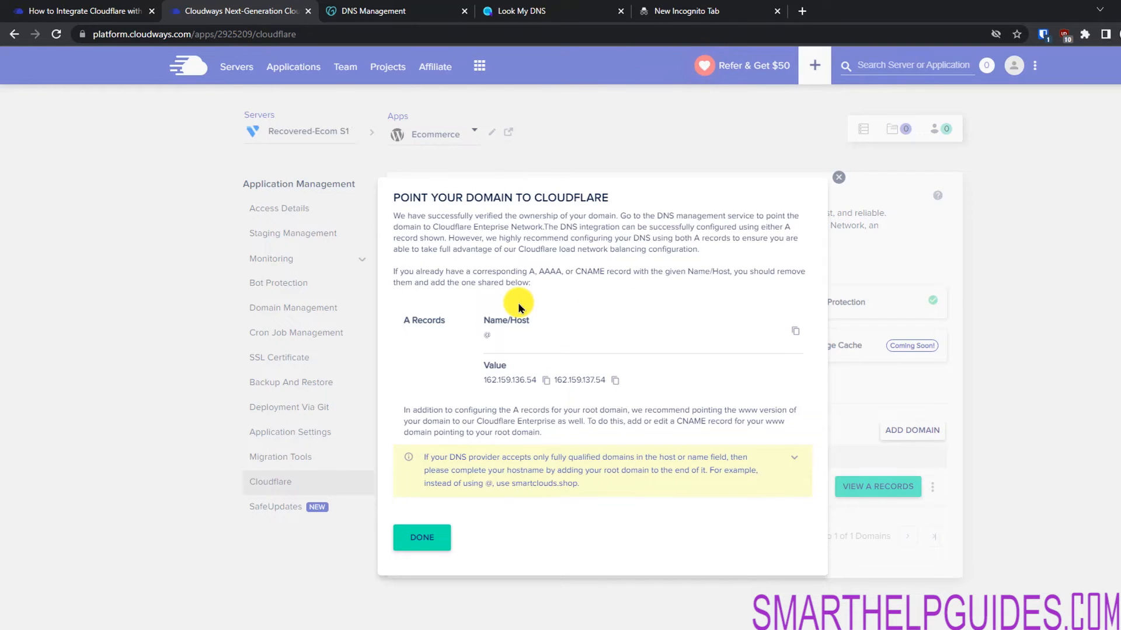
pyautogui.moveTo(506, 307)
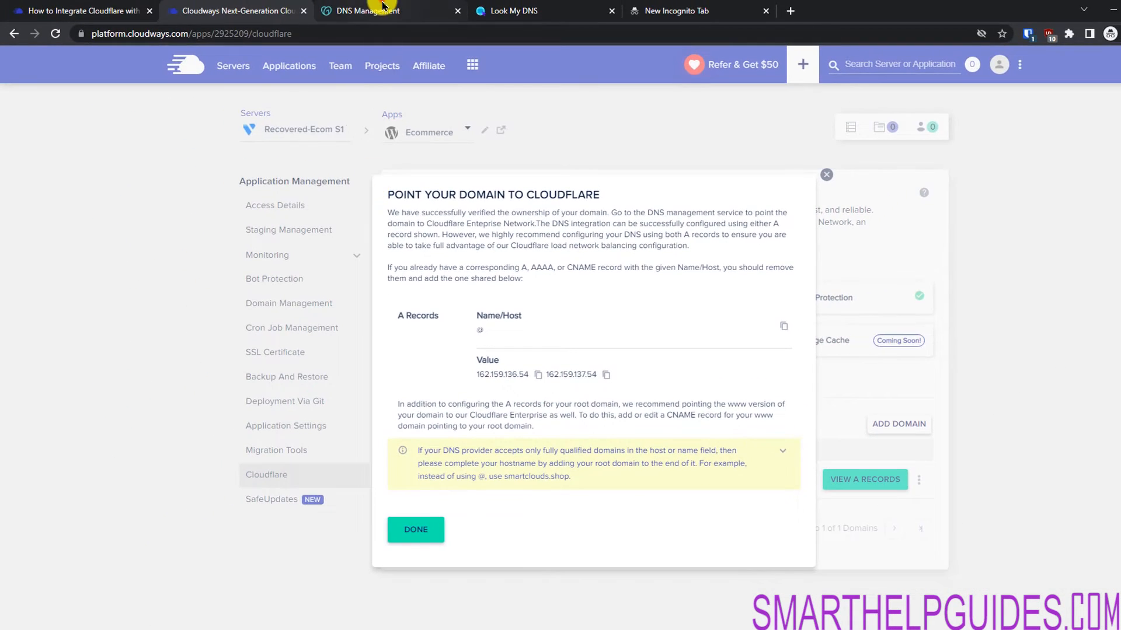
# Filter GoDaddy's DNS records to only the @ A record at 149.248.62.216
pyautogui.click(371, 10)
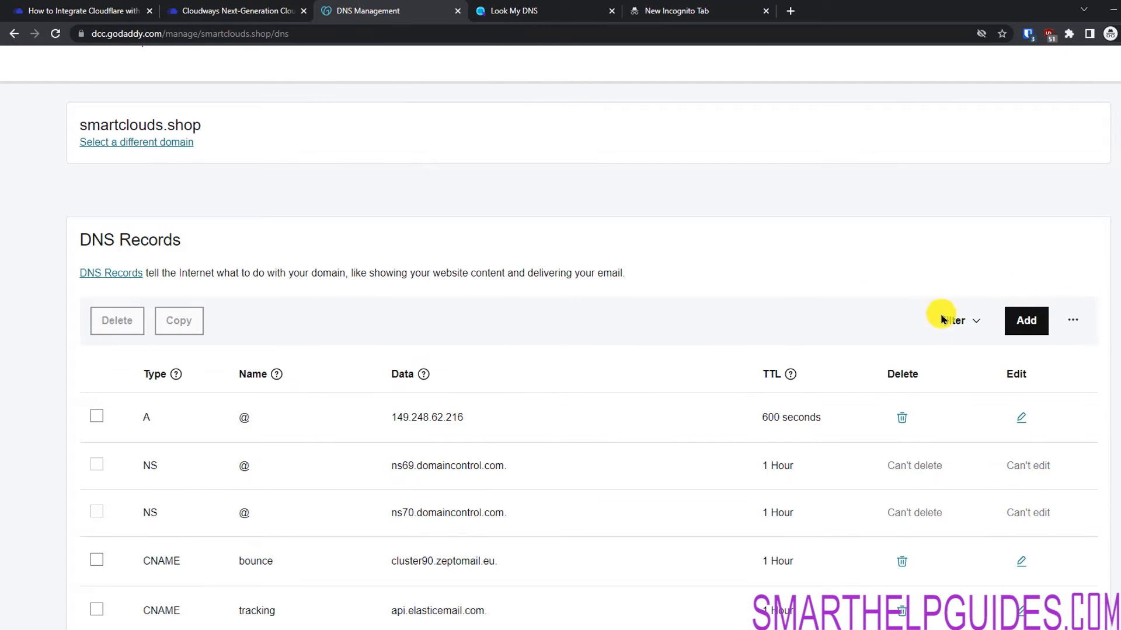
pyautogui.scroll(-3)
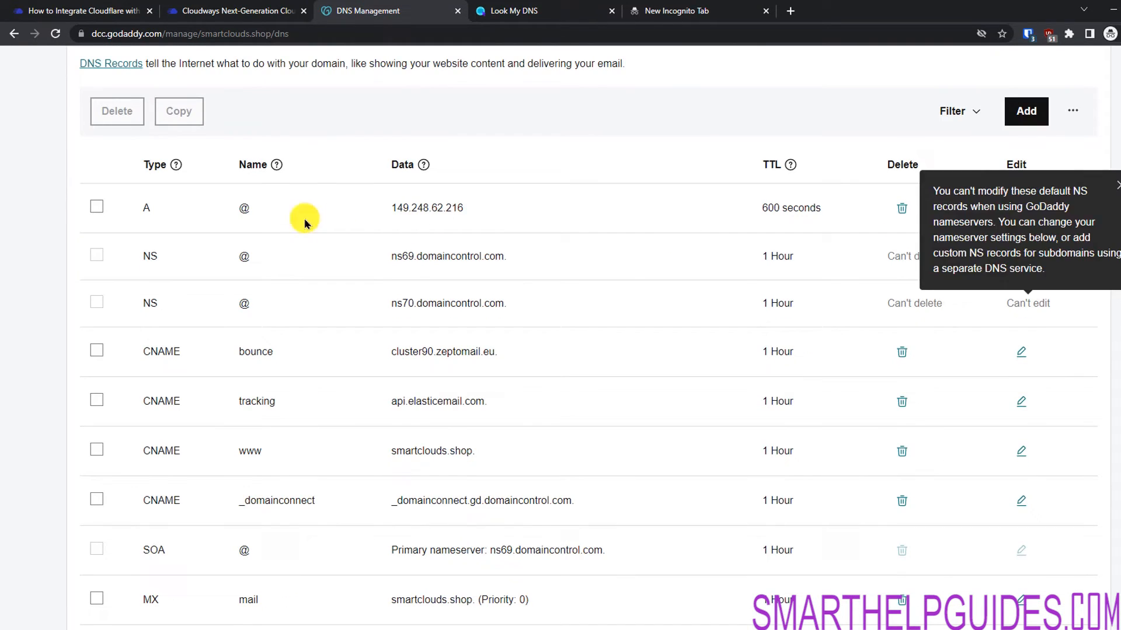
pyautogui.moveTo(621, 427)
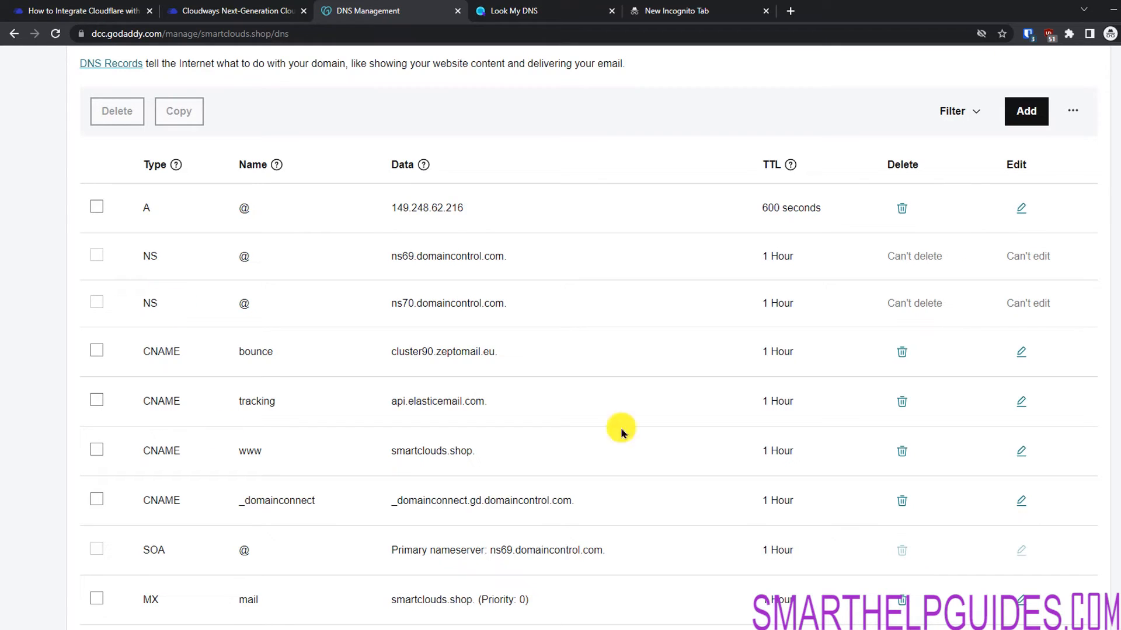
pyautogui.click(955, 111)
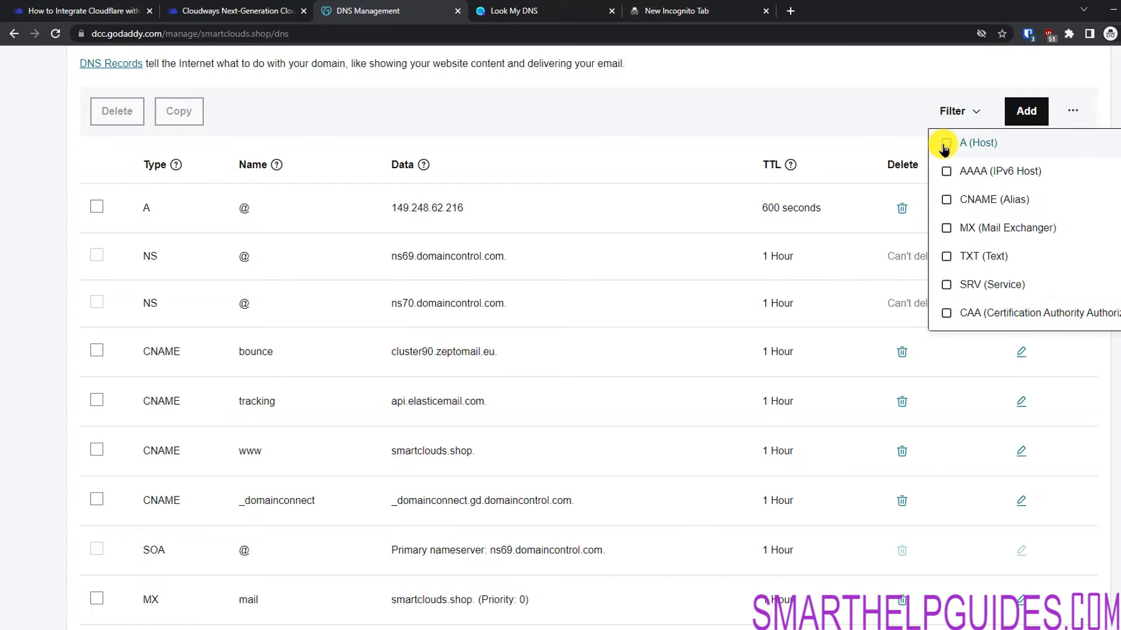
pyautogui.click(945, 142)
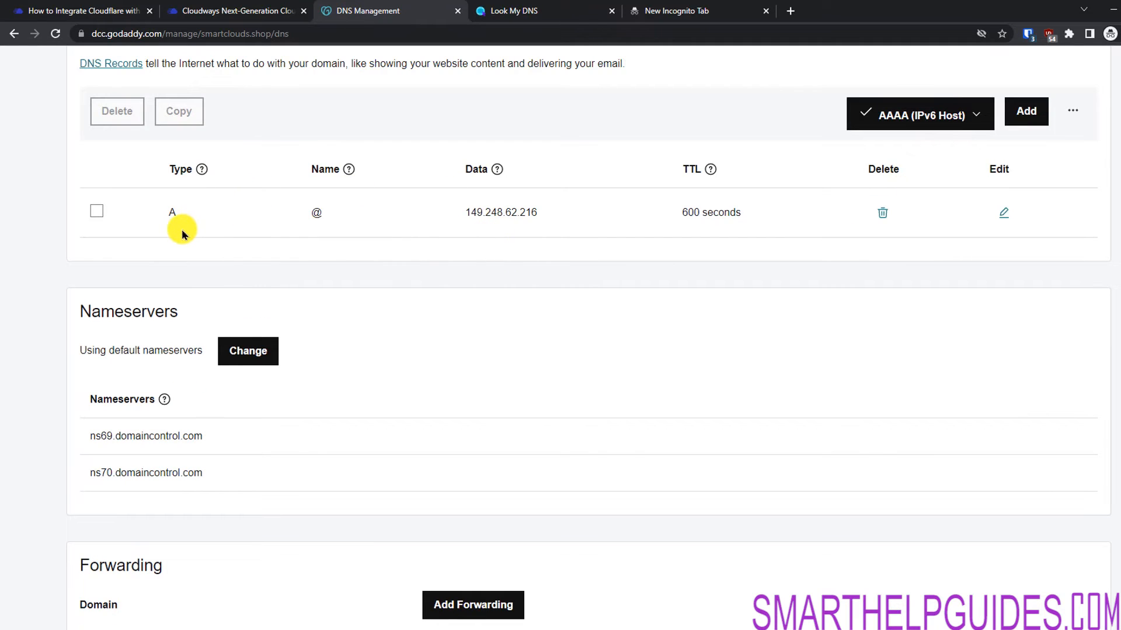
pyautogui.moveTo(970, 236)
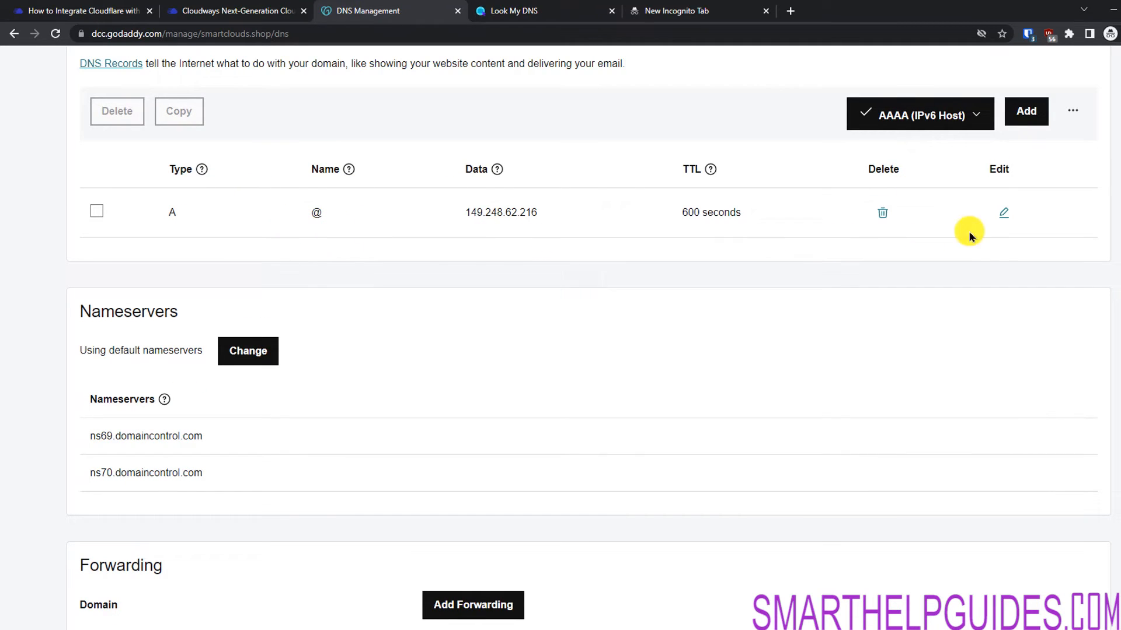
# Change the @ A record's value to 162.159.136.54 and save it
pyautogui.click(1003, 213)
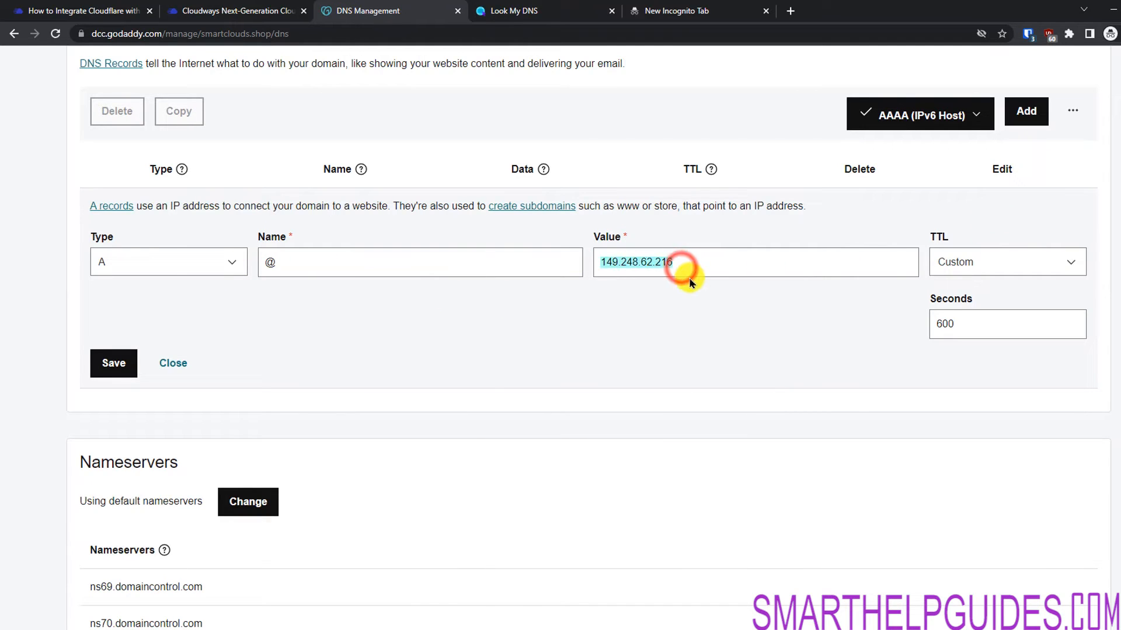
pyautogui.write('162.159.136.54')
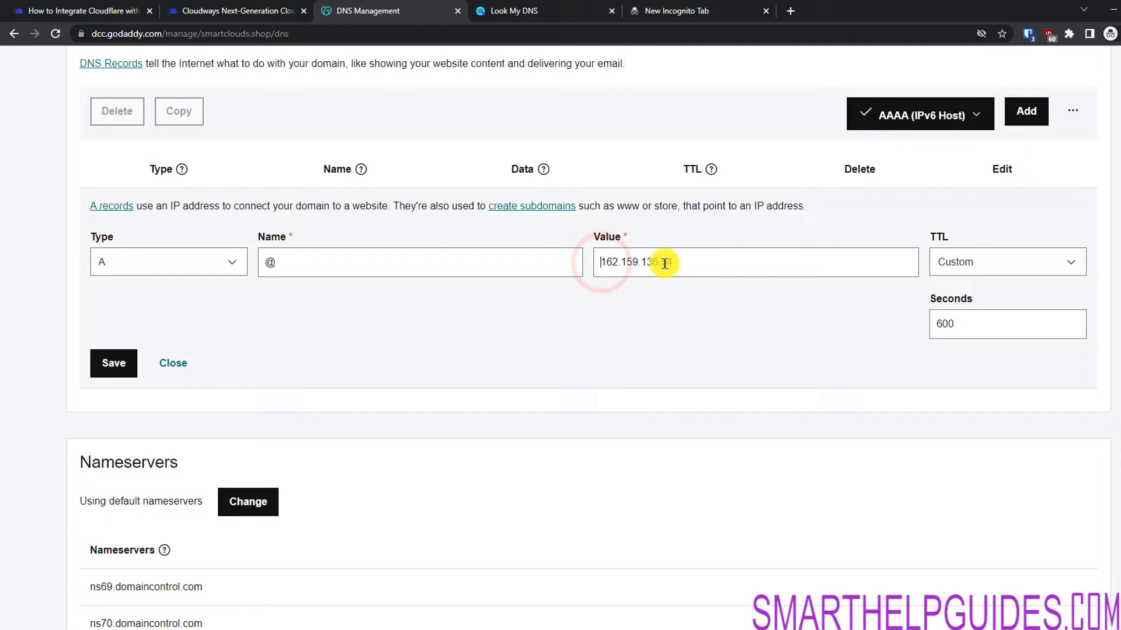
pyautogui.click(113, 363)
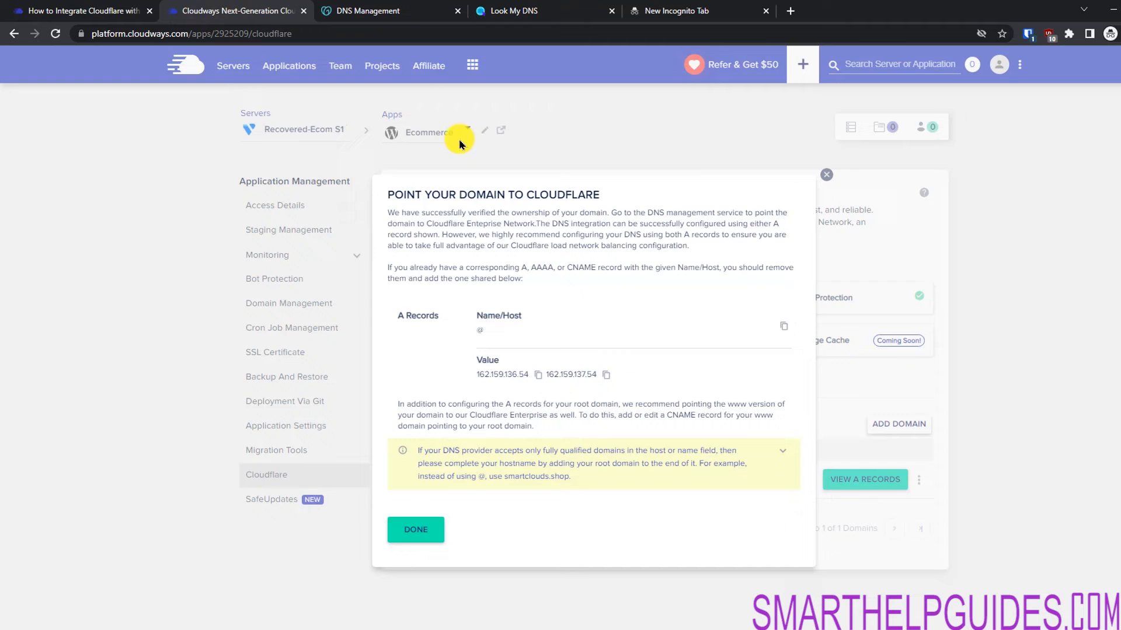
# Return to GoDaddy DNS Management to confirm the @ record now points to 162.159.136.54
pyautogui.click(366, 11)
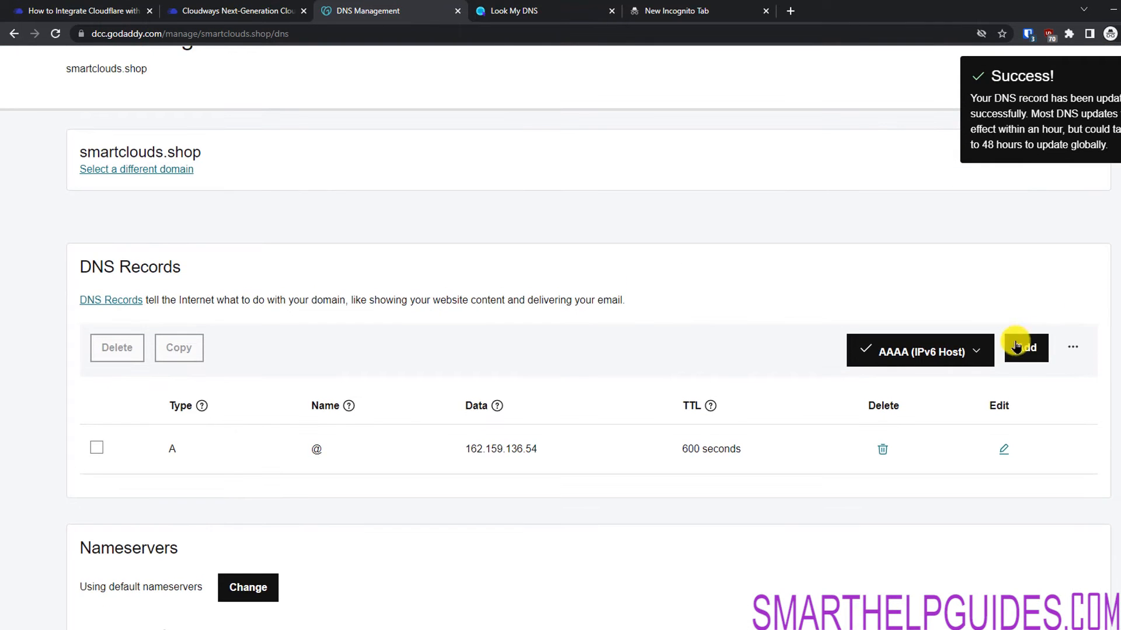
# Add a second @ A record in GoDaddy pointing to 162.159.137.54
pyautogui.click(1024, 347)
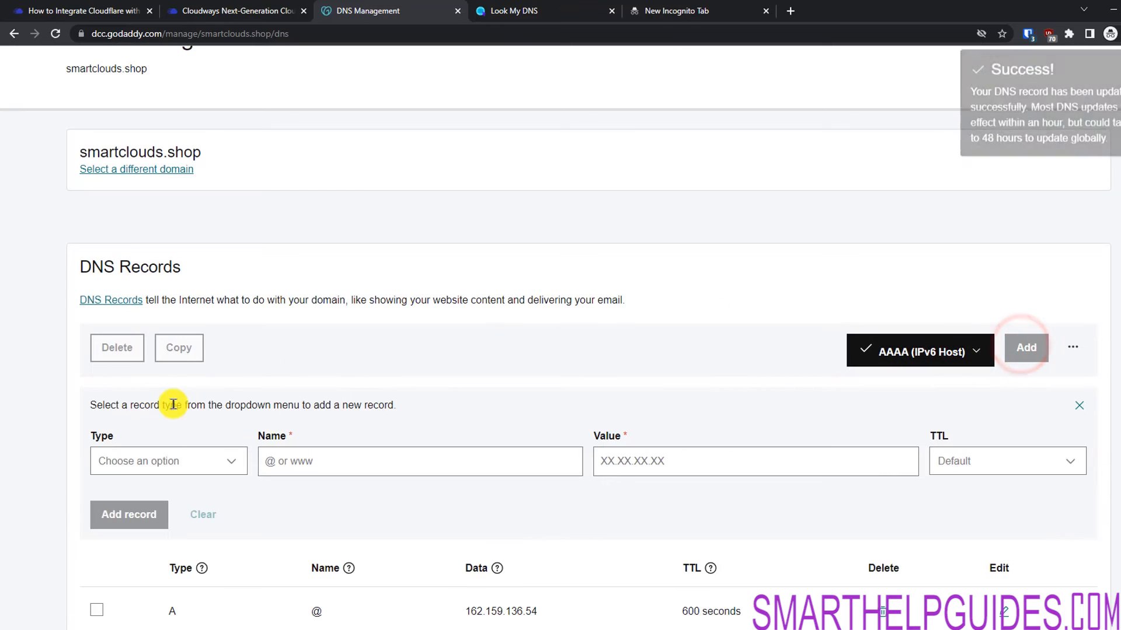
pyautogui.click(168, 461)
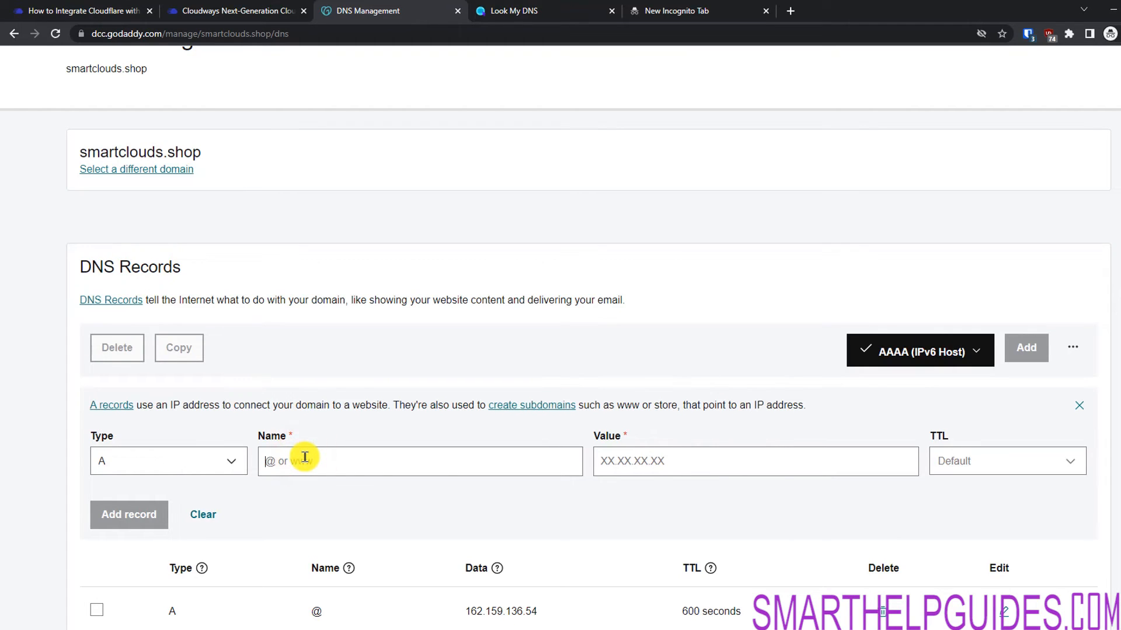
pyautogui.write('@')
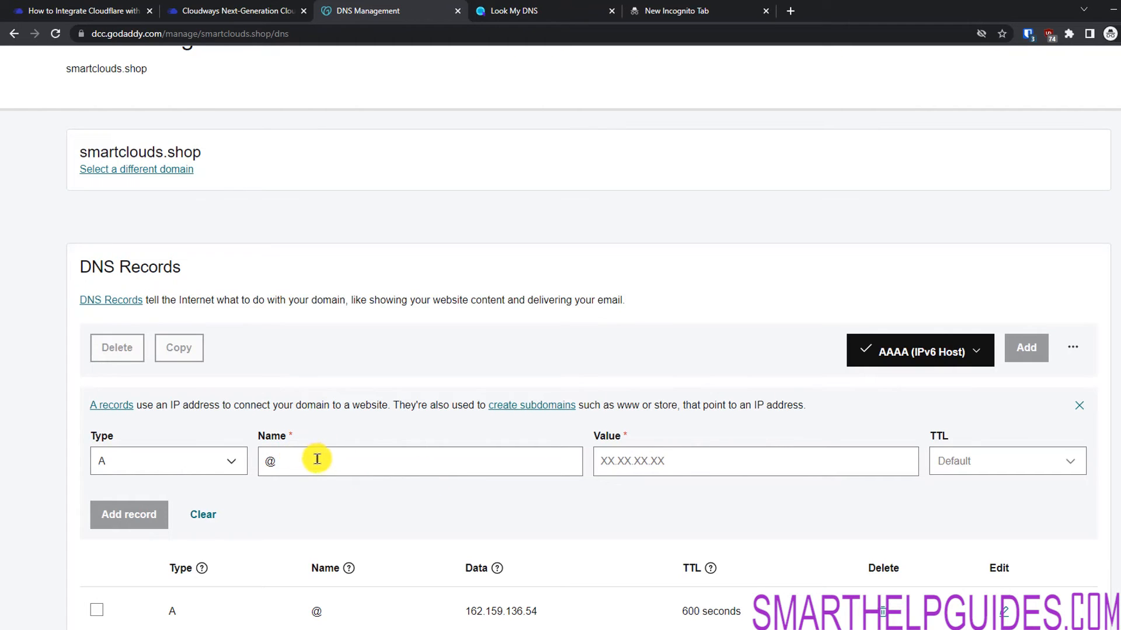
pyautogui.write('smartclouds.sho')
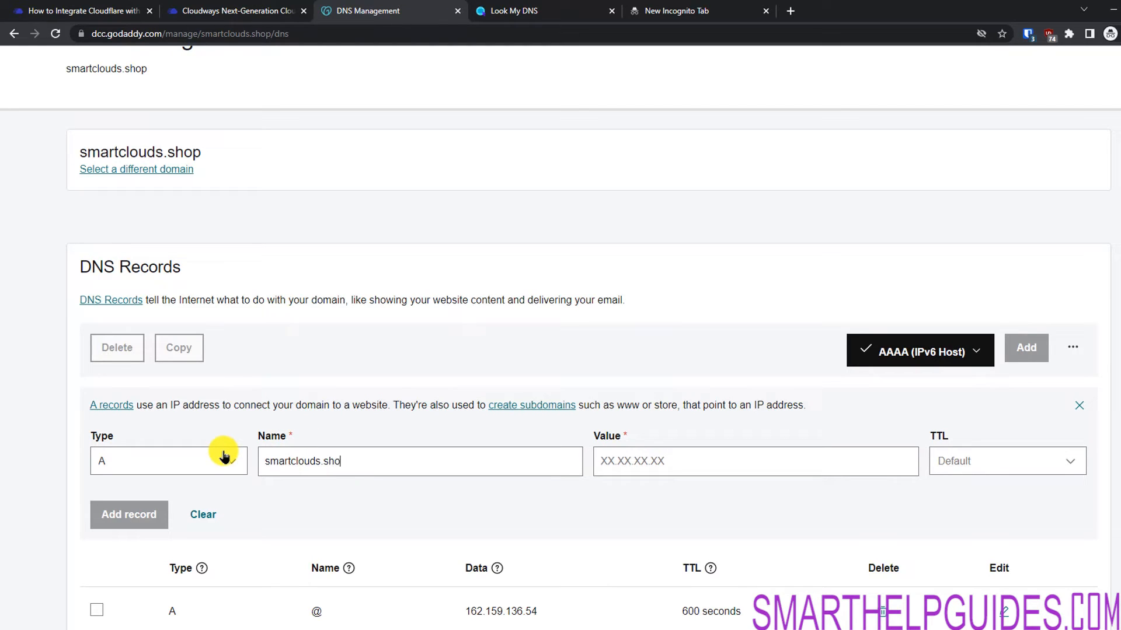
pyautogui.write('p')
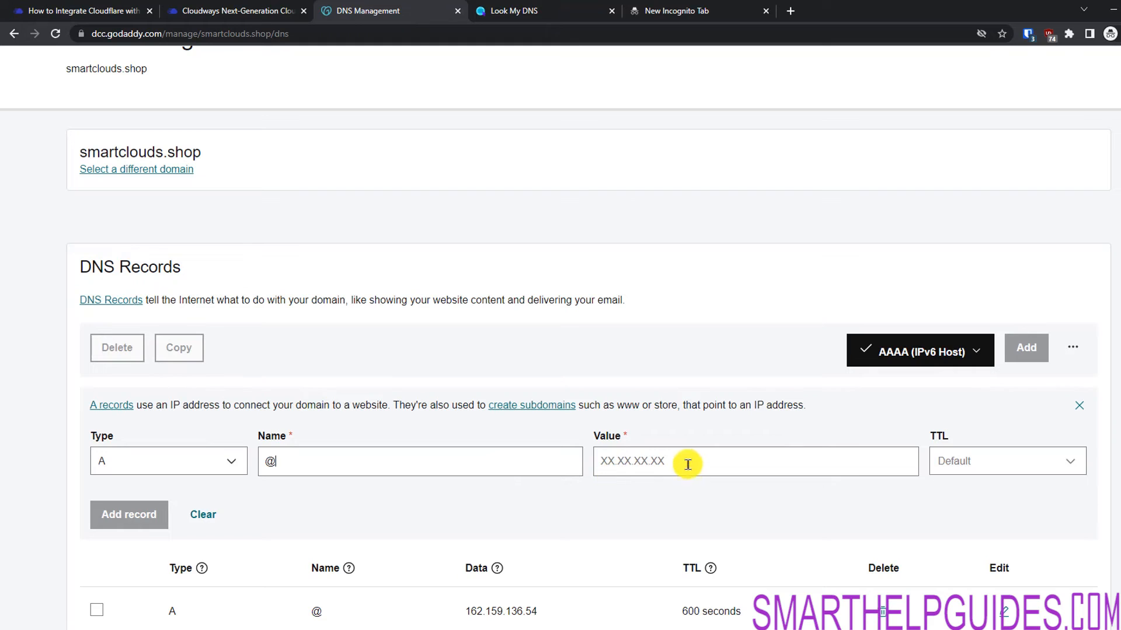
pyautogui.write('162.159.137.54')
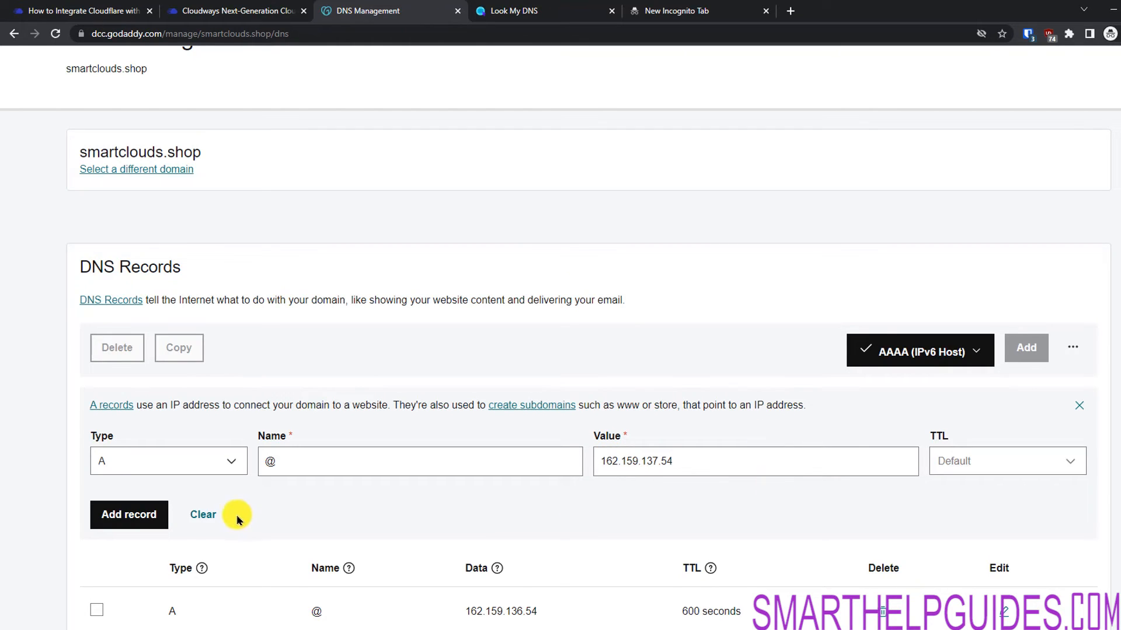
pyautogui.click(129, 514)
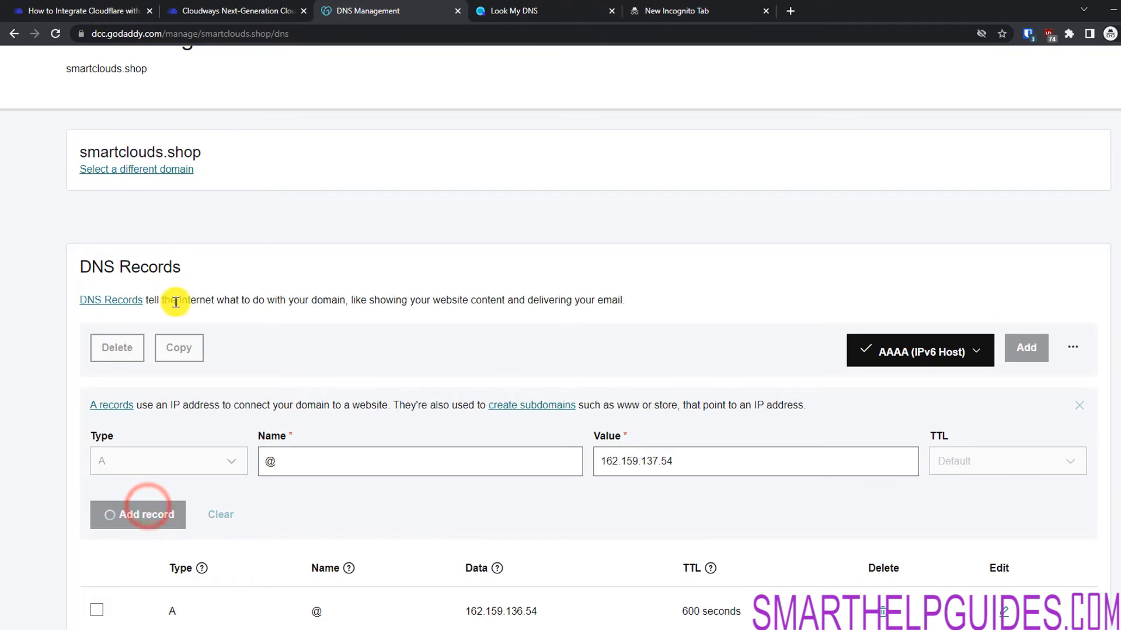
pyautogui.click(138, 514)
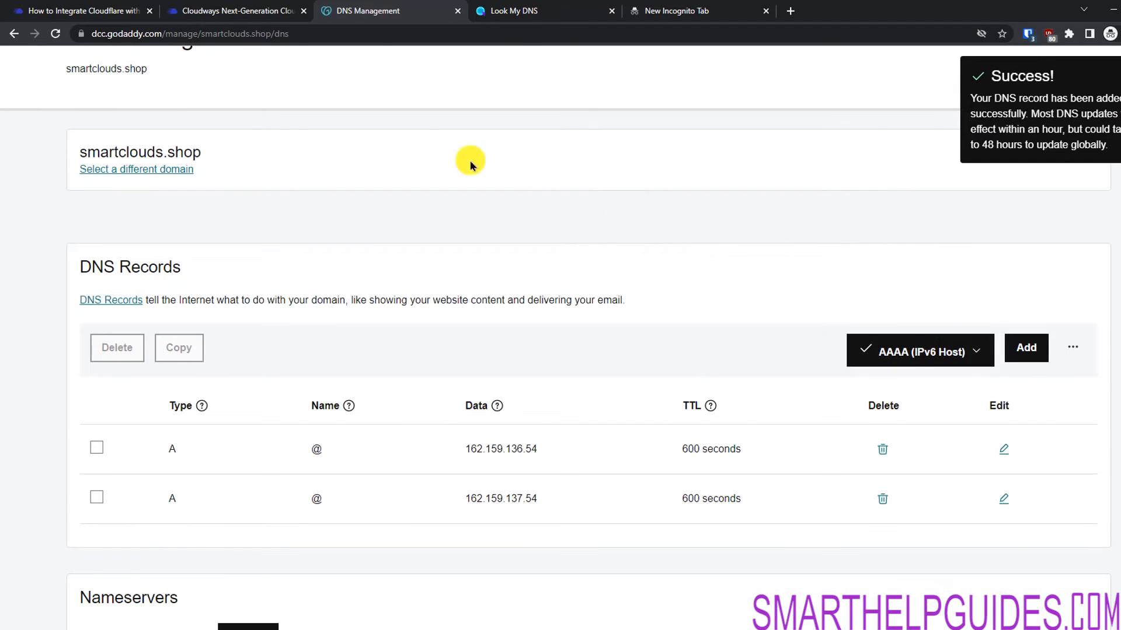
pyautogui.click(515, 11)
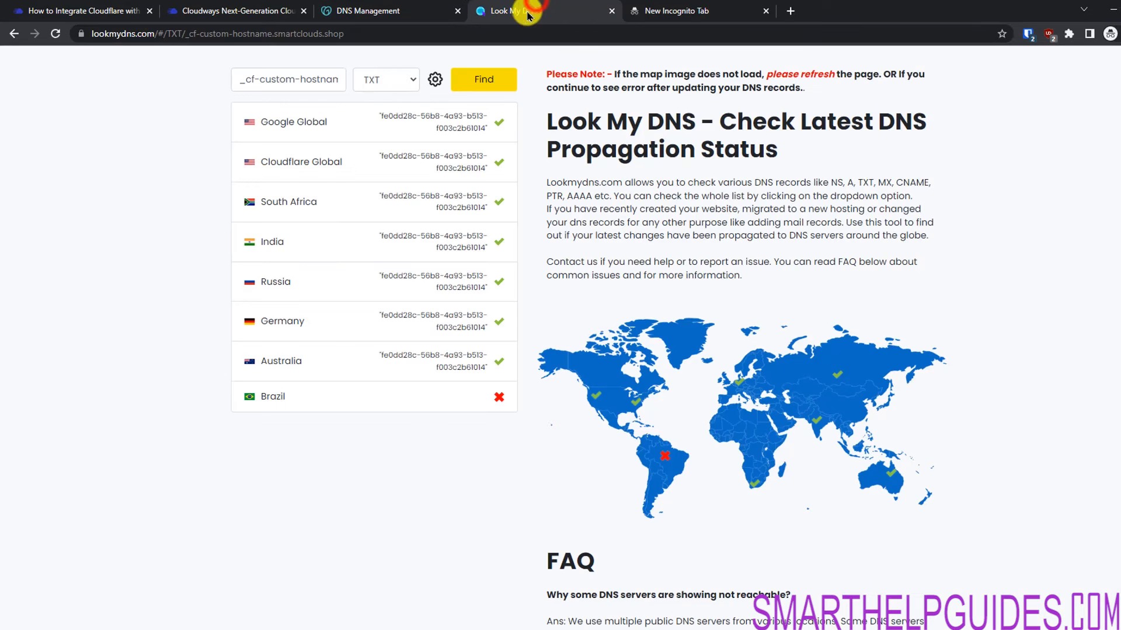
# Run an A record lookup for smartclouds.shop, confirming 162.159.136.54 resolves worldwide
pyautogui.tripleClick(288, 79)
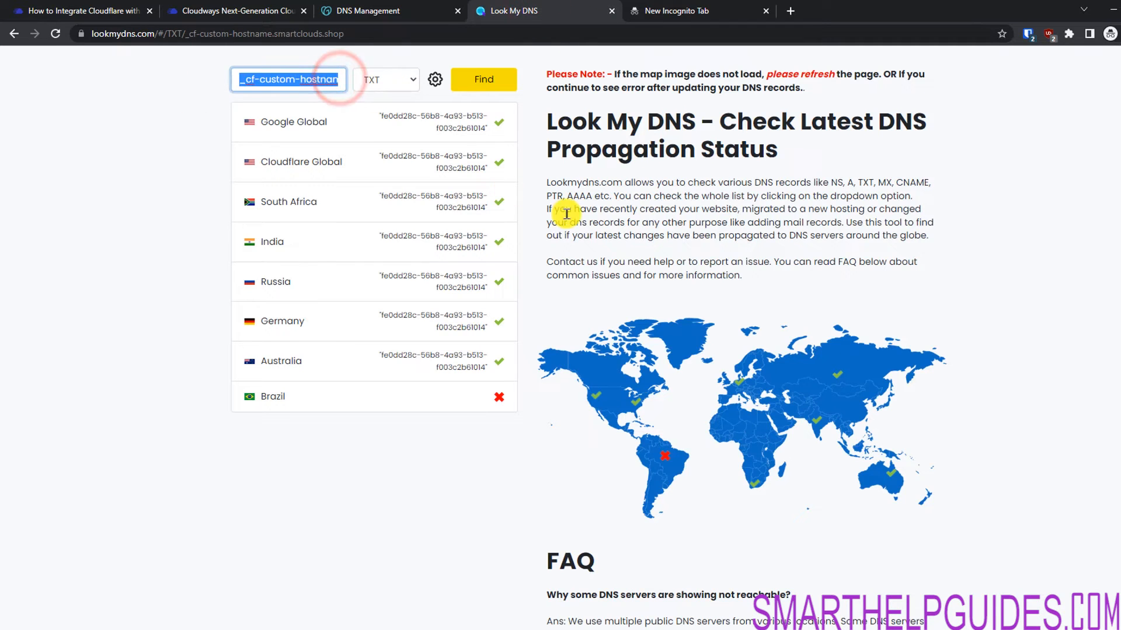
pyautogui.write('smartclouds.shop')
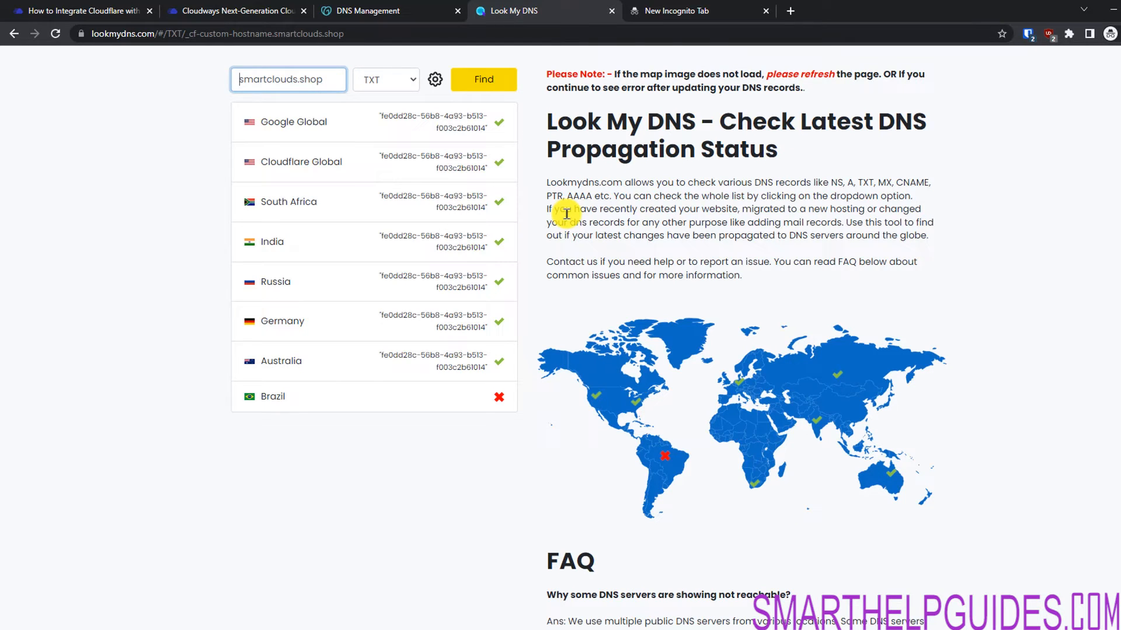
pyautogui.click(385, 79)
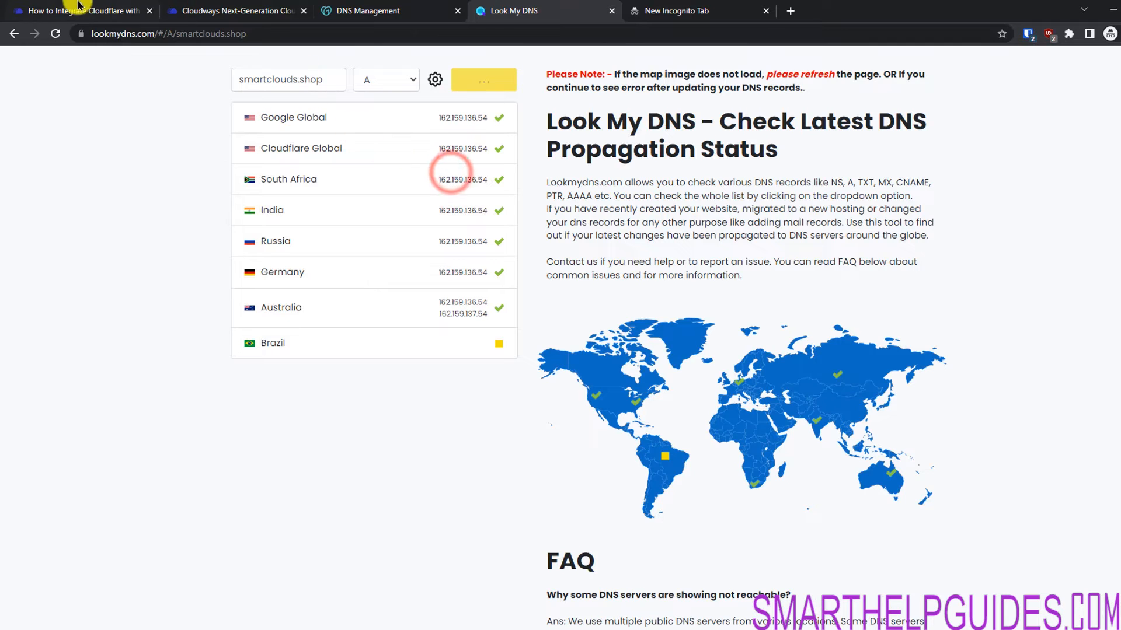
pyautogui.click(236, 11)
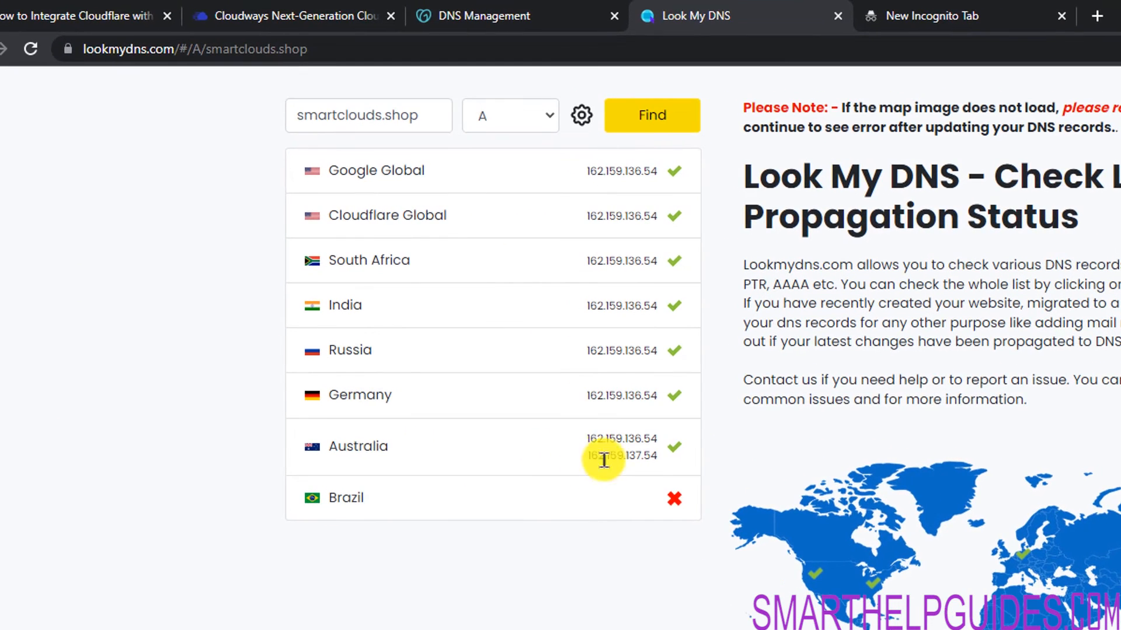
pyautogui.moveTo(647, 456)
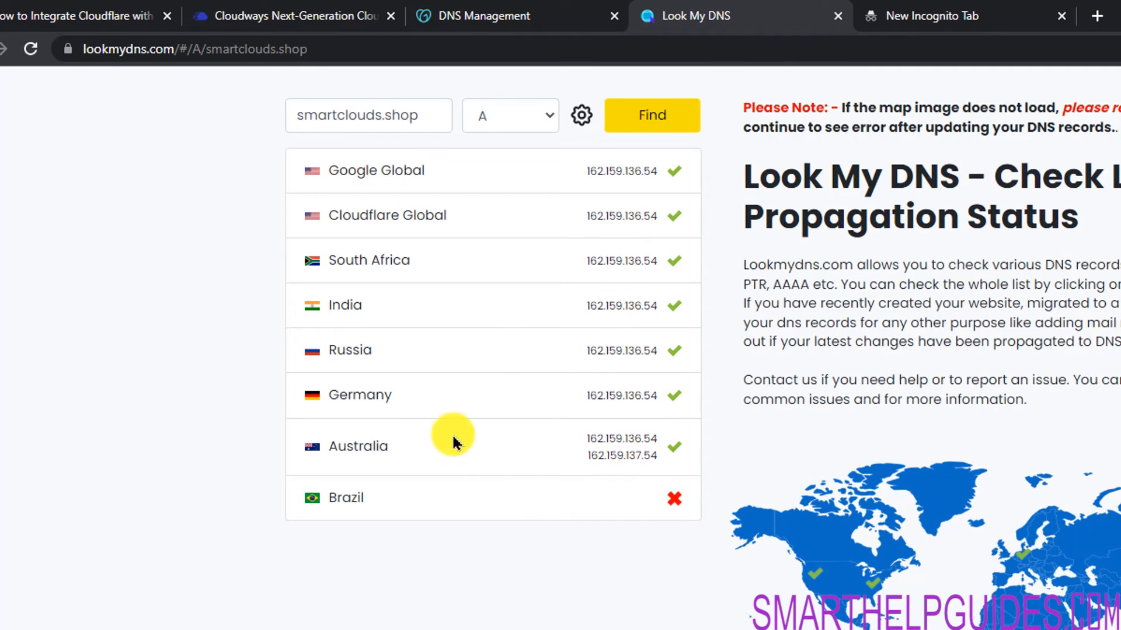
pyautogui.click(286, 16)
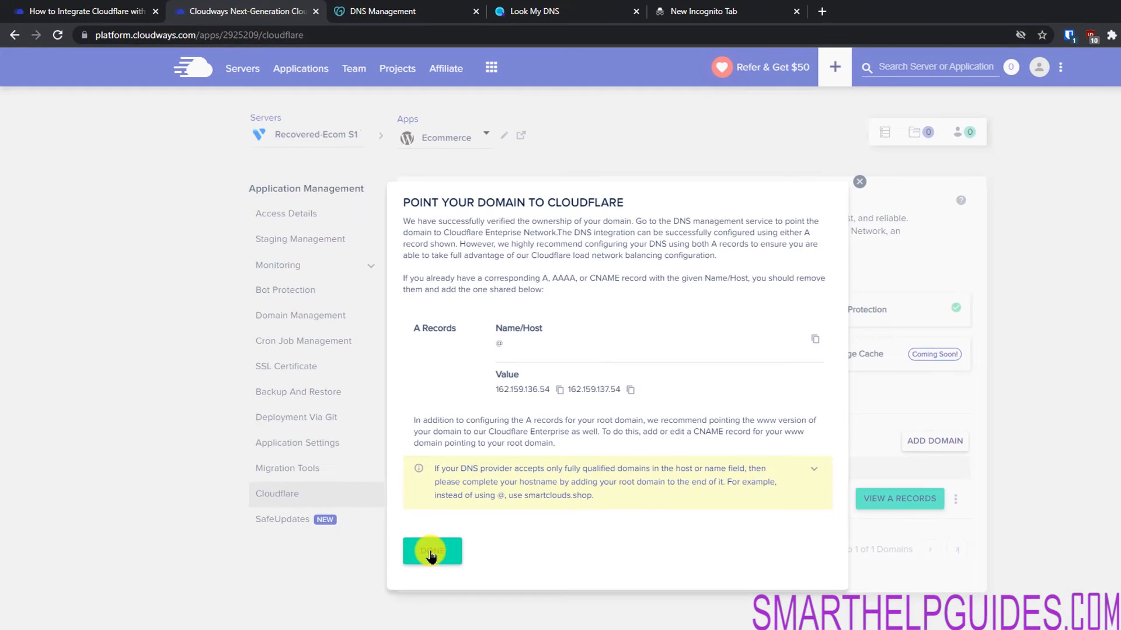
# Confirm the A records are added in the Point Your Domain to Cloudflare dialog
pyautogui.click(432, 551)
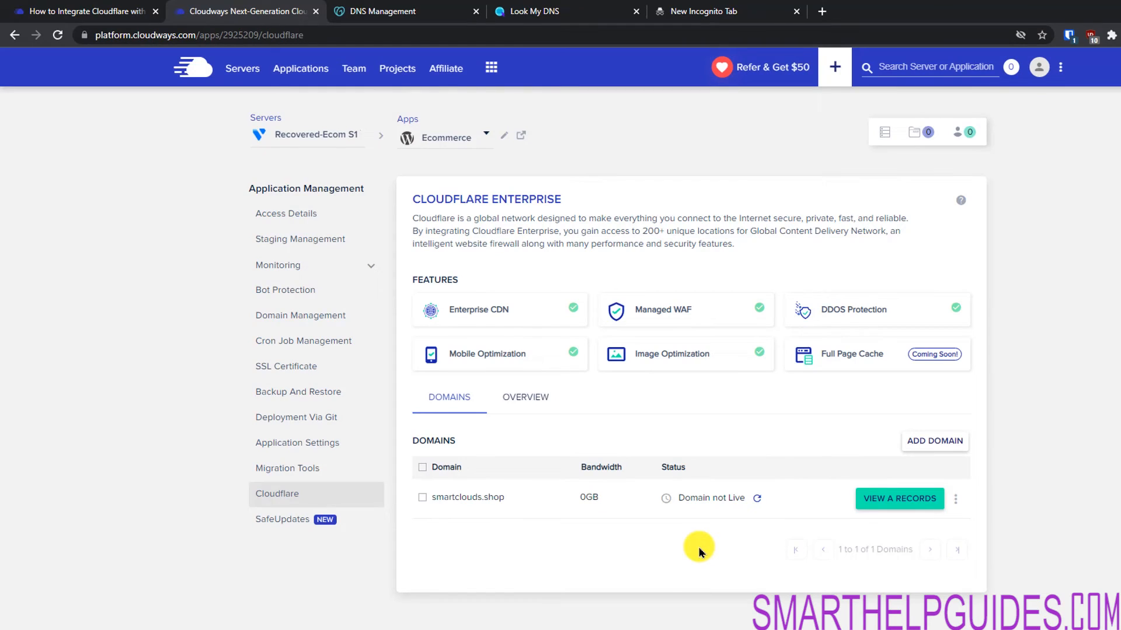
pyautogui.moveTo(758, 502)
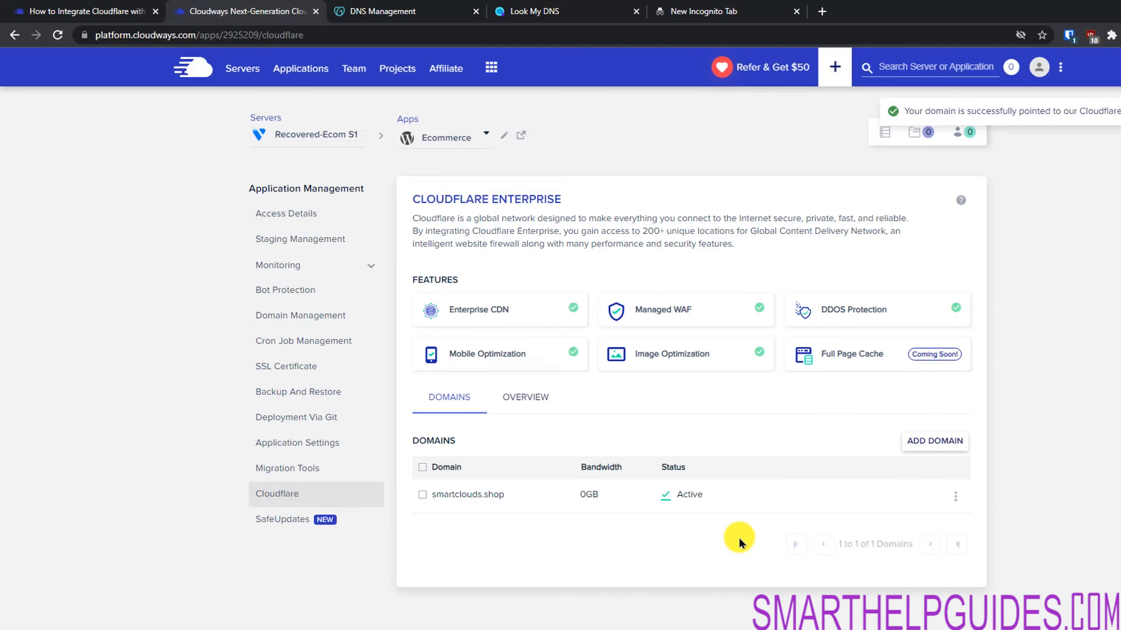
pyautogui.moveTo(861, 509)
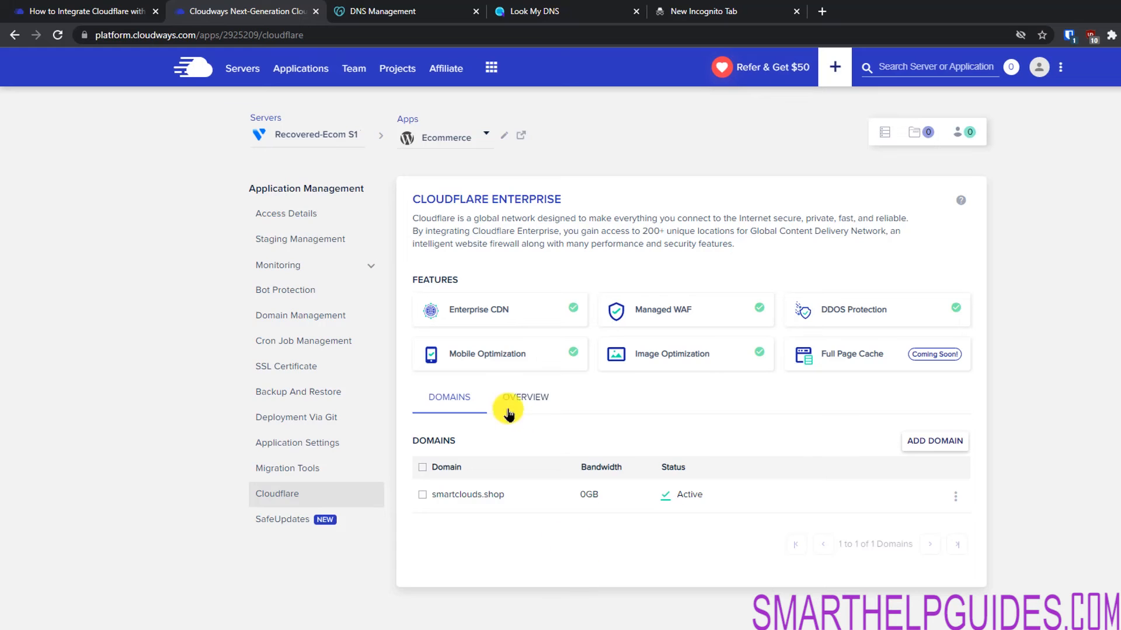
# Review the Cloudflare overview showing 0GB of 100GB bandwidth, keeping caching Enabled
pyautogui.click(519, 397)
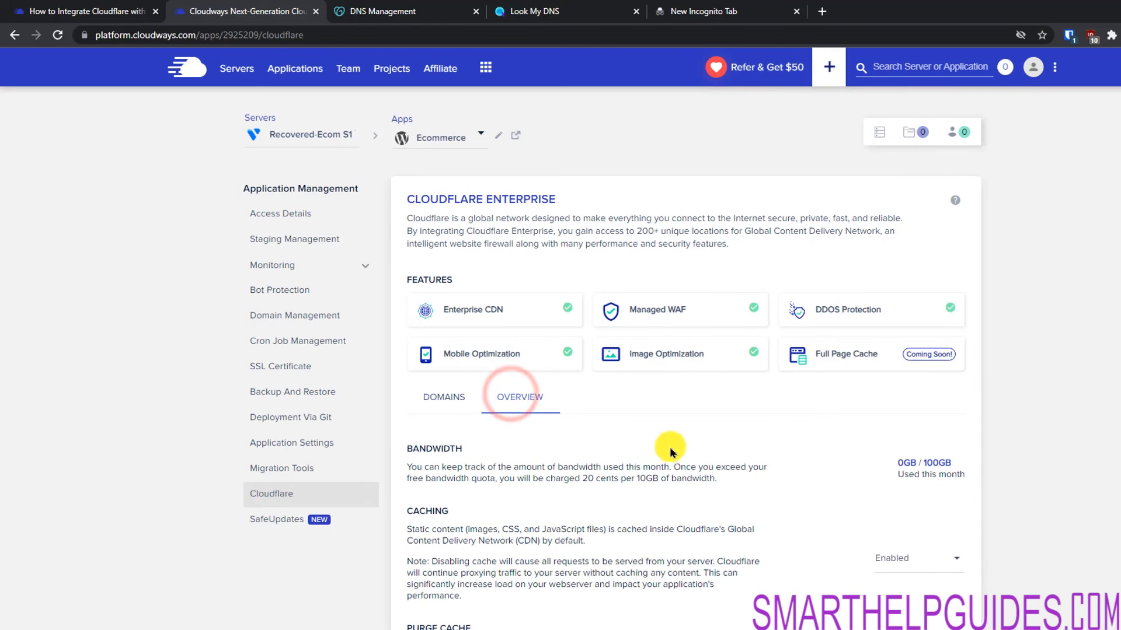
pyautogui.scroll(-3)
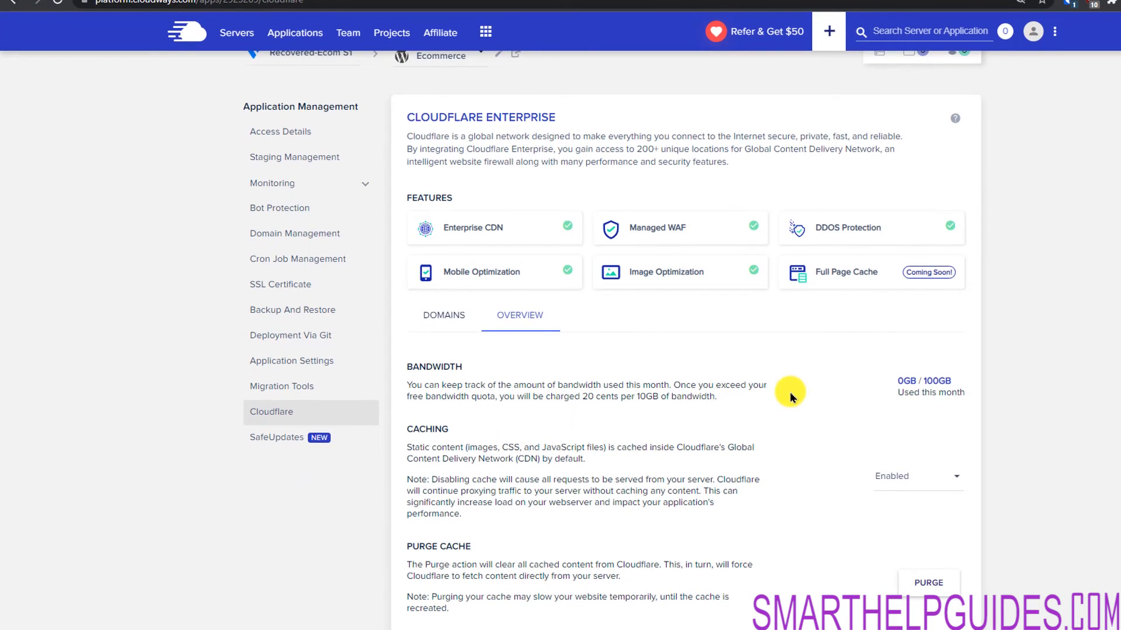
pyautogui.moveTo(558, 411)
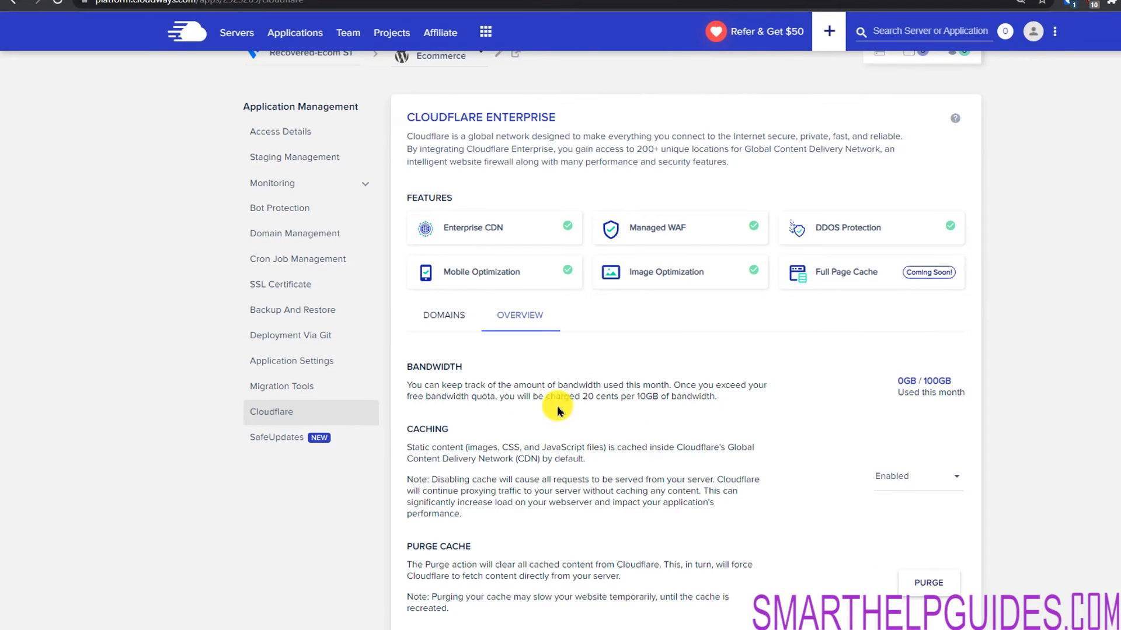
pyautogui.moveTo(565, 396); pyautogui.dragTo(672, 396)
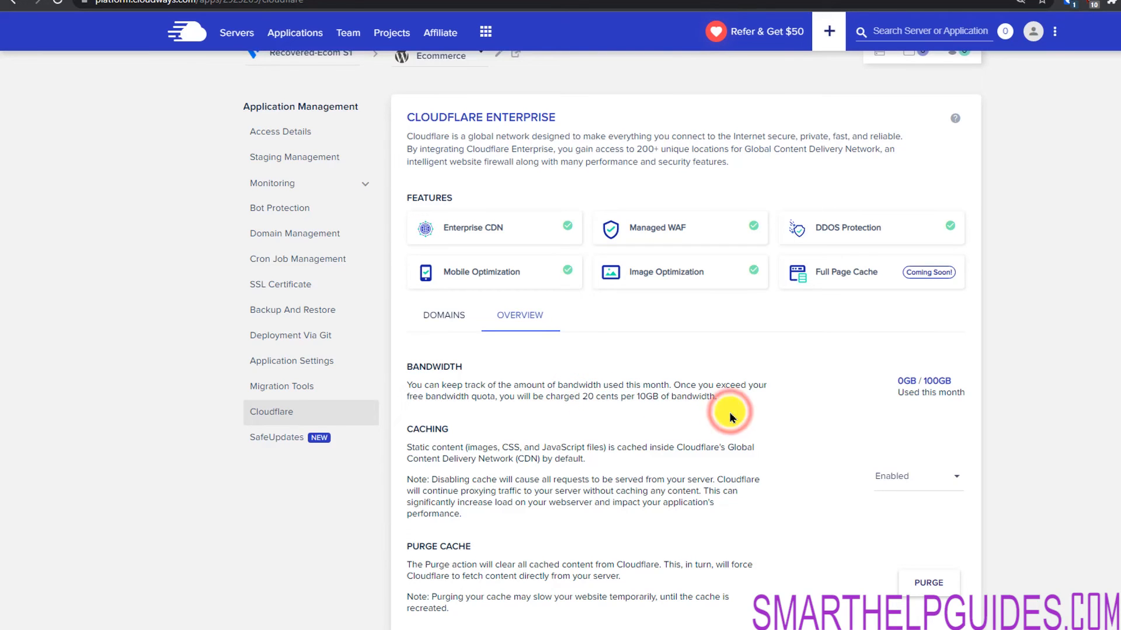
pyautogui.moveTo(864, 441)
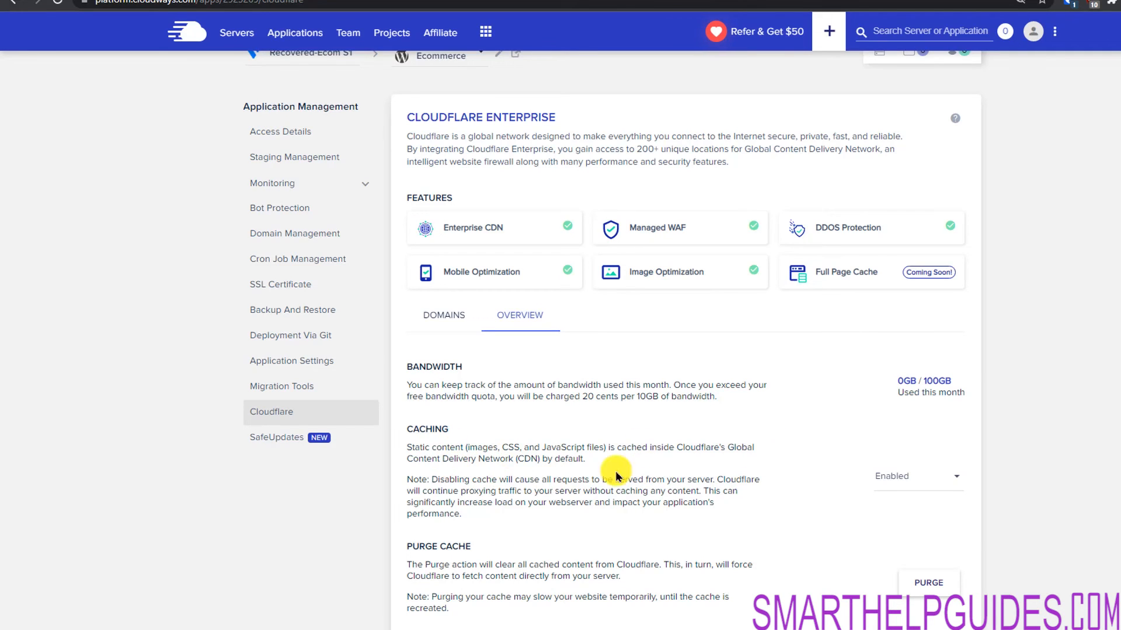
pyautogui.click(917, 476)
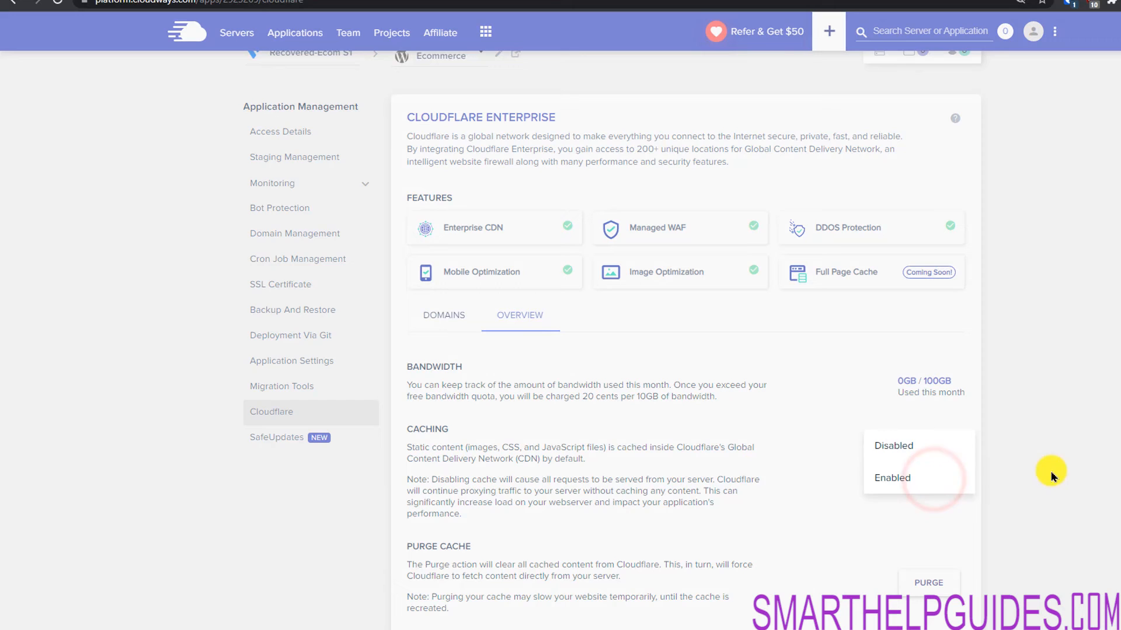
pyautogui.click(891, 477)
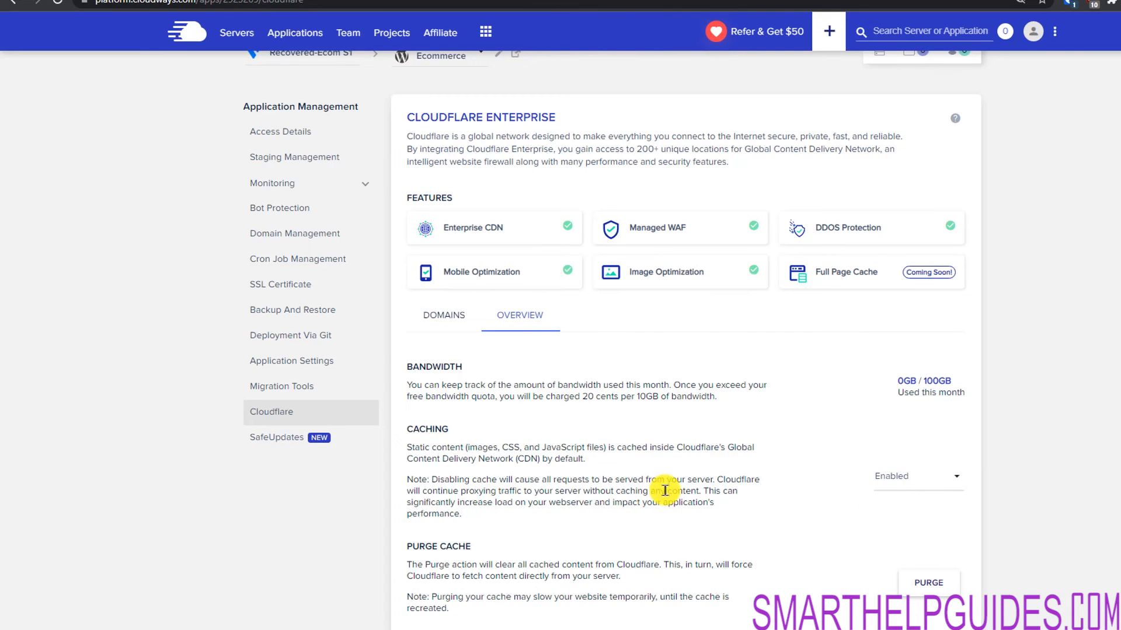
pyautogui.moveTo(481, 494)
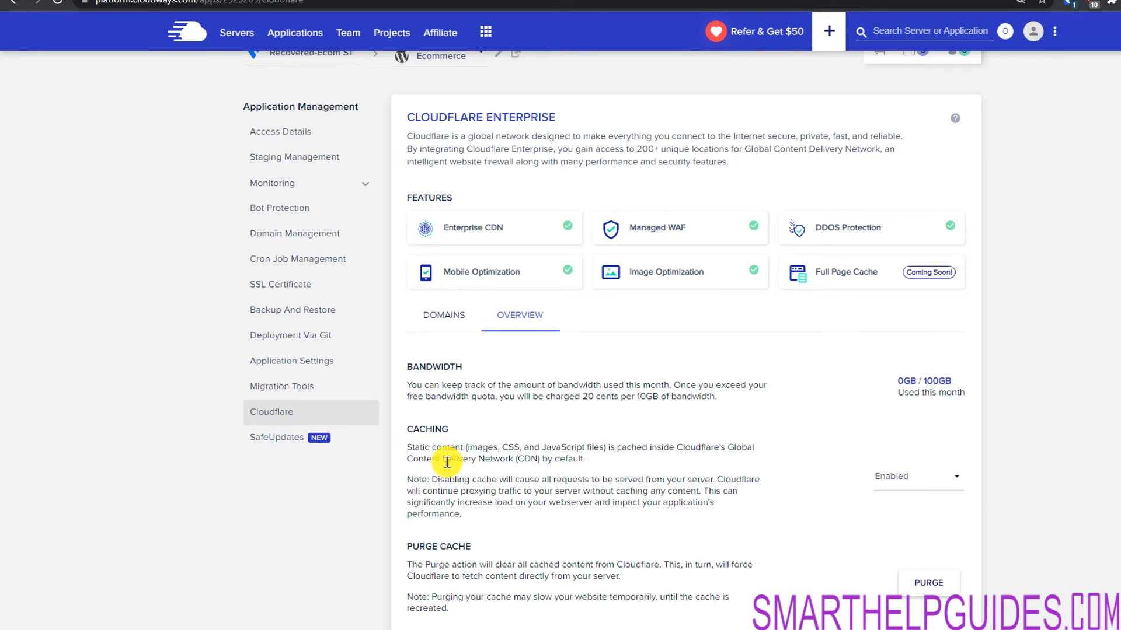
pyautogui.moveTo(467, 452)
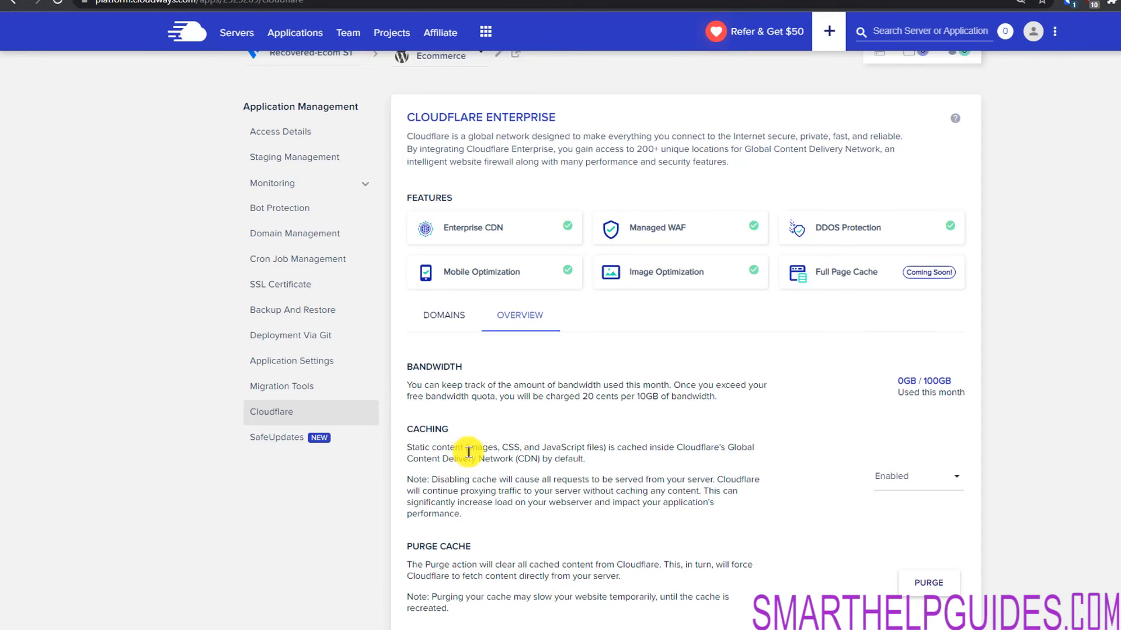
pyautogui.moveTo(577, 451)
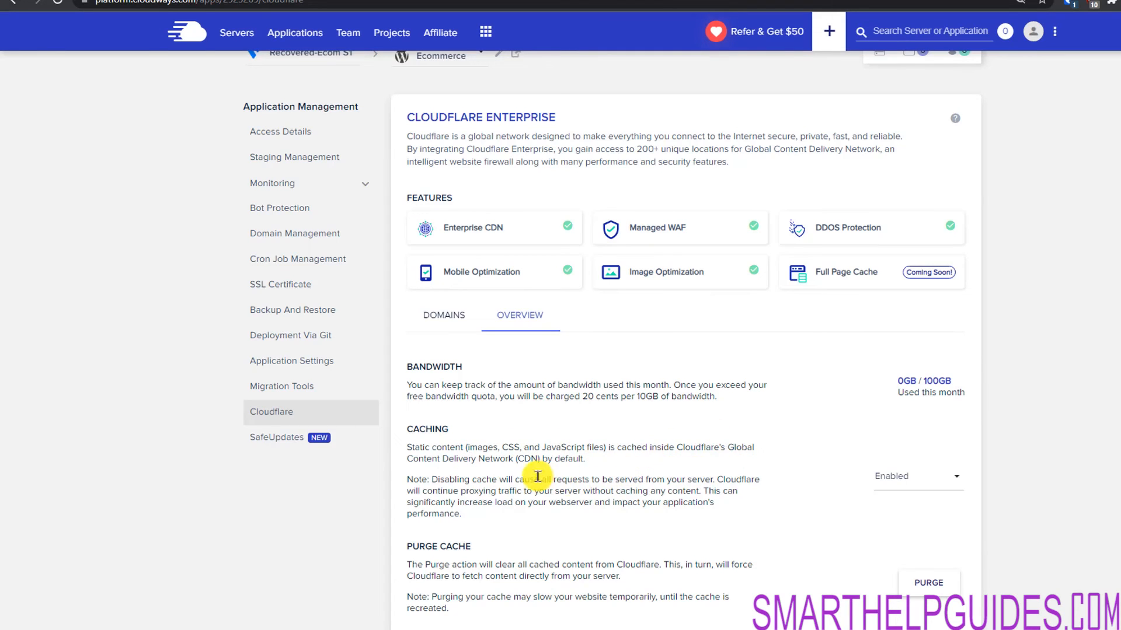
pyautogui.moveTo(493, 576)
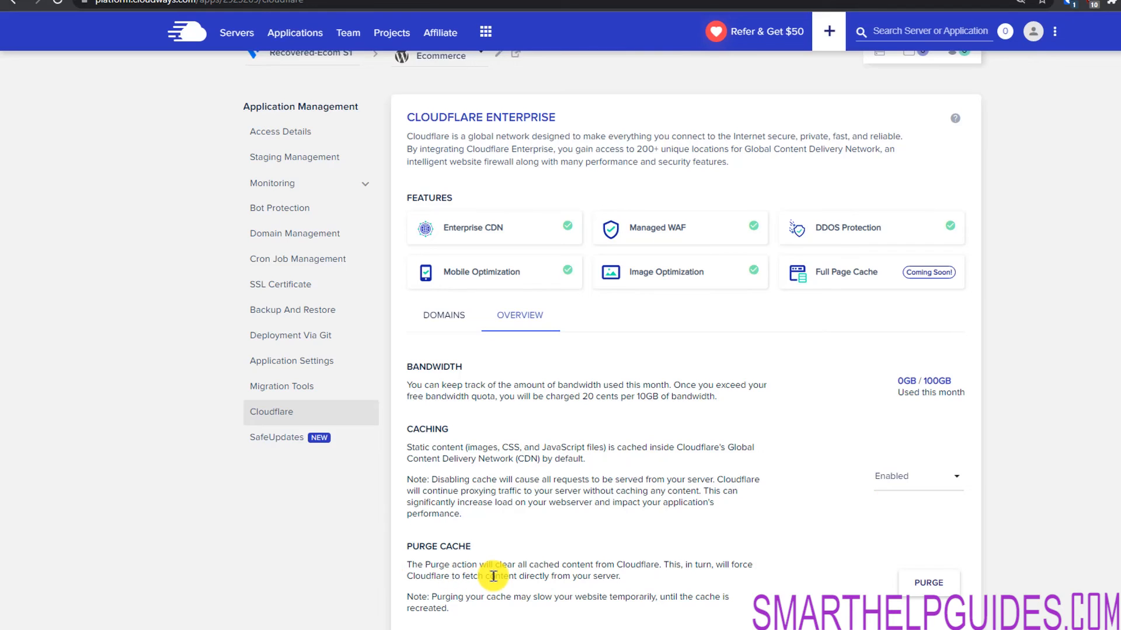
pyautogui.moveTo(429, 595)
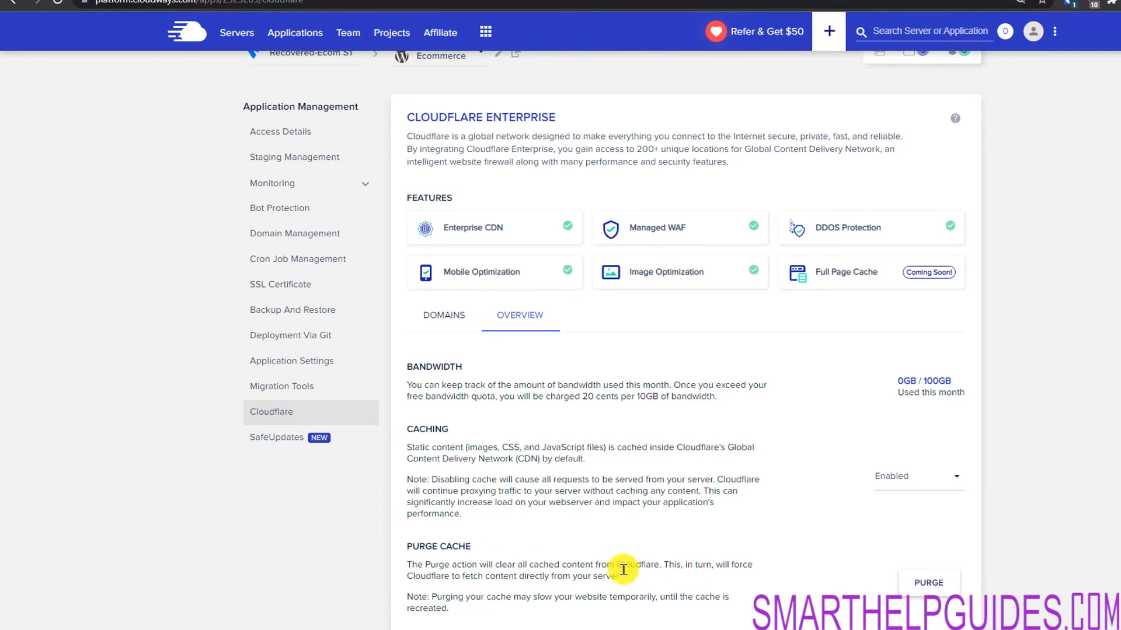
pyautogui.moveTo(654, 586)
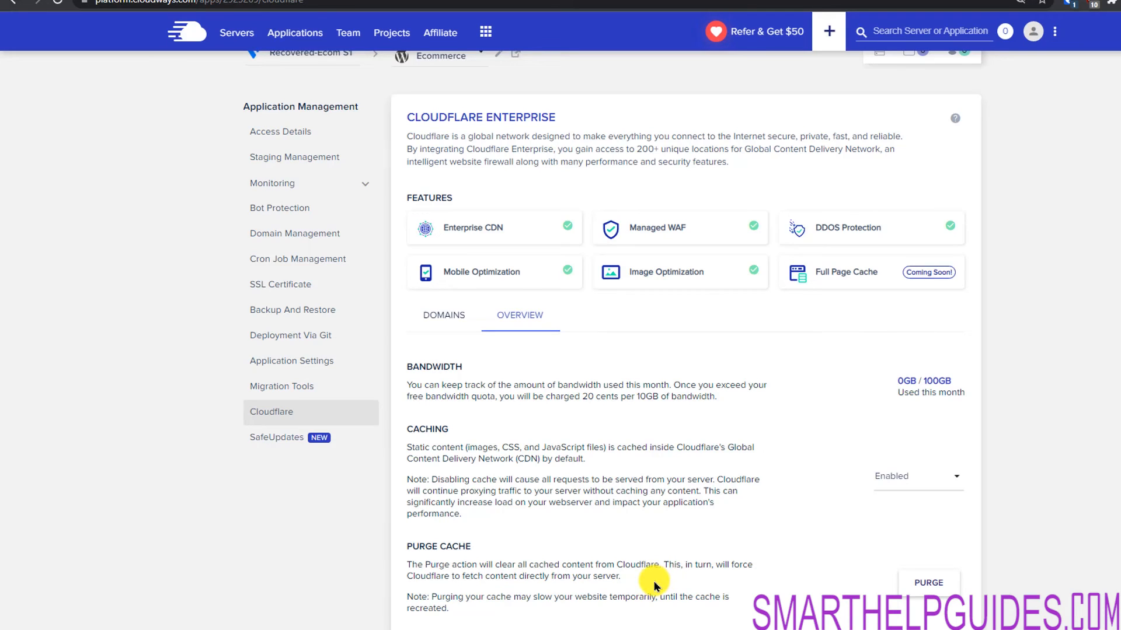
pyautogui.moveTo(736, 575)
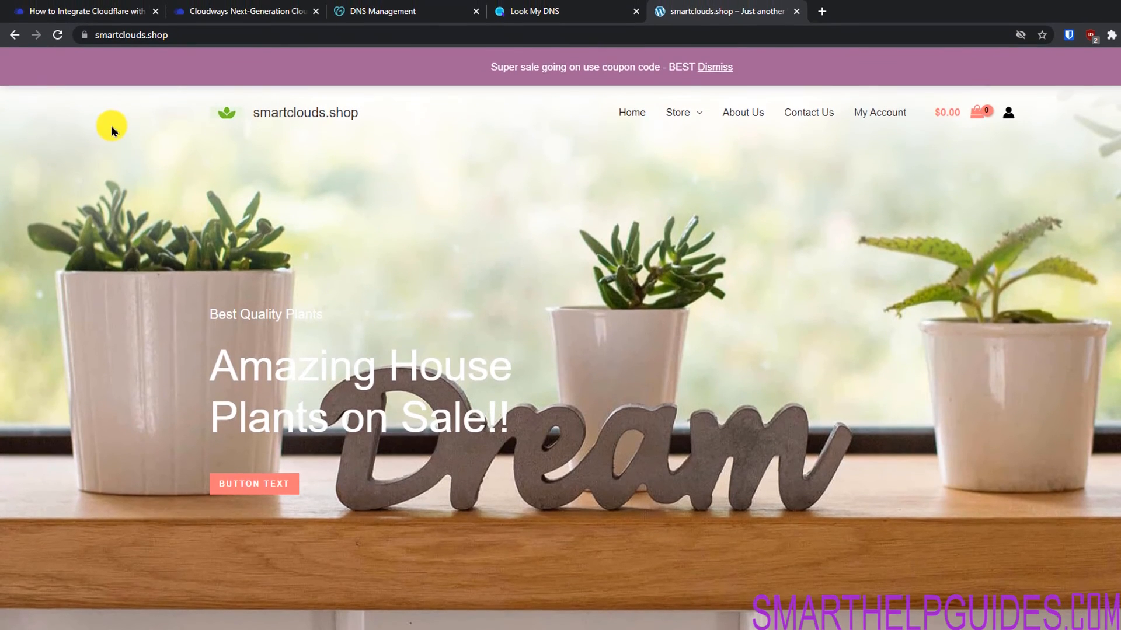
pyautogui.moveTo(84, 36)
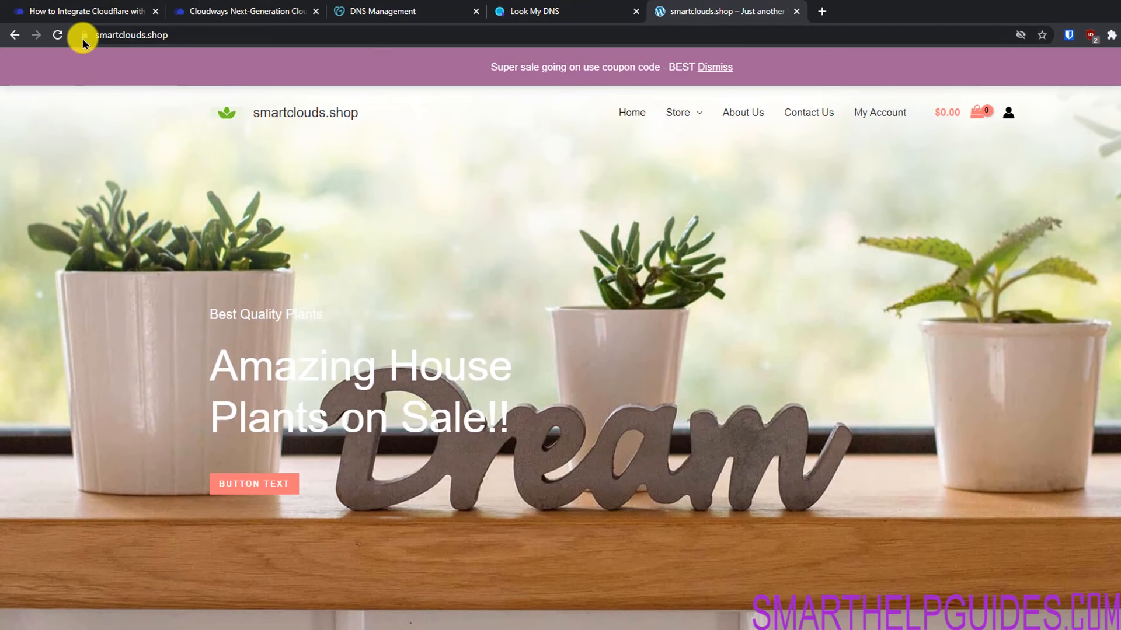
# Inspect the site certificate: issued by Cloudflare Inc ECC CA-3, expiring October 1, 2023
pyautogui.click(83, 35)
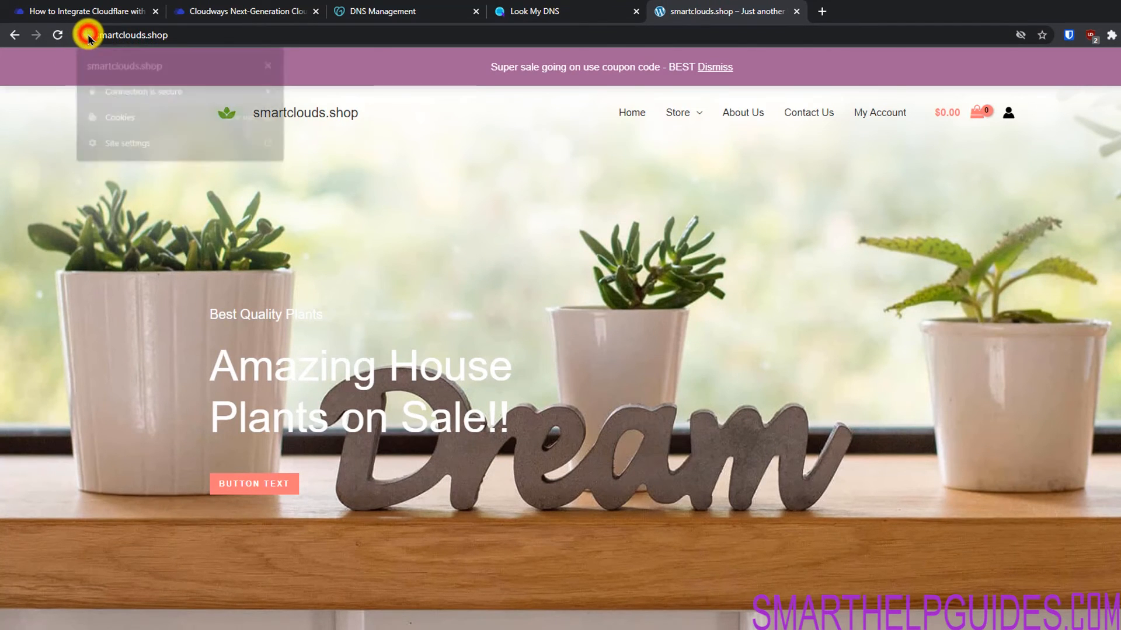
pyautogui.moveTo(150, 95)
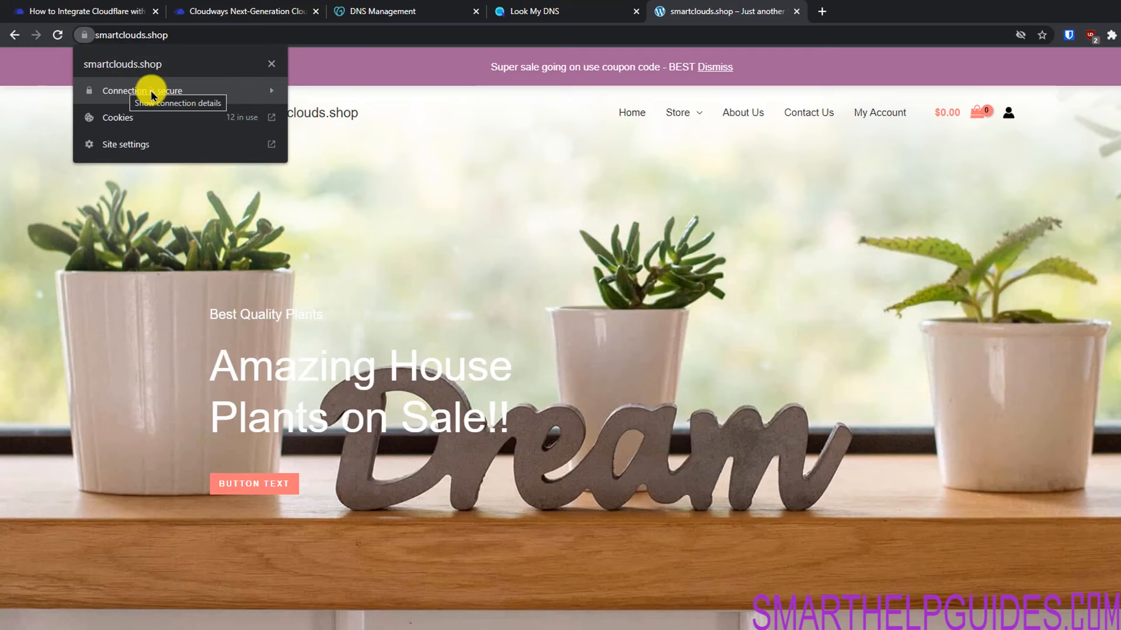
pyautogui.click(141, 90)
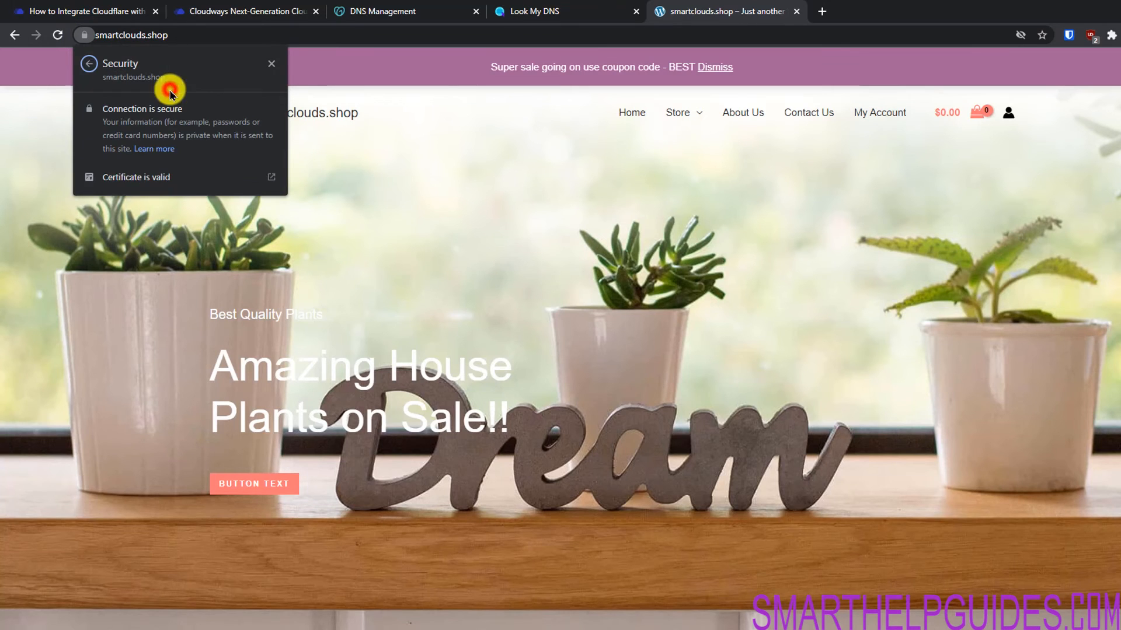
pyautogui.click(140, 177)
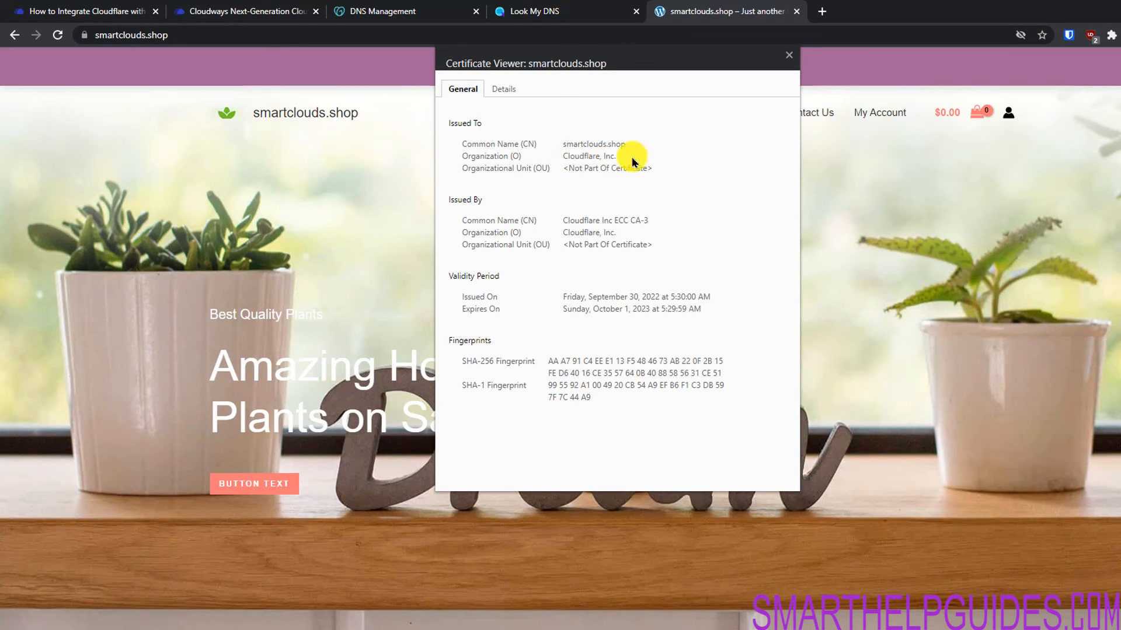
pyautogui.moveTo(658, 229)
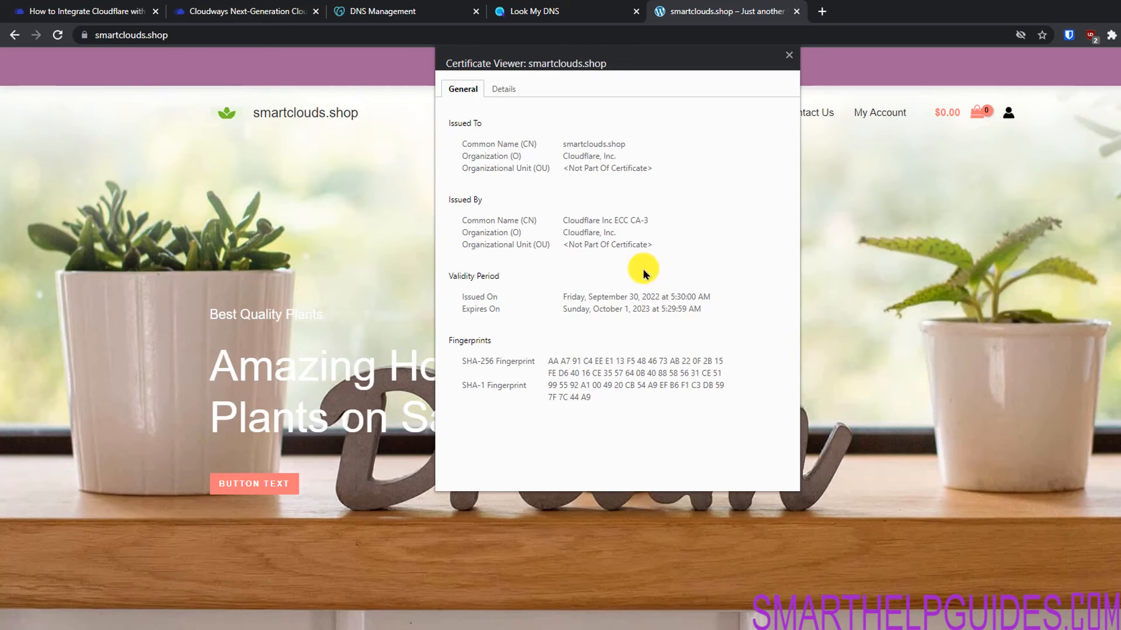
pyautogui.moveTo(626, 354)
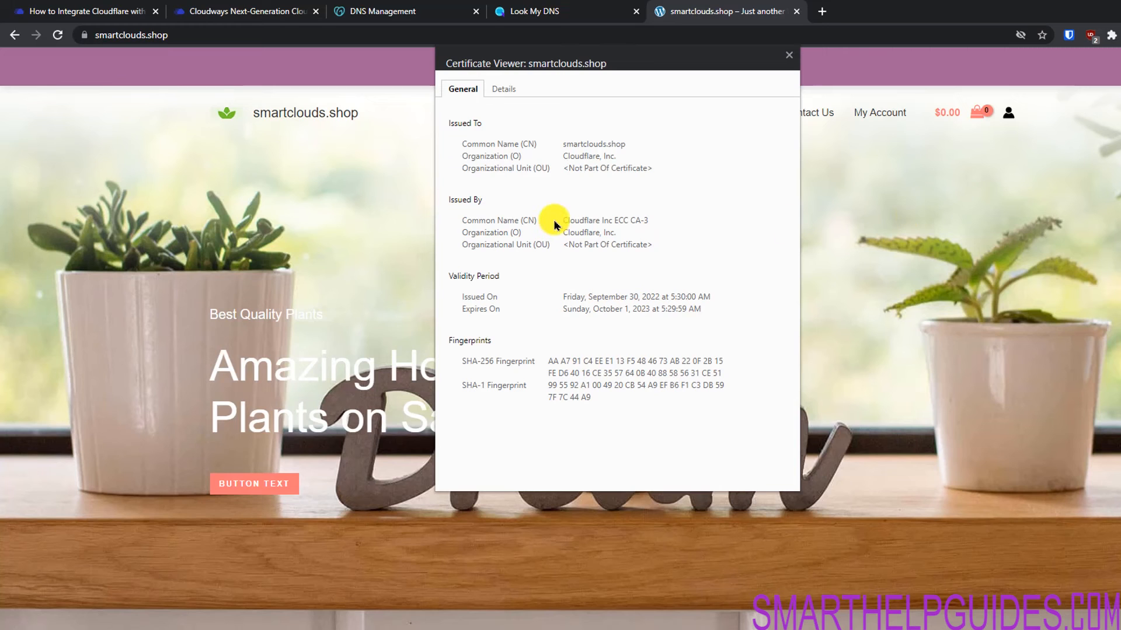
pyautogui.click(788, 55)
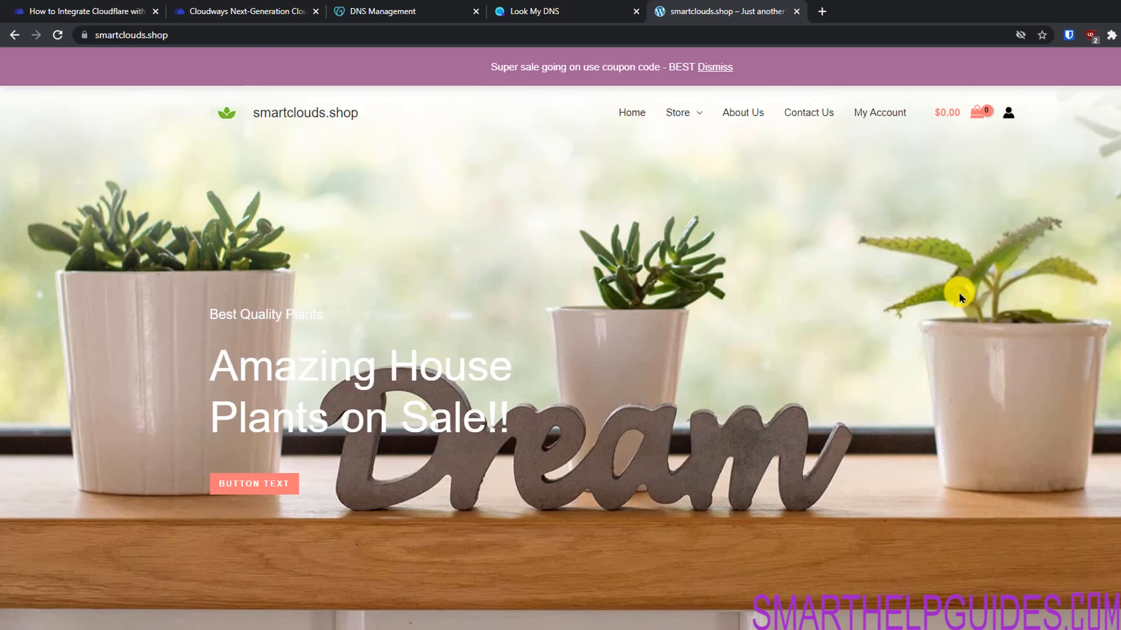
pyautogui.moveTo(306, 354)
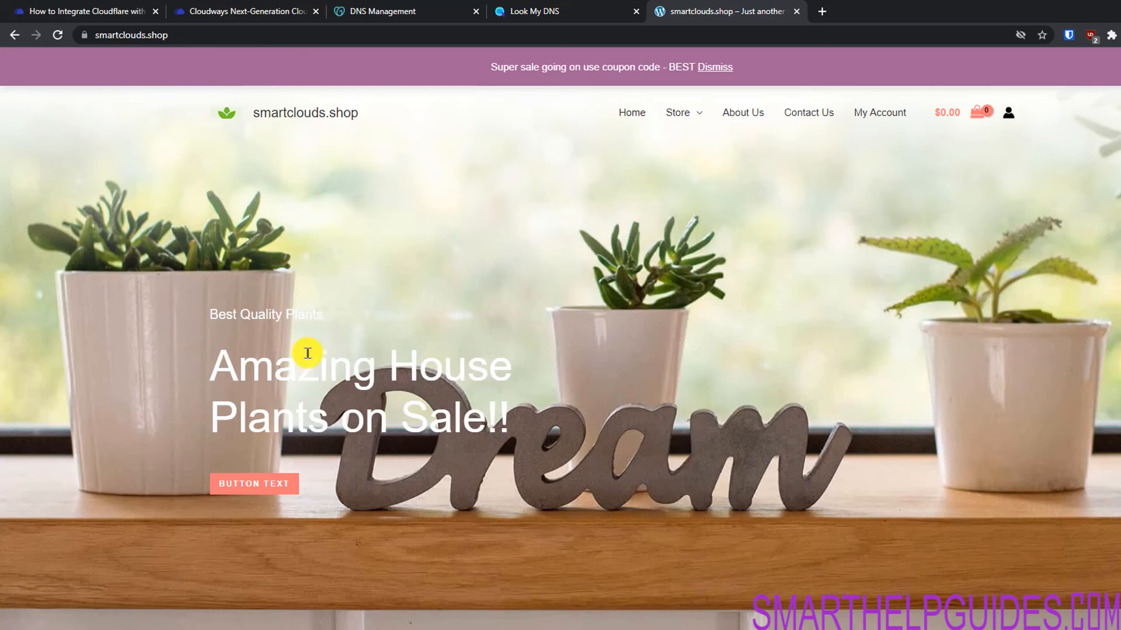
pyautogui.moveTo(143, 111)
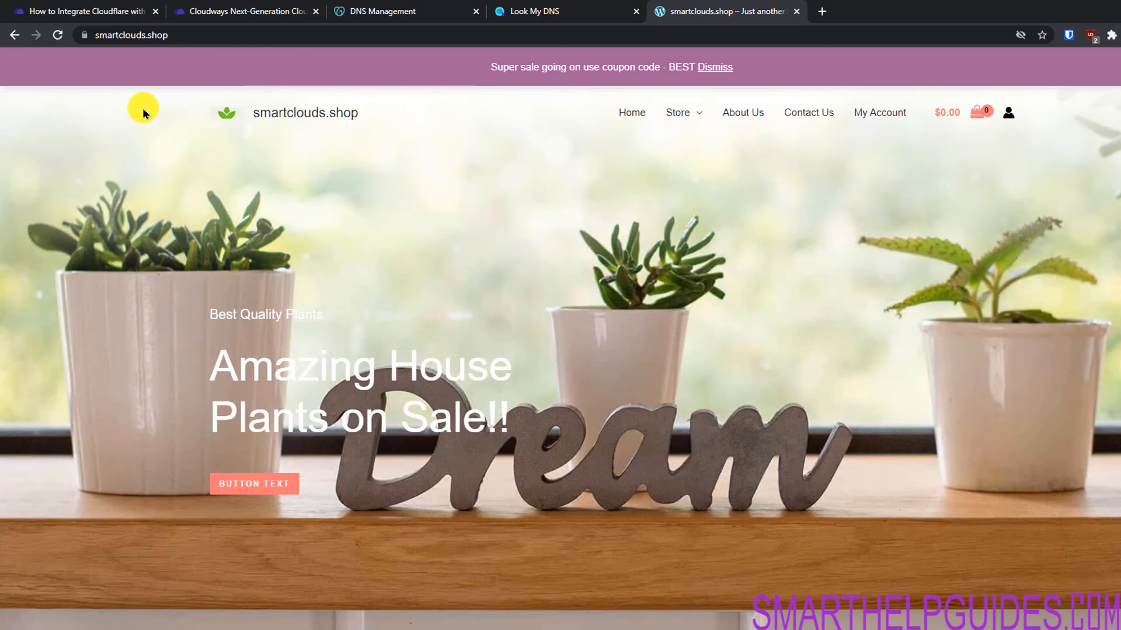
pyautogui.moveTo(480, 234)
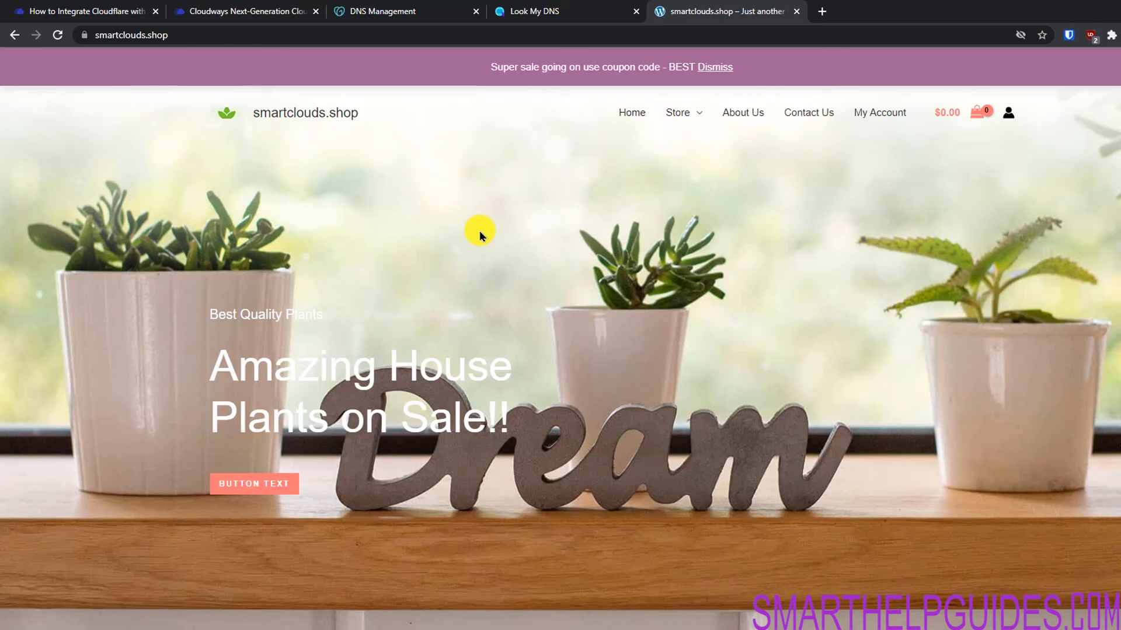
pyautogui.moveTo(458, 169)
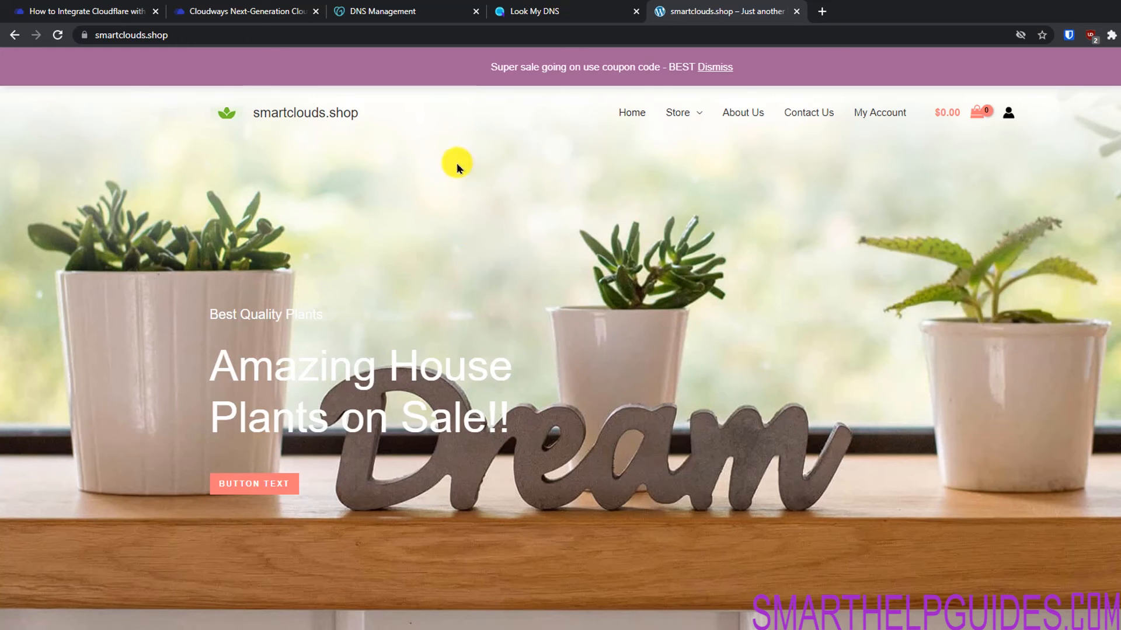
# Return to the Look My DNS A-record propagation results for smartclouds.shop
pyautogui.click(535, 11)
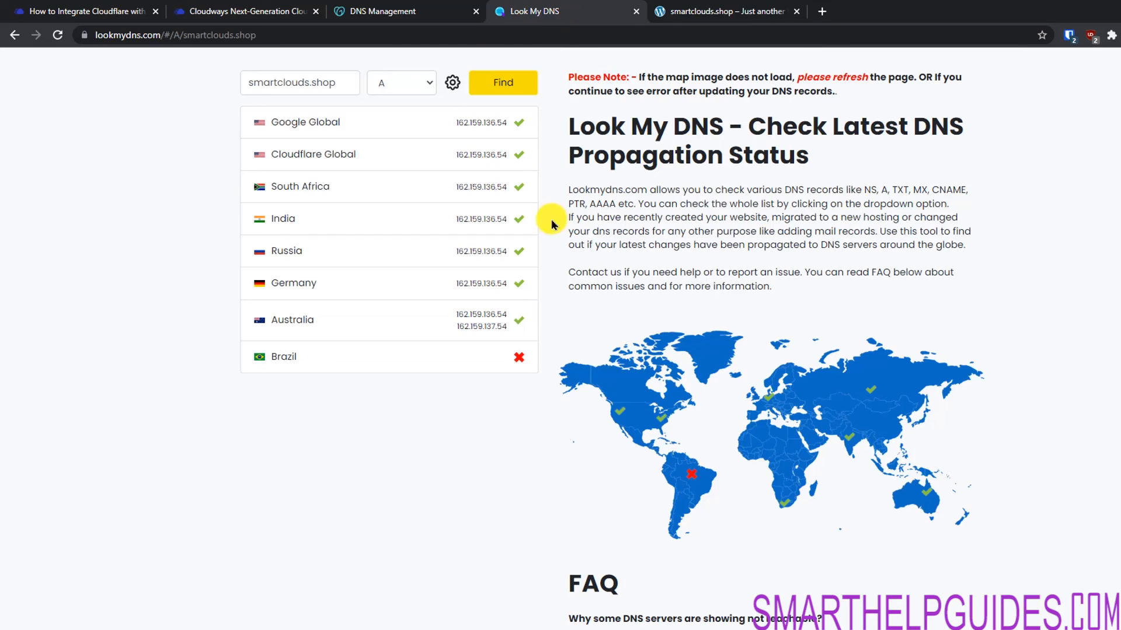
pyautogui.moveTo(484, 216)
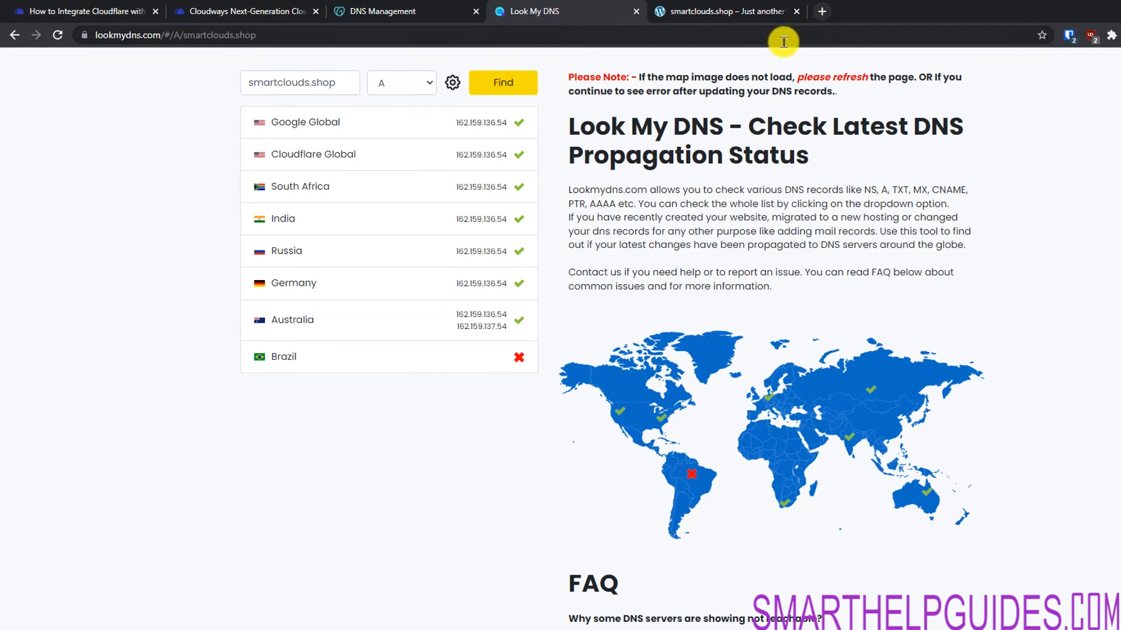
# Open gtmetrix.com in a new tab for a speed test
pyautogui.click(724, 10)
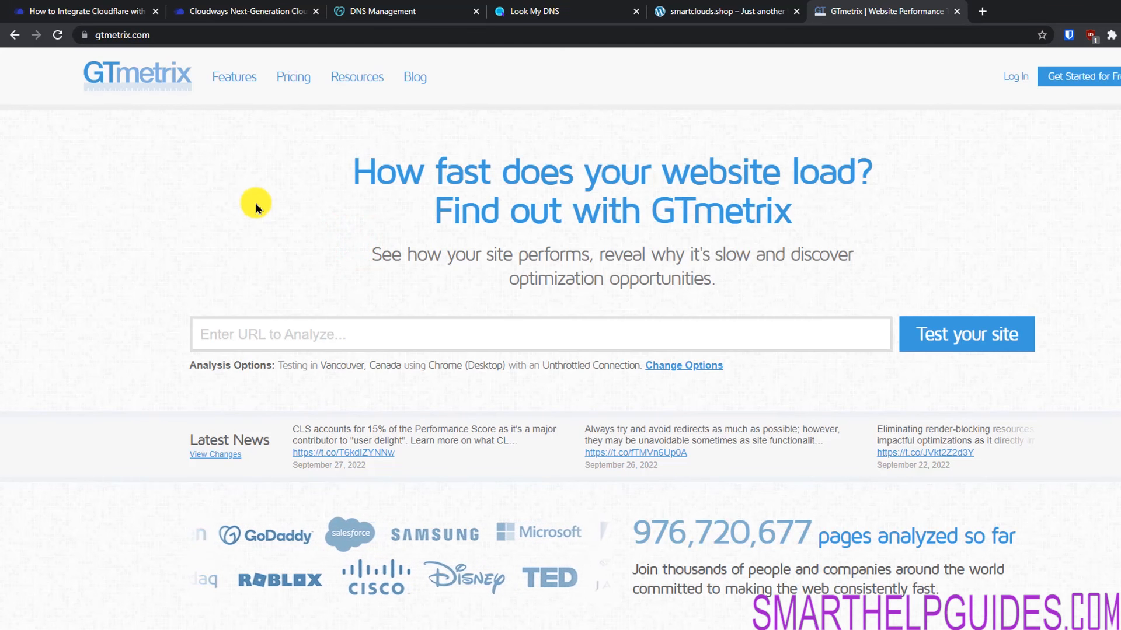
pyautogui.moveTo(287, 236)
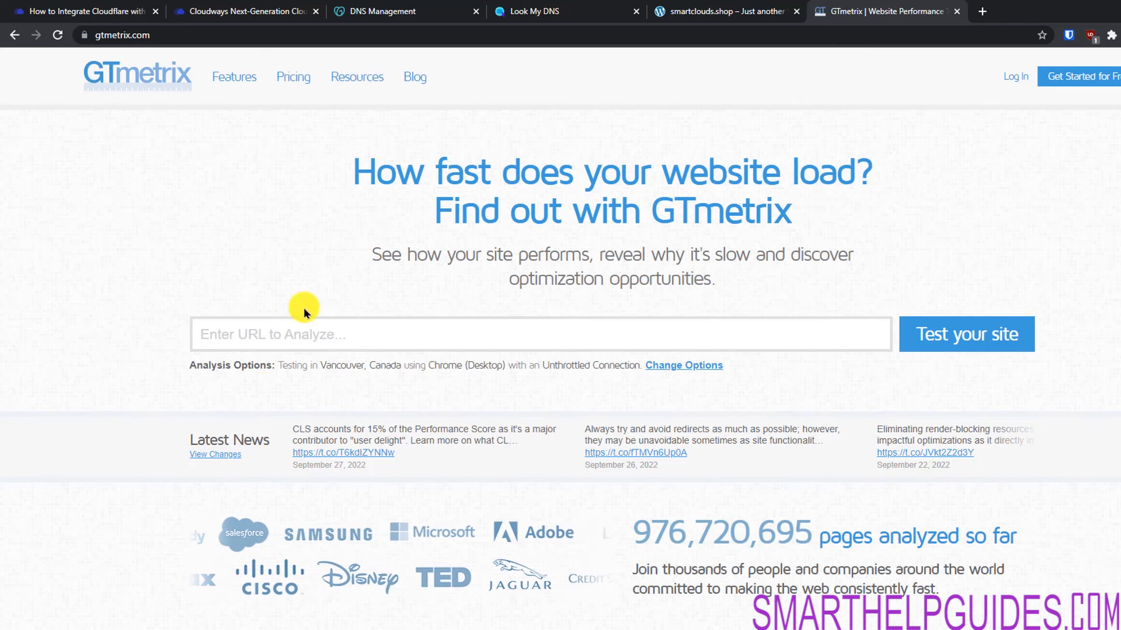
pyautogui.click(722, 10)
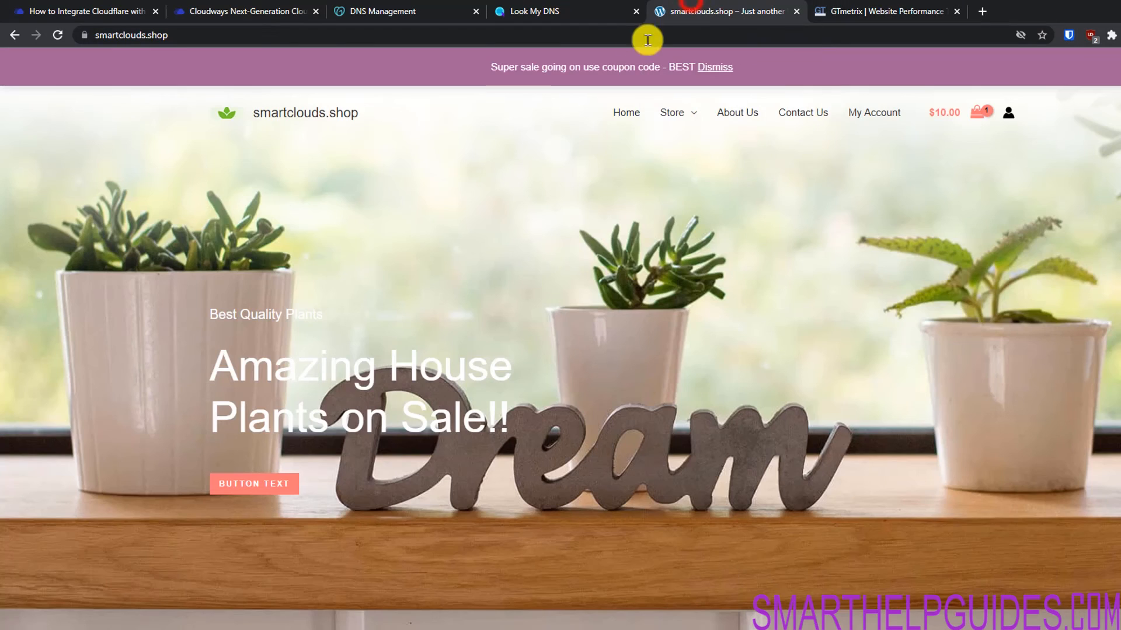
pyautogui.click(886, 11)
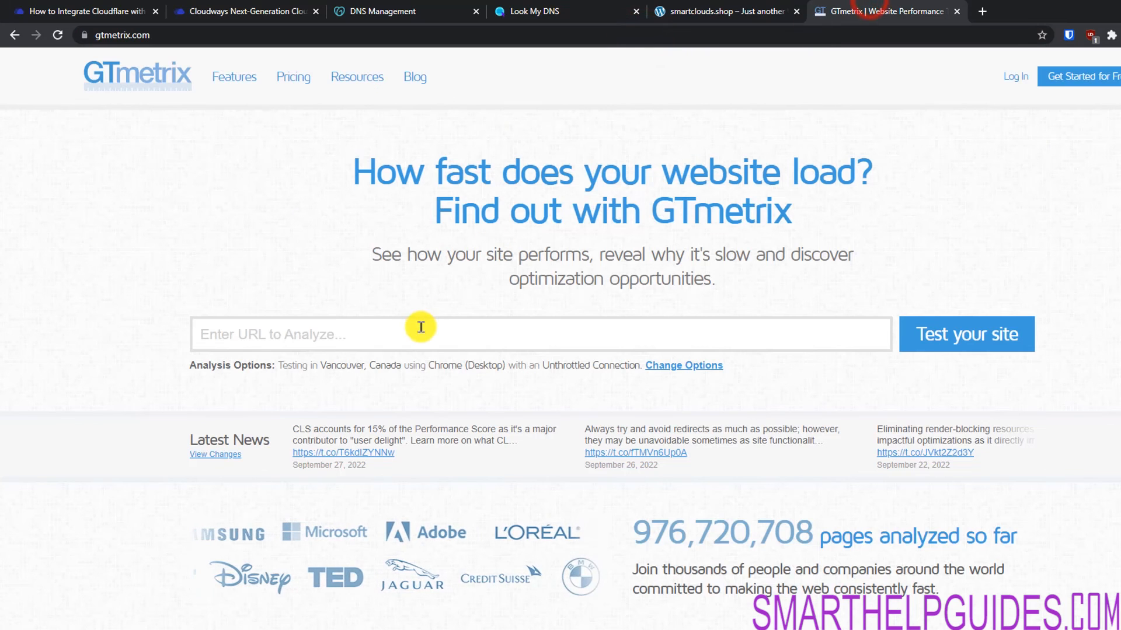
pyautogui.write('https://smartclouds.shop/')
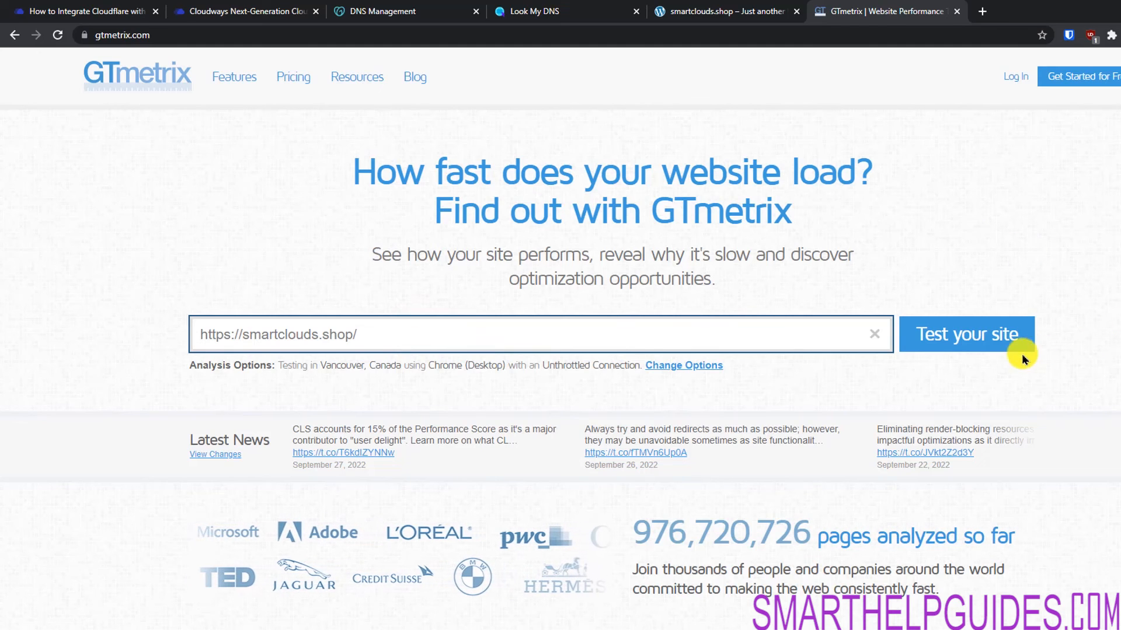
pyautogui.click(965, 334)
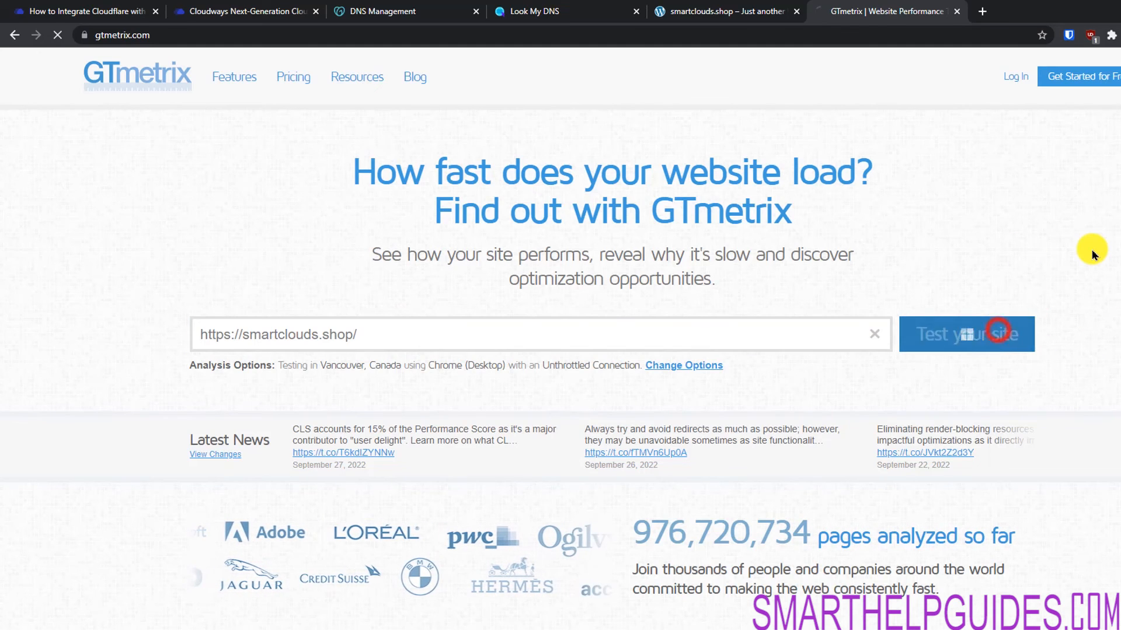
pyautogui.click(965, 334)
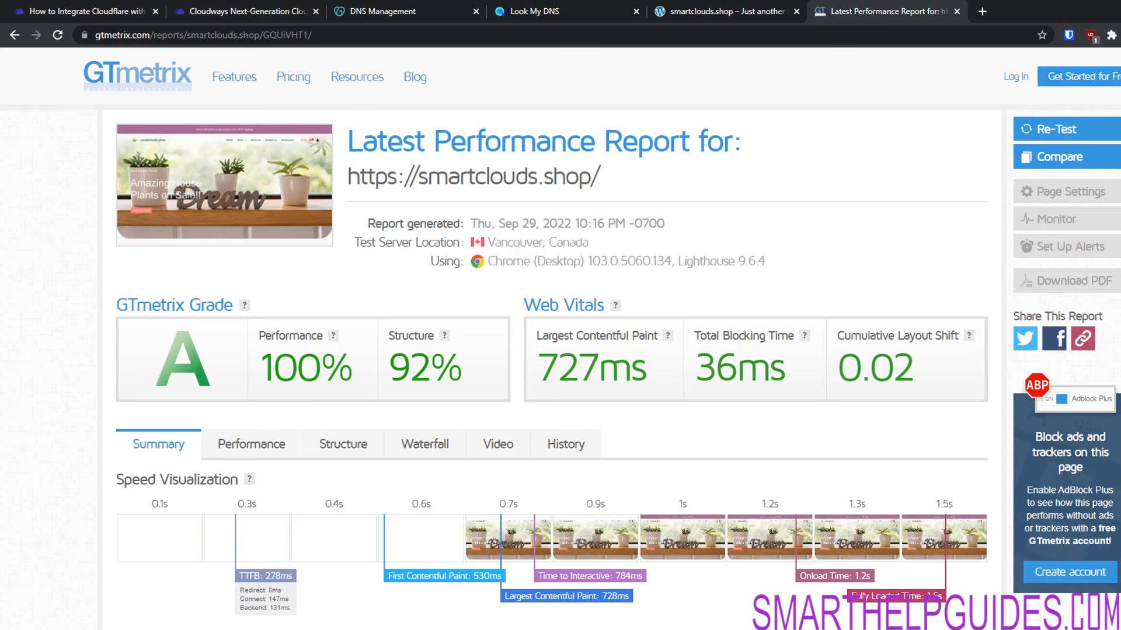
pyautogui.moveTo(557, 382)
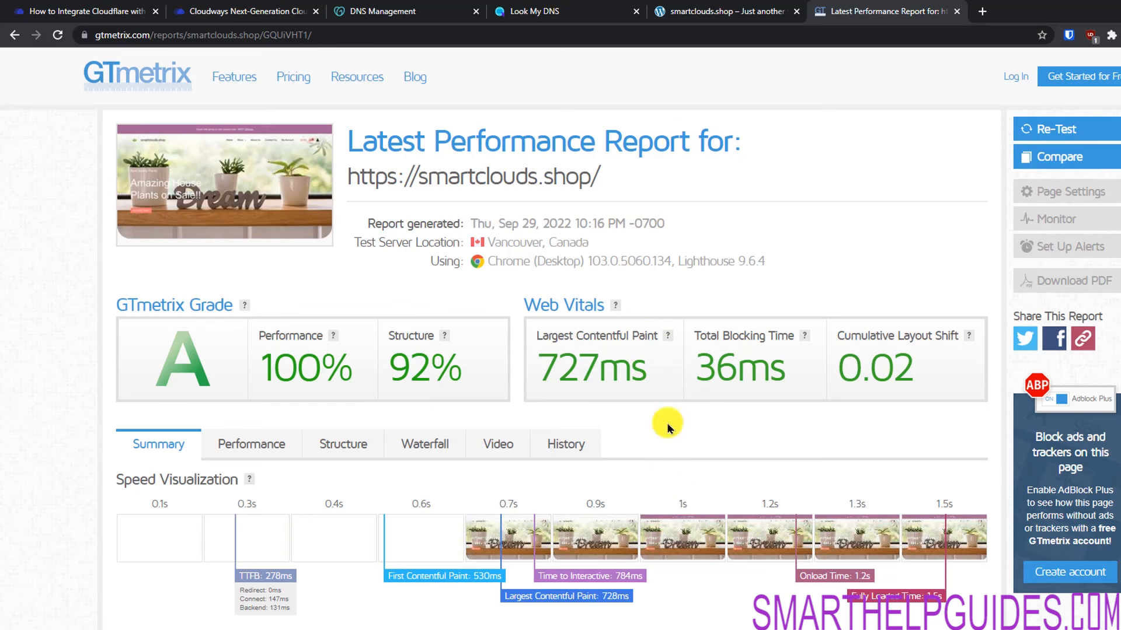
# Switch back to the smartclouds.shop storefront tab
pyautogui.click(723, 10)
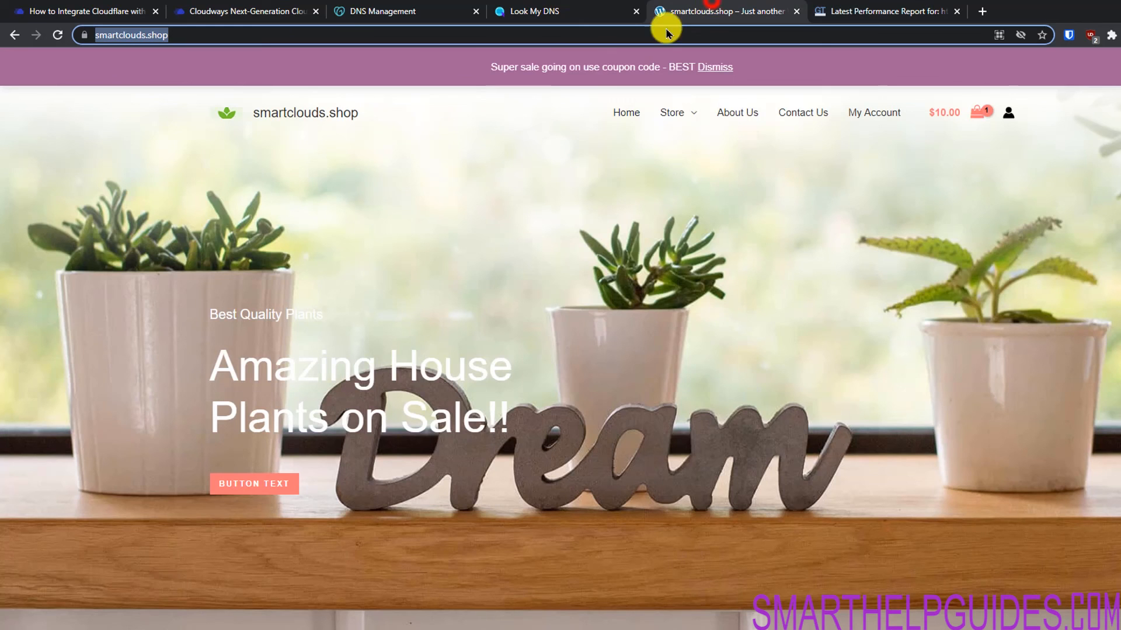
# Scroll through the homepage testimonials and featured plants sections
pyautogui.scroll(-3)
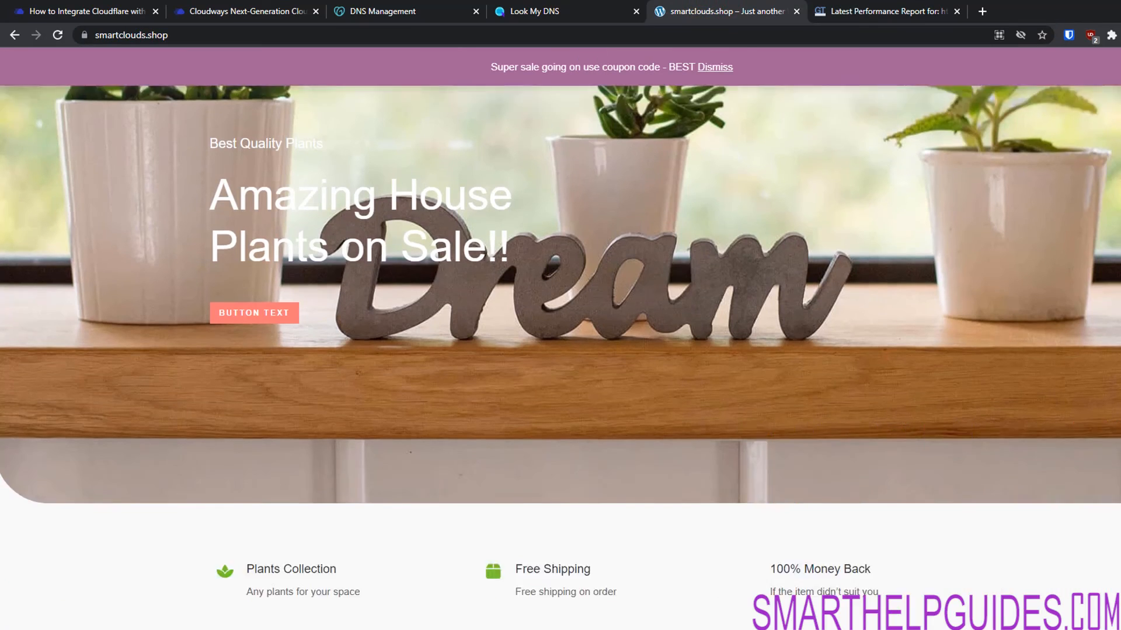
pyautogui.scroll(-3)
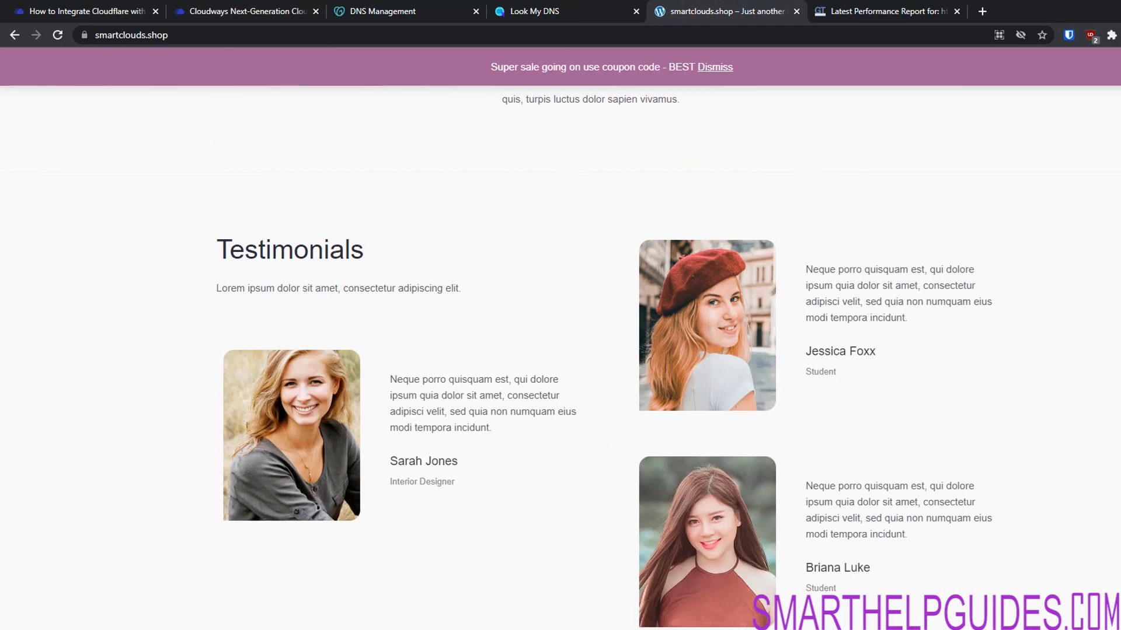
pyautogui.scroll(3)
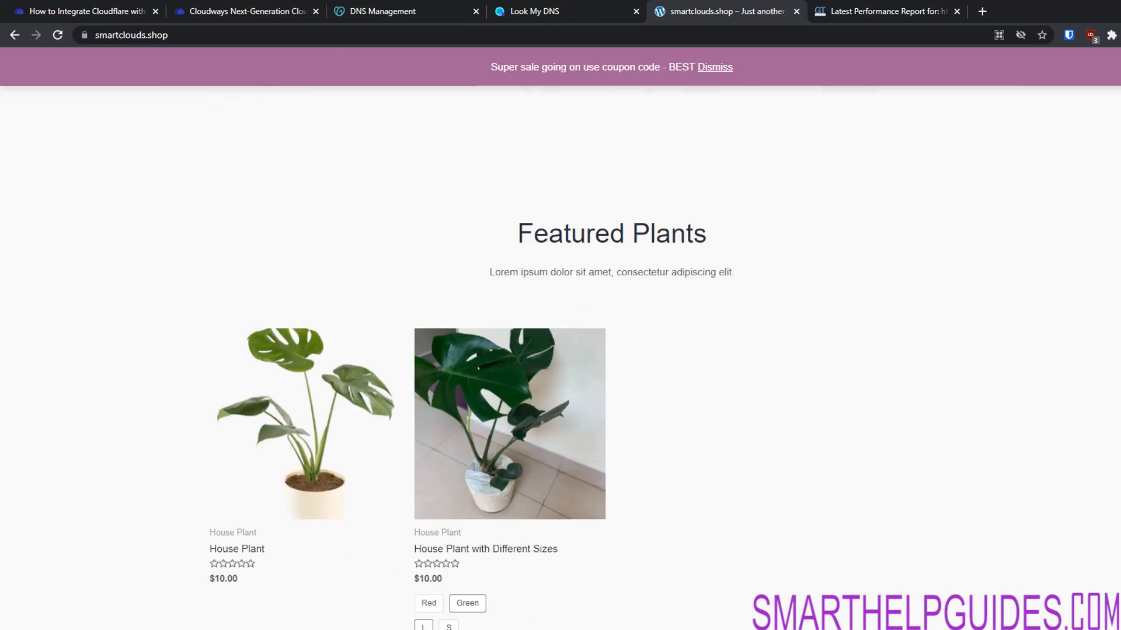
pyautogui.scroll(-3)
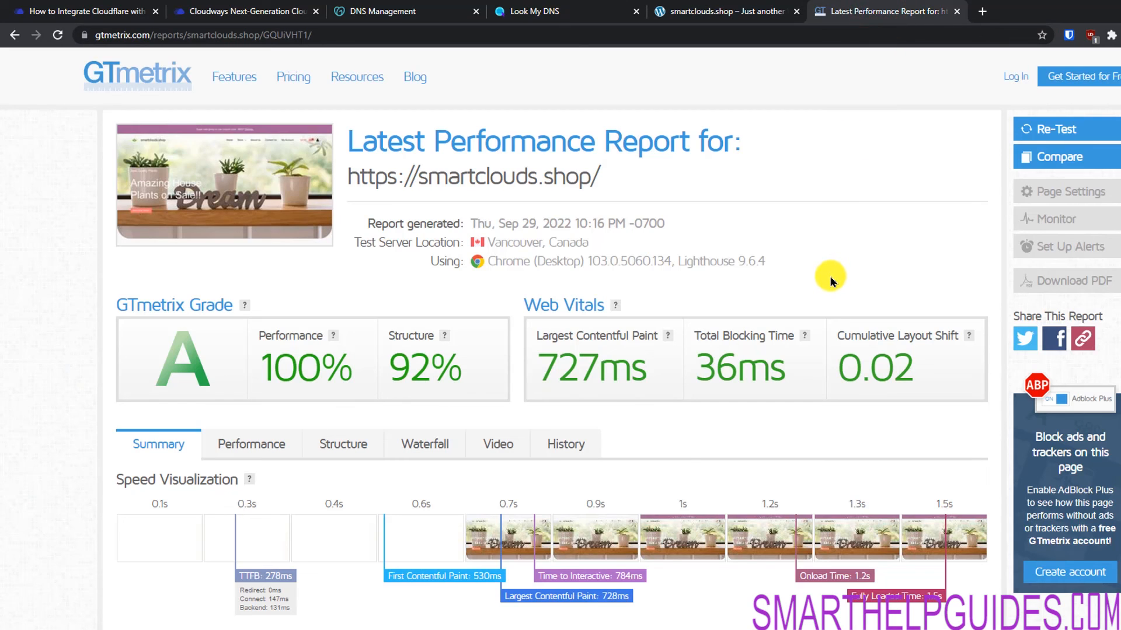
pyautogui.moveTo(709, 434)
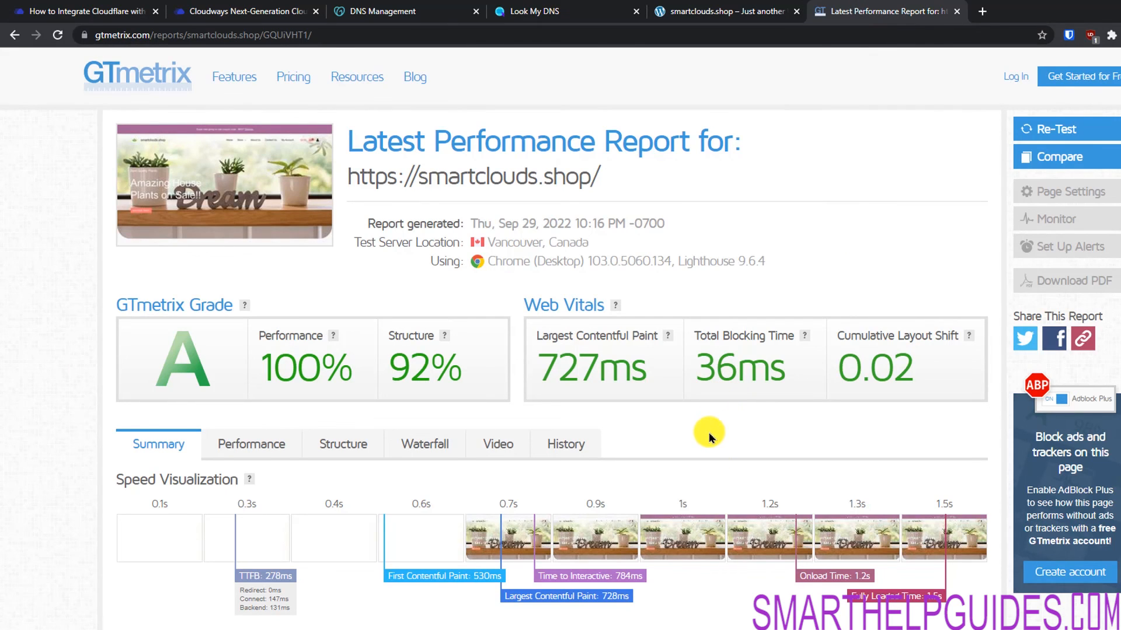
pyautogui.moveTo(264, 575)
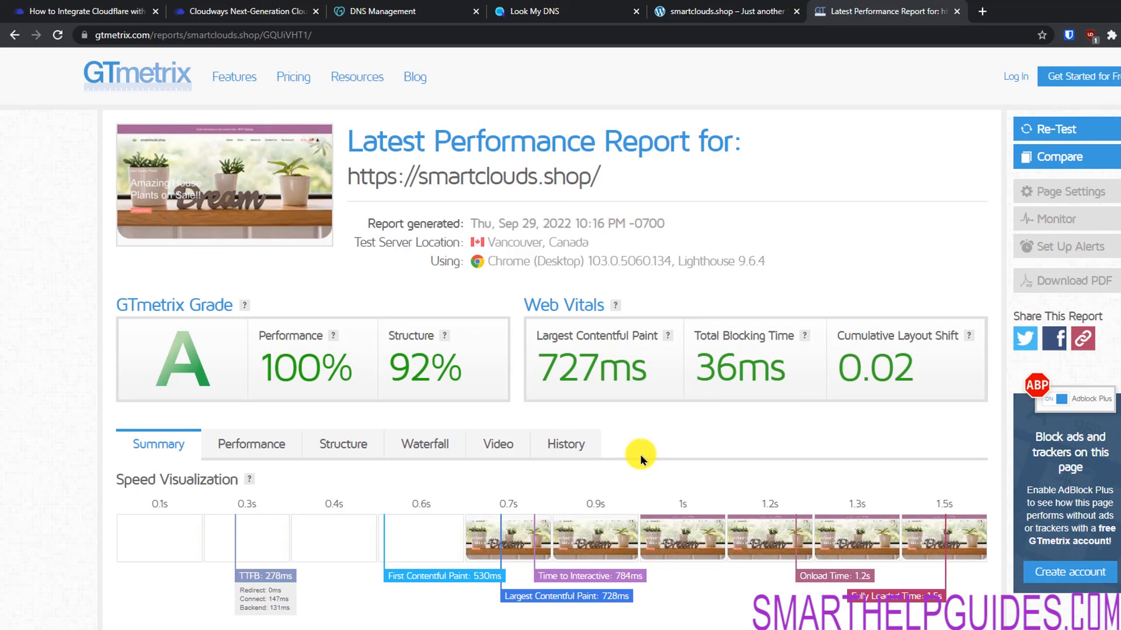
pyautogui.moveTo(808, 262)
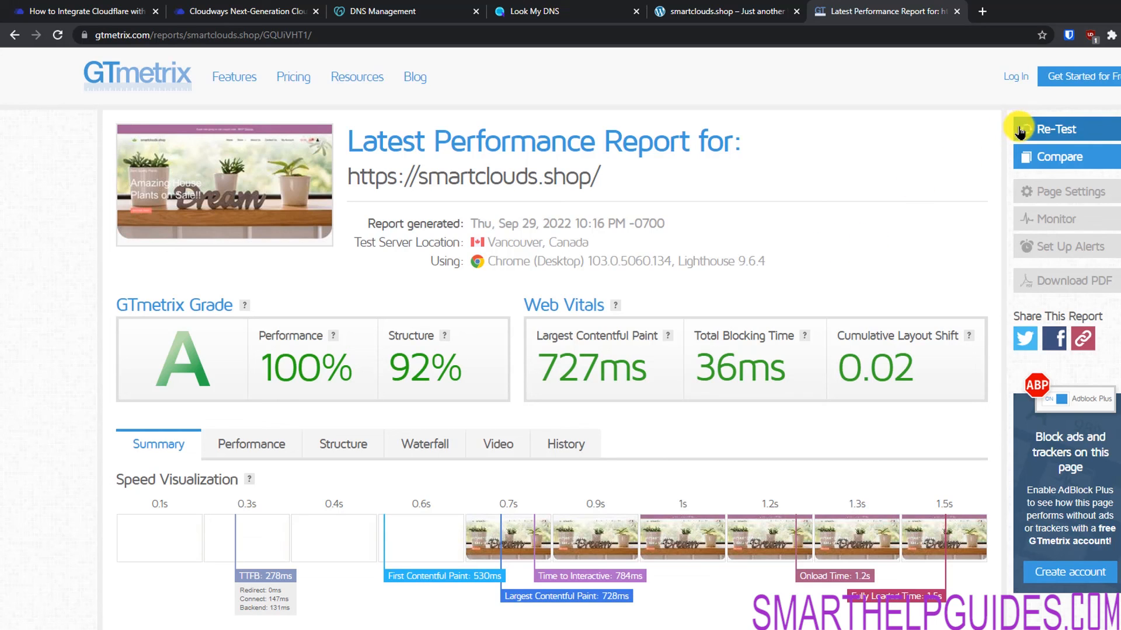
pyautogui.moveTo(760, 250)
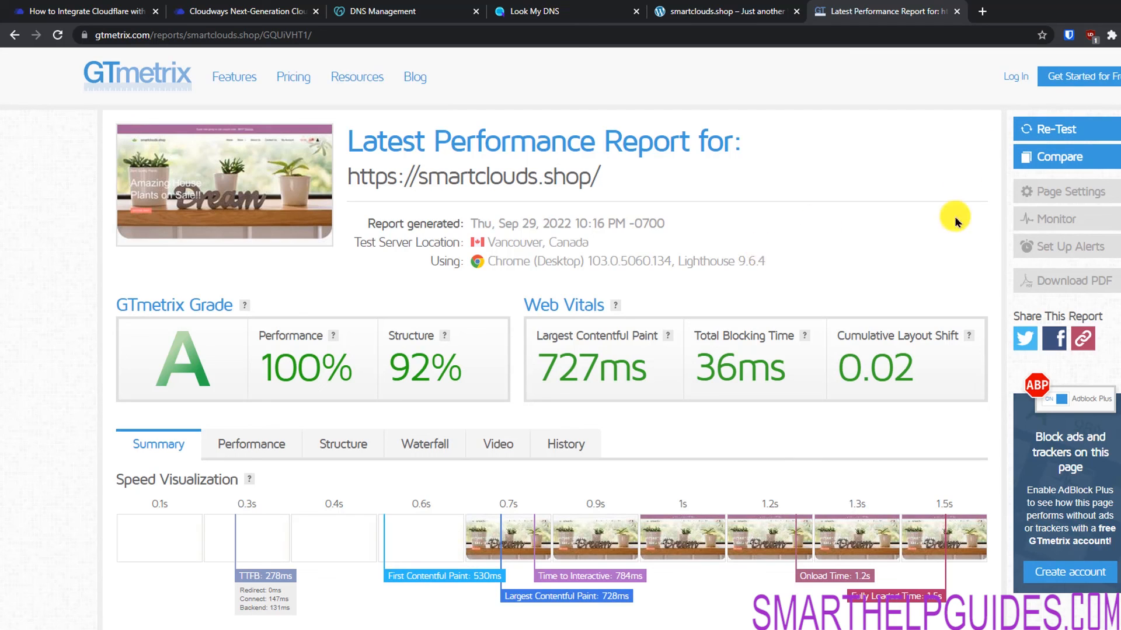
# Re-test smartclouds.shop in GTmetrix (A, 99% performance, 95% structure), then view the Cloudflare guide
pyautogui.click(1051, 129)
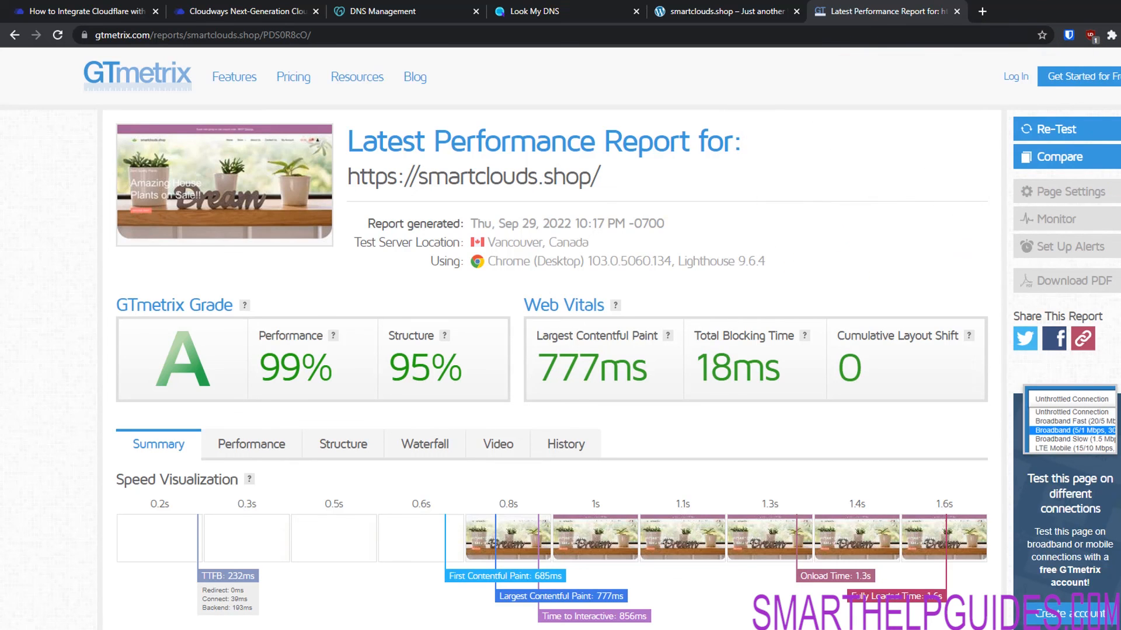
pyautogui.scroll(-3)
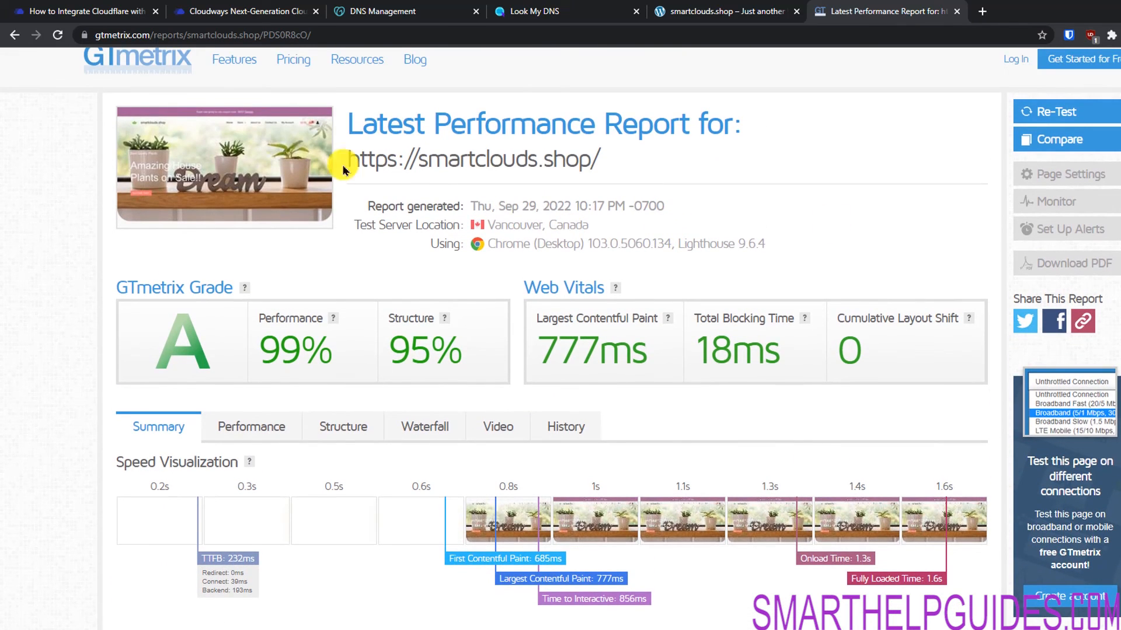
pyautogui.click(78, 10)
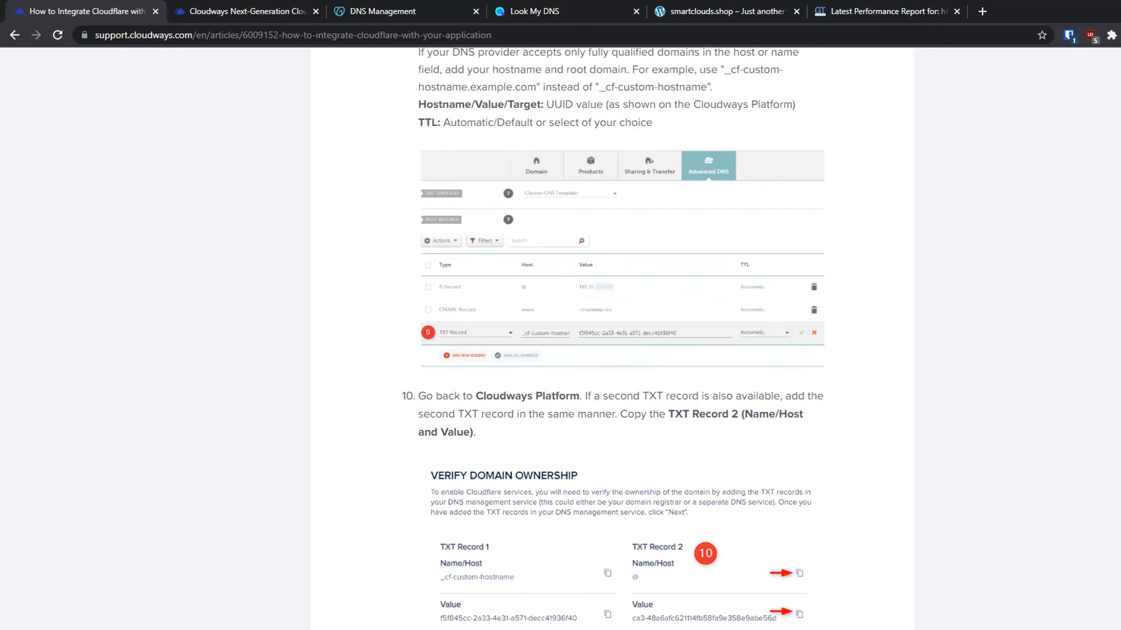
pyautogui.scroll(-3)
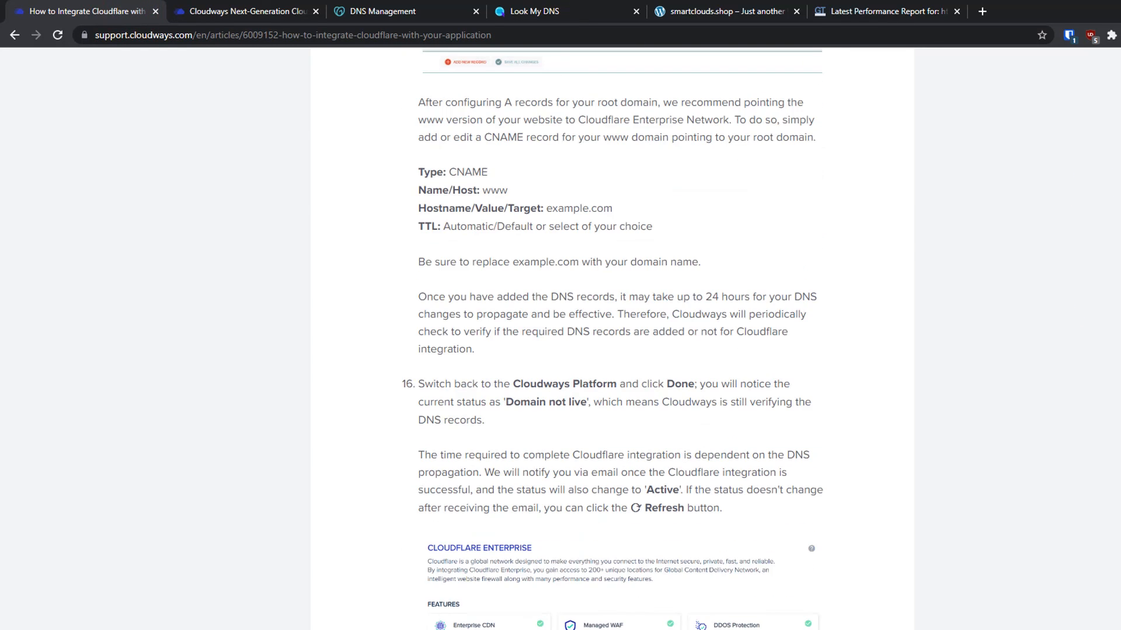